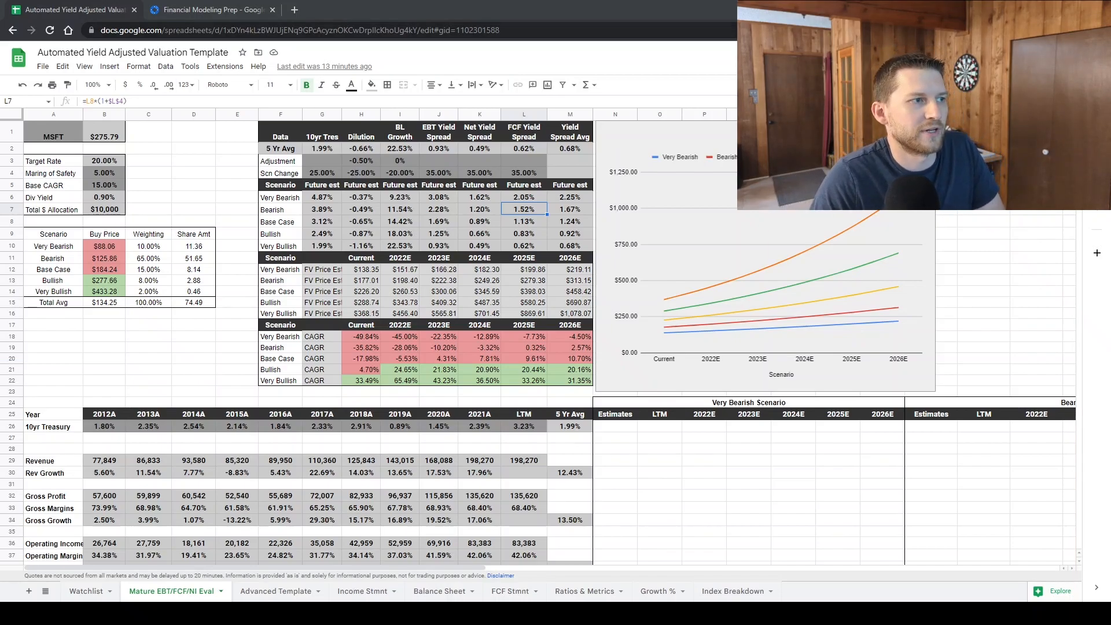
- Check the FMP add-on listing, then replace ticker MSFT with GOOGL in cell A1 of the Eval sheet
{"action": "left_click", "coordinate": [209, 9]}
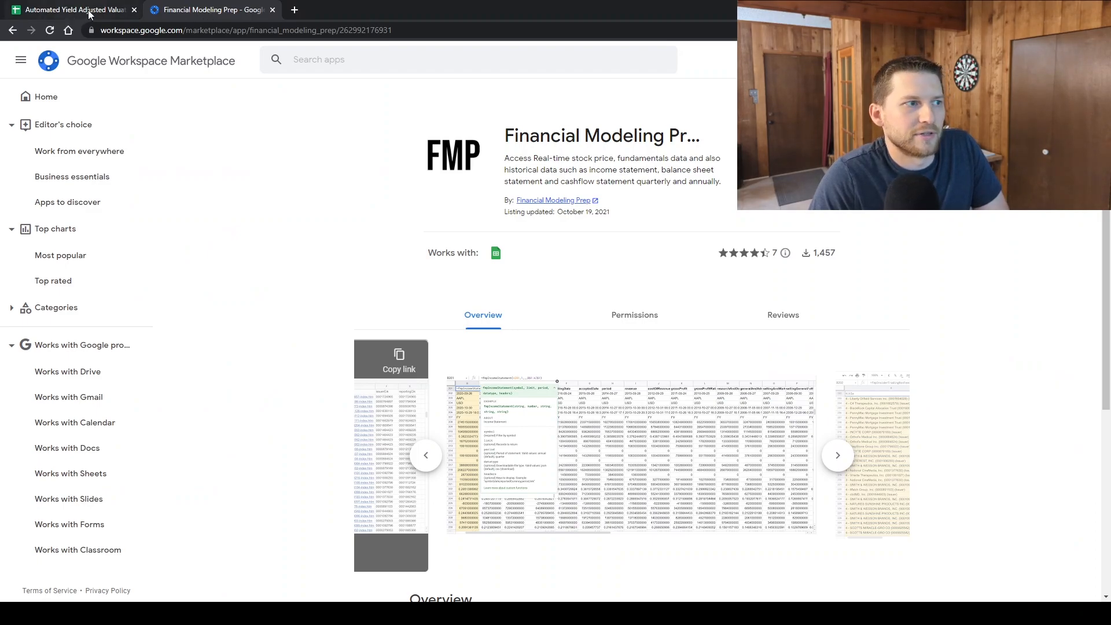
{"action": "left_click", "coordinate": [70, 9]}
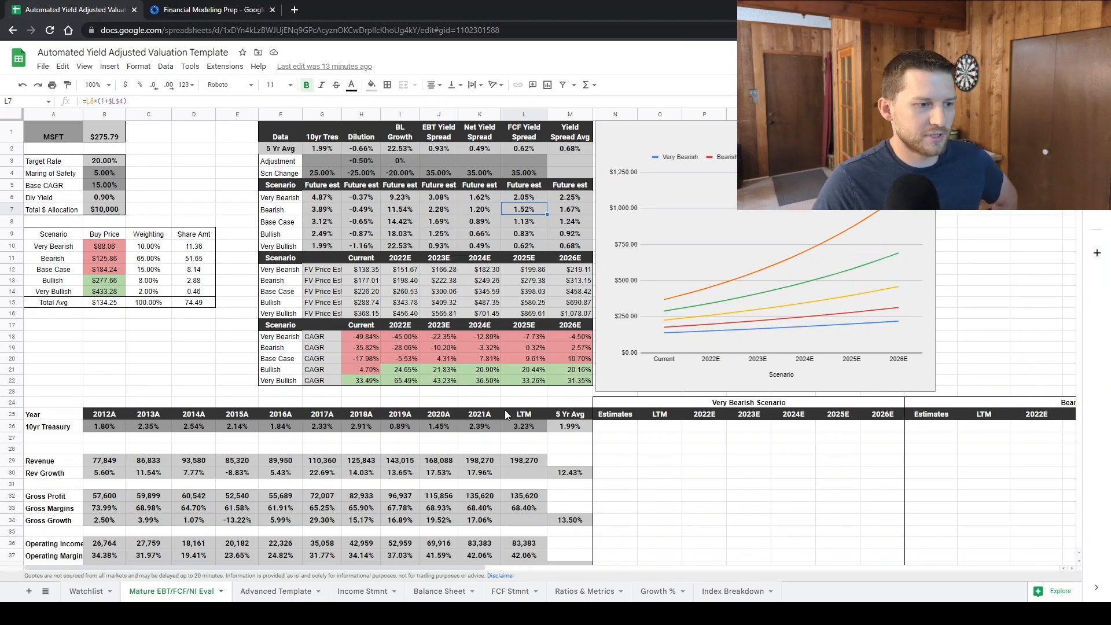
{"action": "mouse_move", "coordinate": [257, 323]}
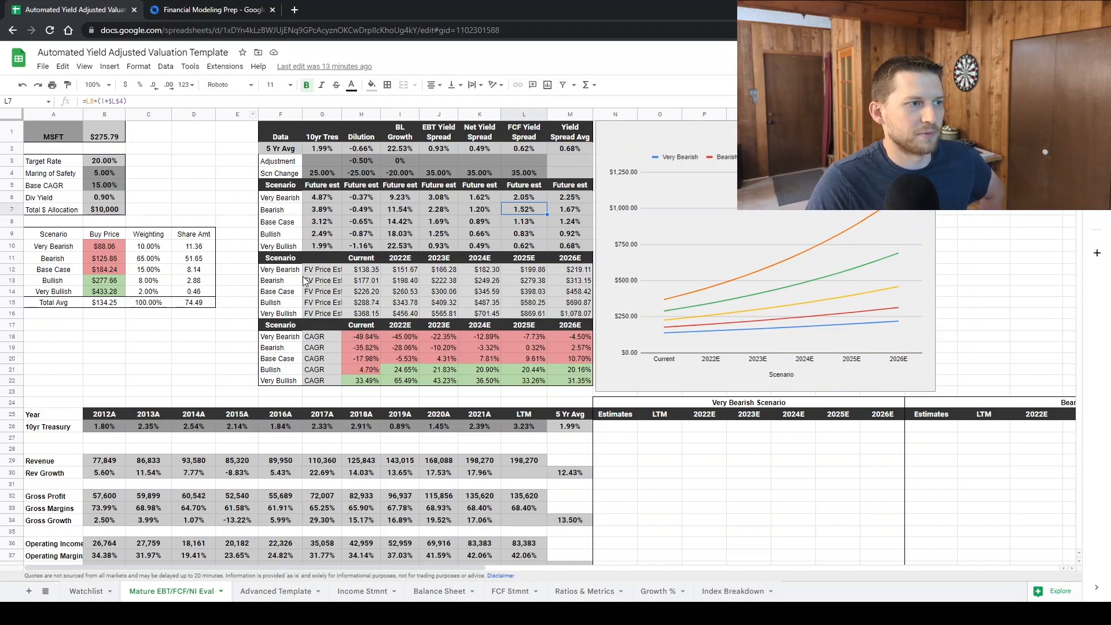
{"action": "left_click", "coordinate": [54, 137]}
{"action": "type", "text": "GOOGL"}
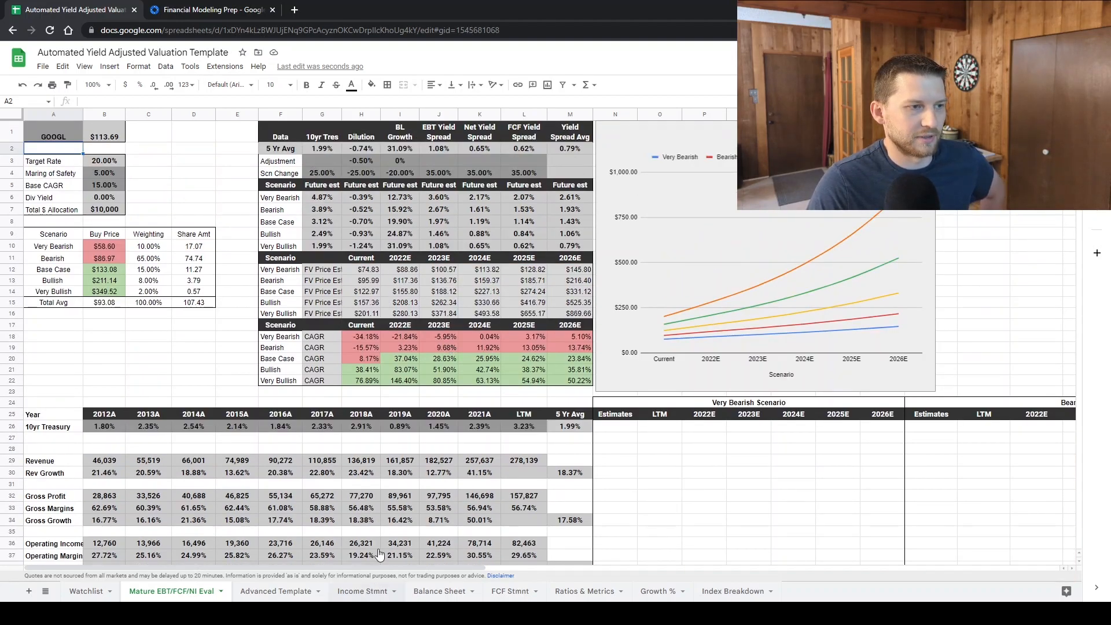
- Step through the Income Stmnt, Balance Sheet, FCF Stmnt, Ratios & Metrics and Growth % charts for GOOGL
{"action": "left_click", "coordinate": [362, 591]}
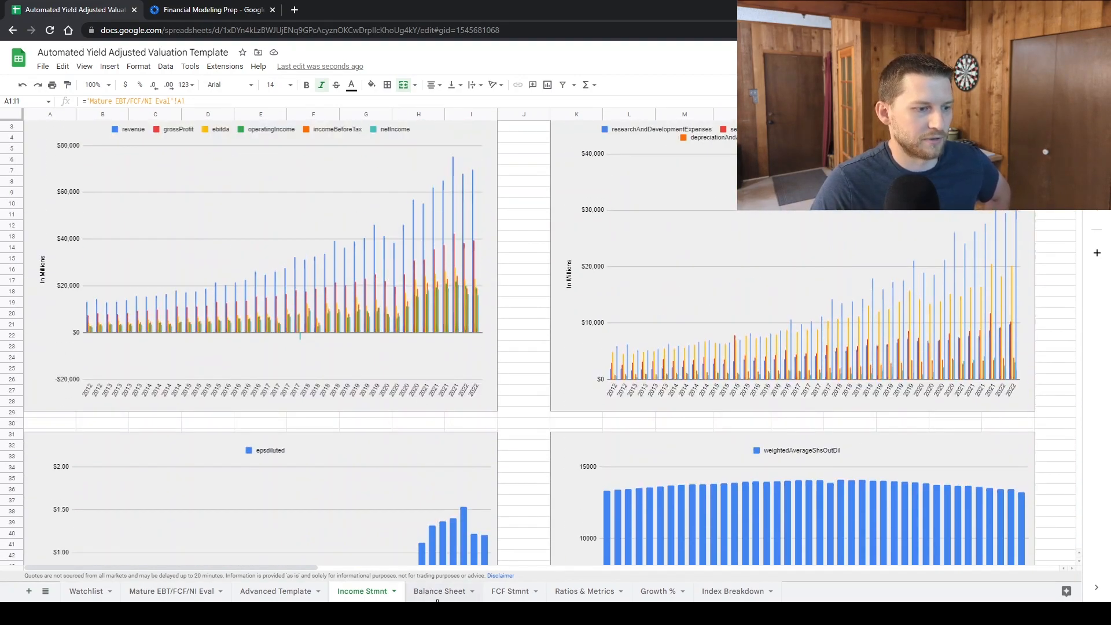
{"action": "left_click", "coordinate": [439, 592]}
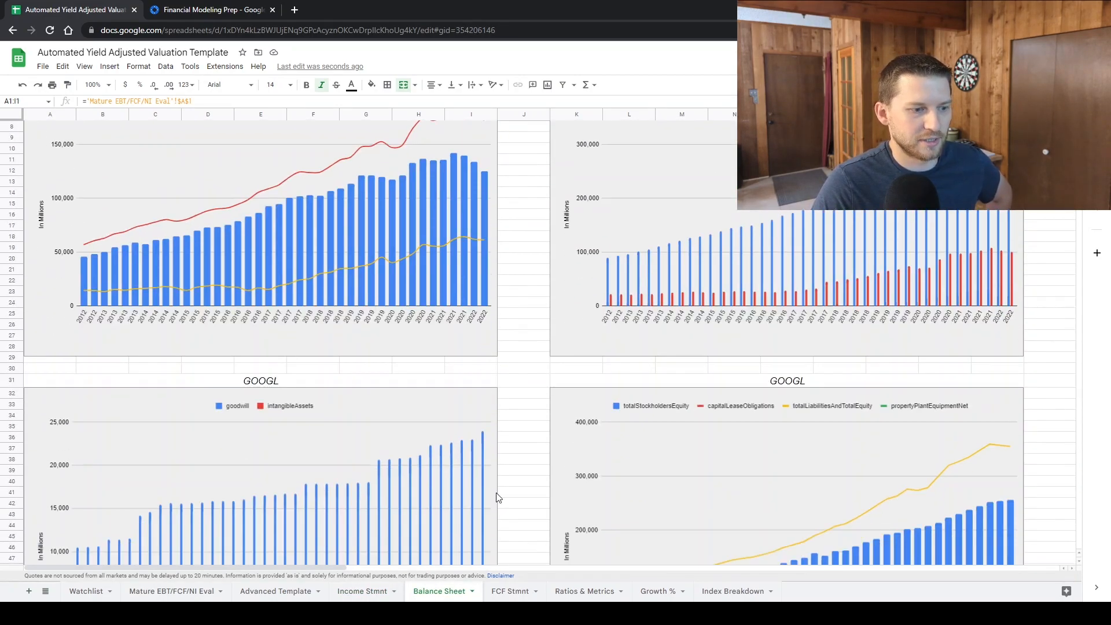
{"action": "left_click", "coordinate": [509, 591]}
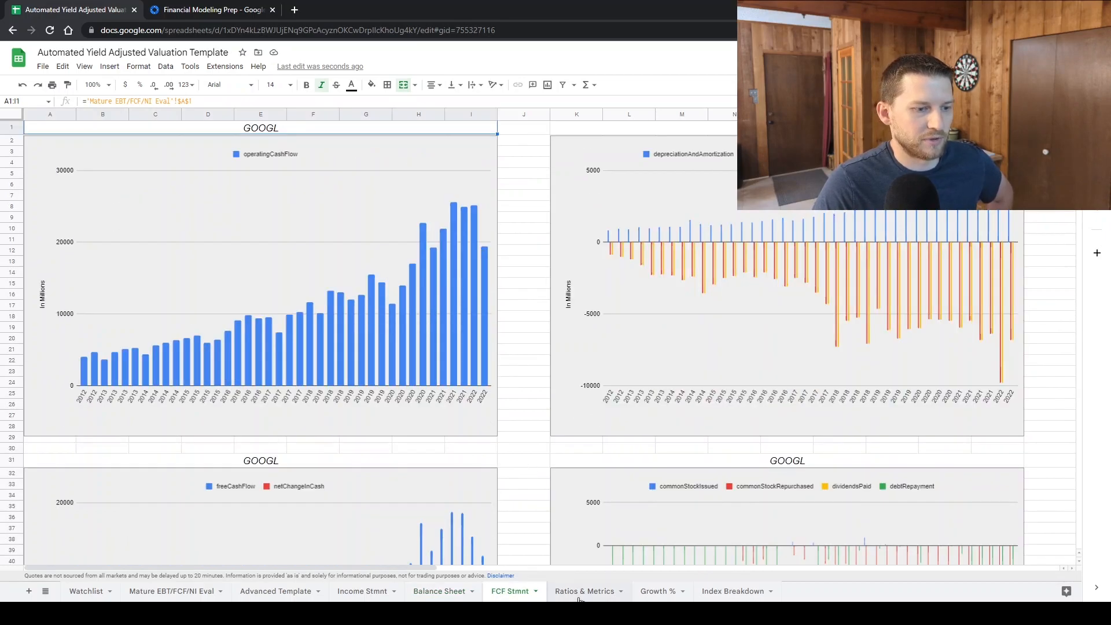
{"action": "left_click", "coordinate": [583, 591]}
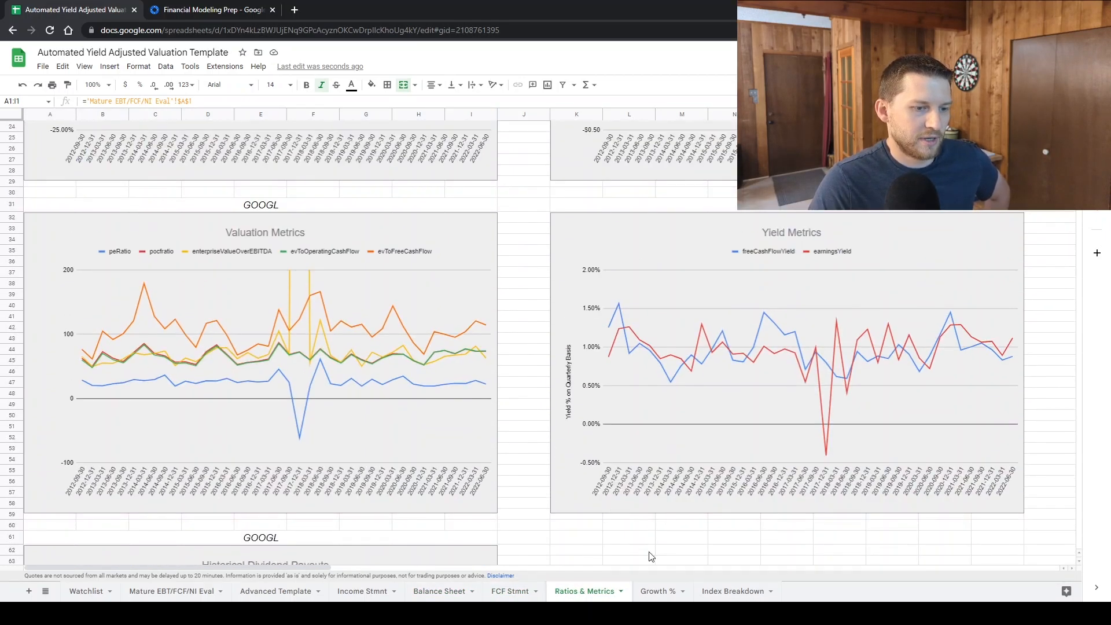
{"action": "left_click", "coordinate": [657, 590]}
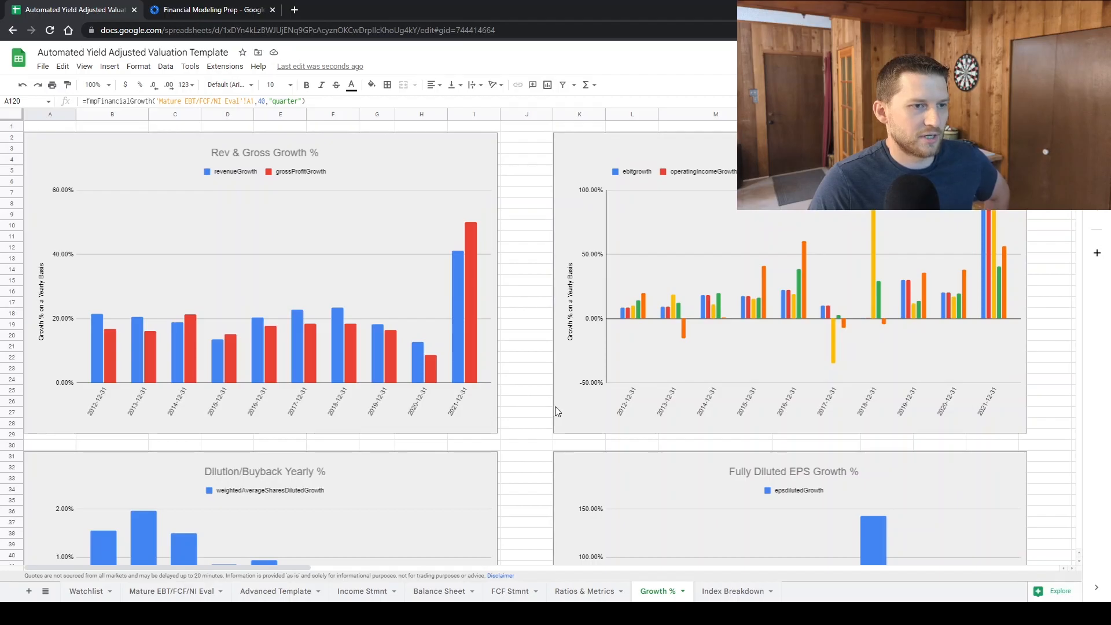
{"action": "scroll", "scroll_direction": "down", "scroll_amount": 3}
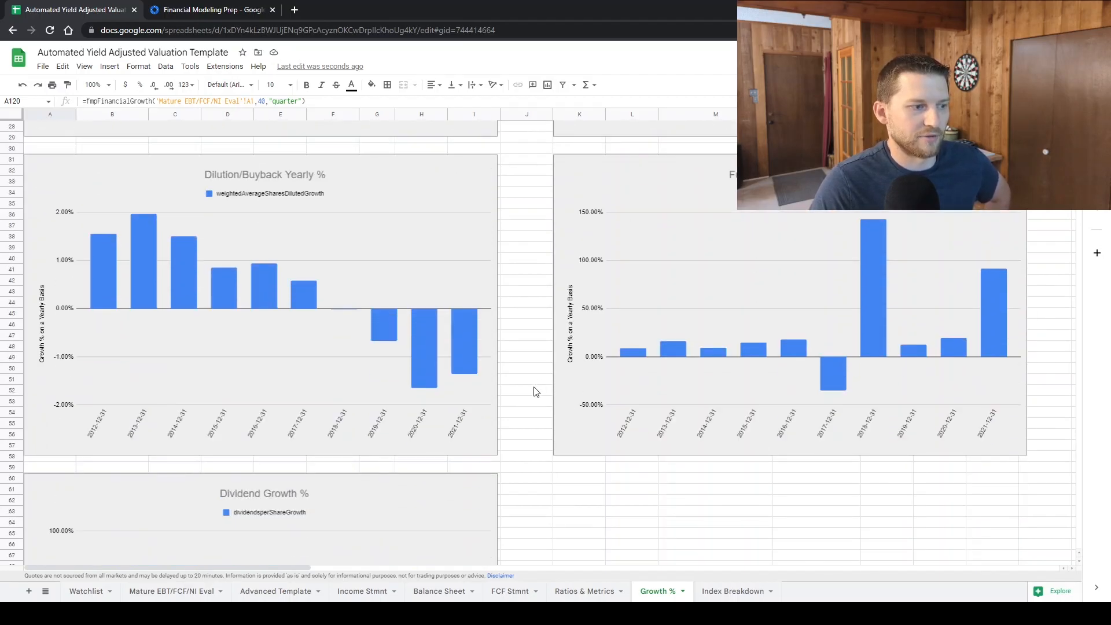
- Review the Growth % quarterly and yearly GOOGL tables and their data-pulling formulas
{"action": "scroll", "scroll_direction": "down", "scroll_amount": 3}
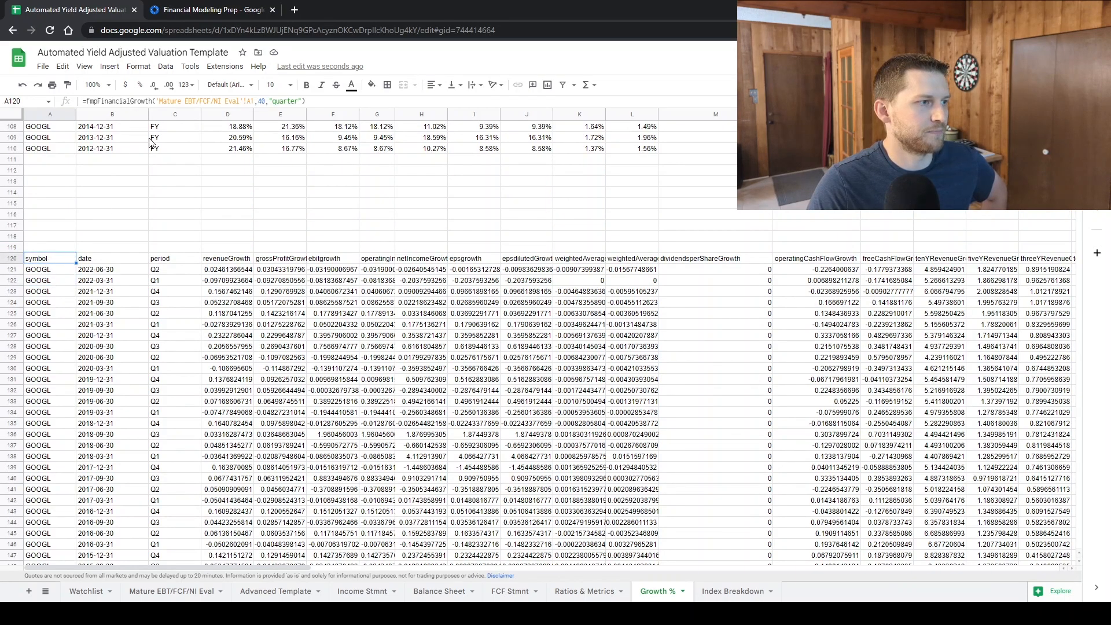
{"action": "left_click", "coordinate": [50, 258]}
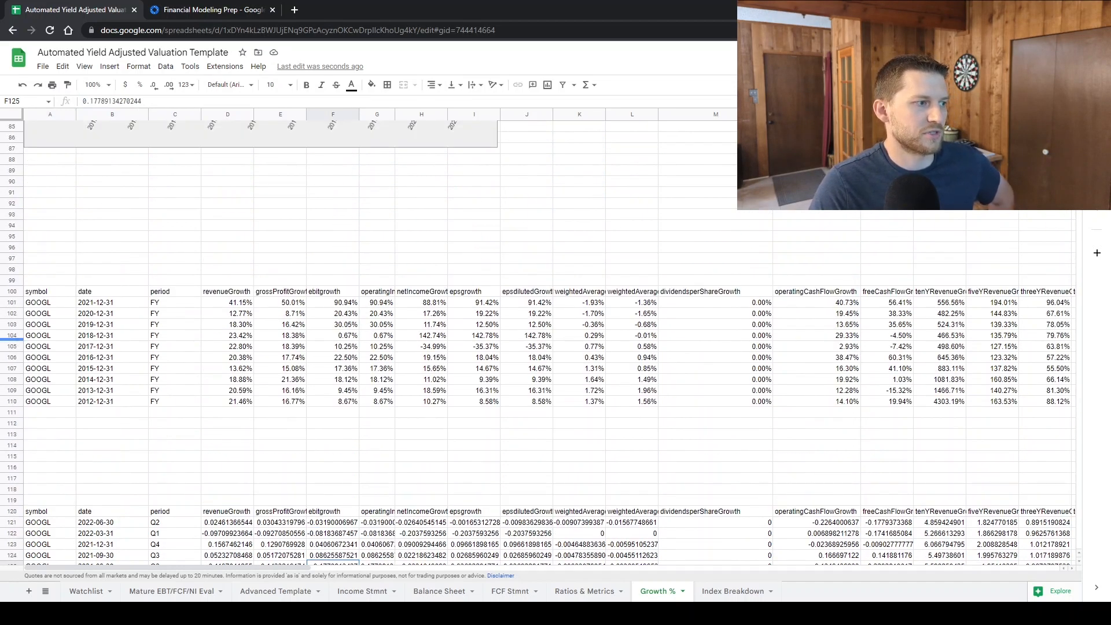
{"action": "left_click", "coordinate": [49, 290]}
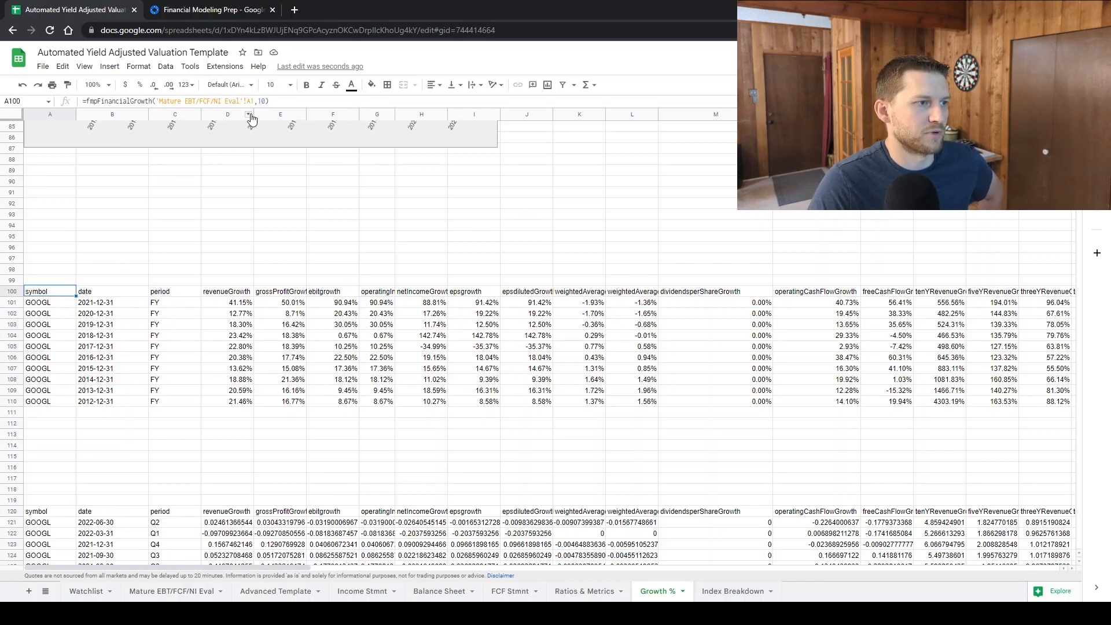
{"action": "scroll", "scroll_direction": "down", "scroll_amount": 3}
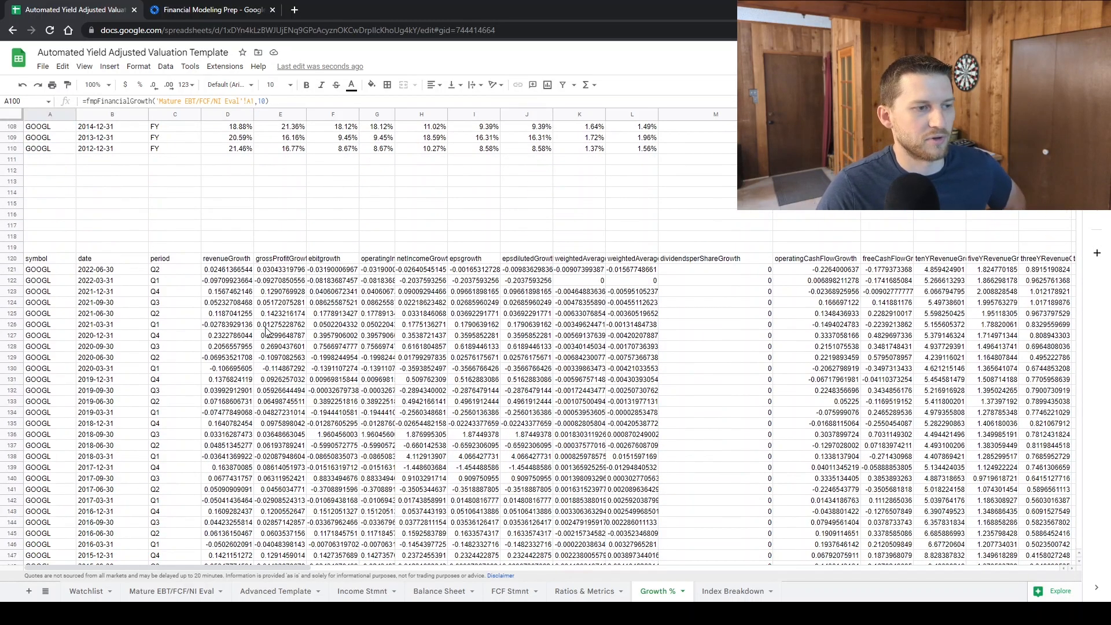
{"action": "scroll", "scroll_direction": "down", "scroll_amount": 3}
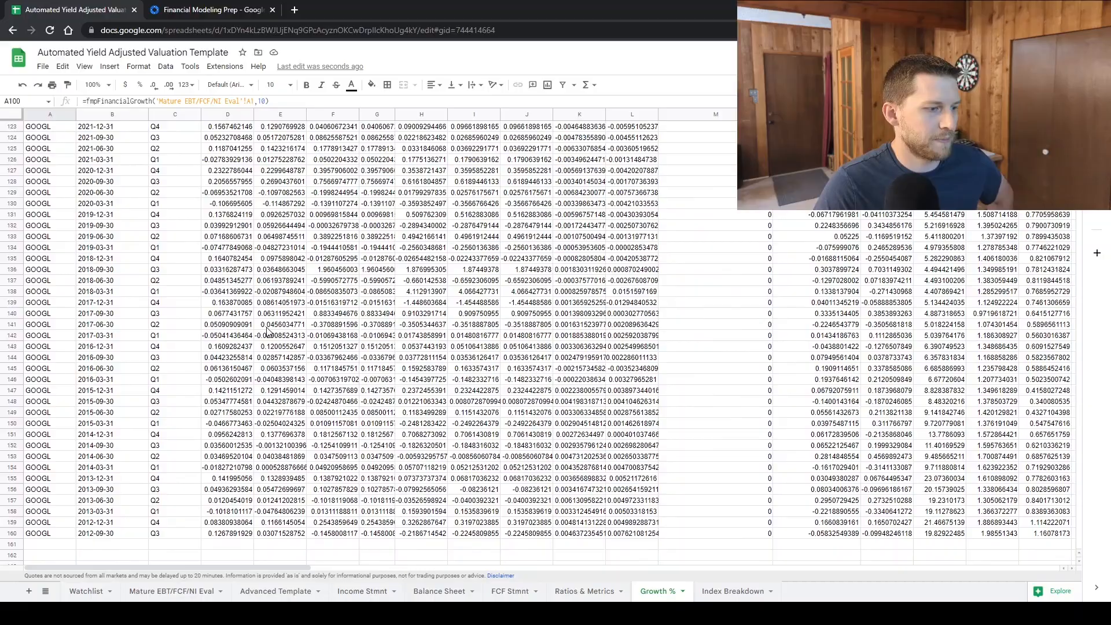
{"action": "scroll", "scroll_direction": "down", "scroll_amount": 3}
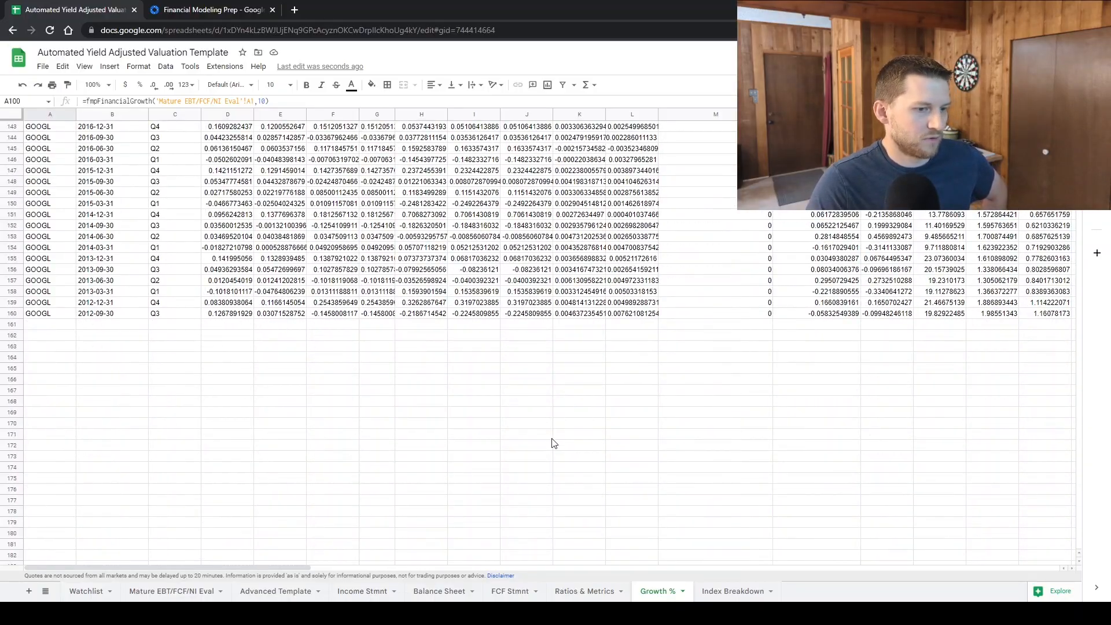
- Review the Ratios & Metrics sheet's GOOGL key metrics data and margin charts
{"action": "left_click", "coordinate": [583, 591]}
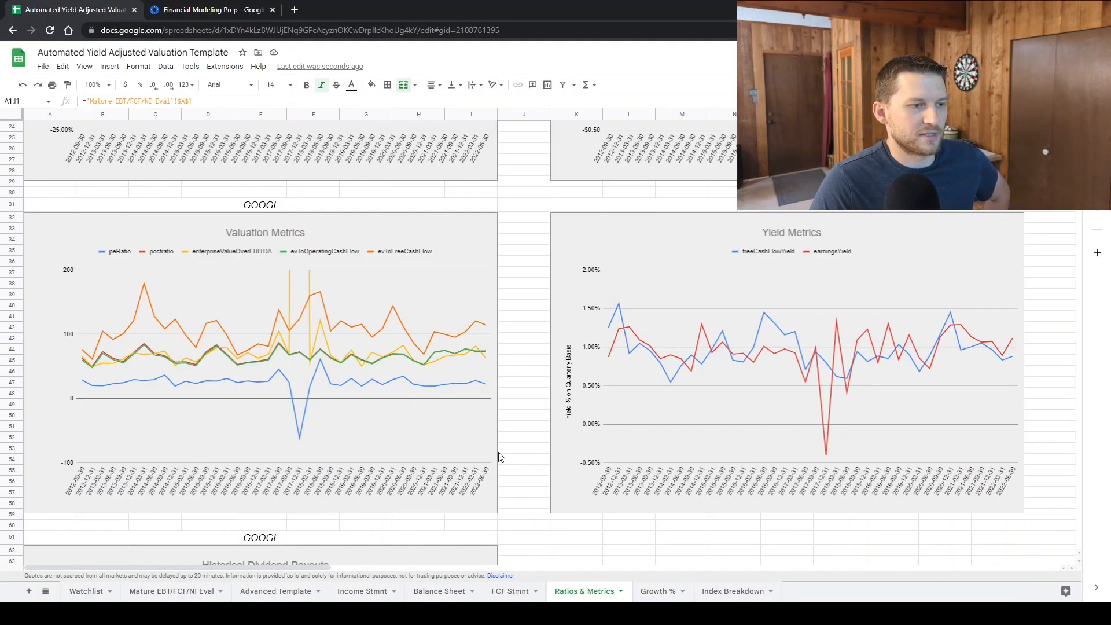
{"action": "scroll", "scroll_direction": "down", "scroll_amount": 3}
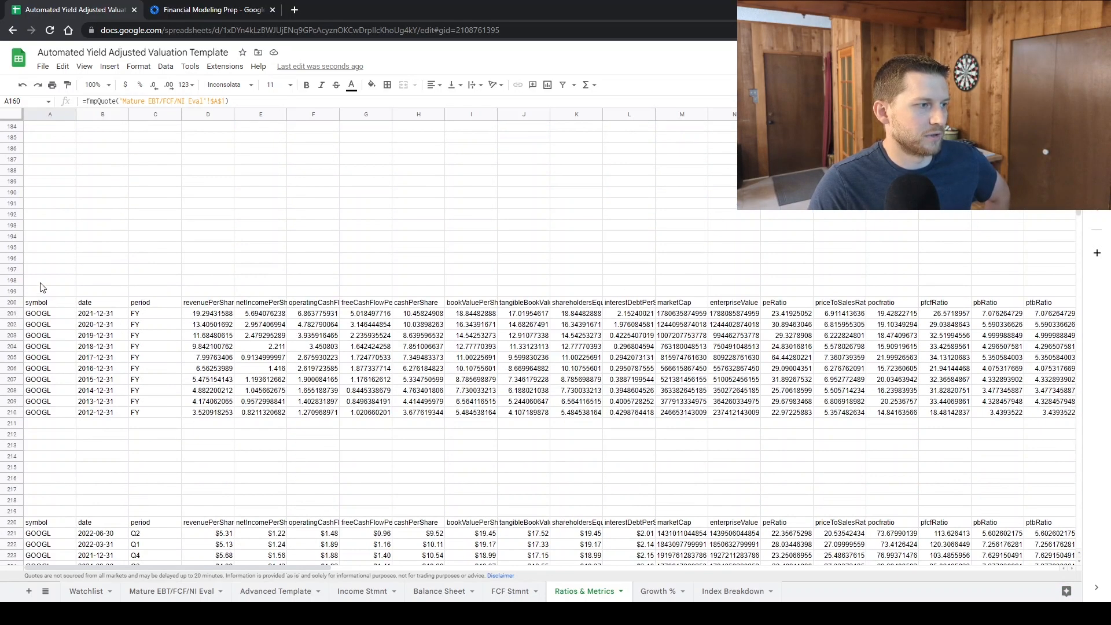
{"action": "left_click", "coordinate": [49, 302]}
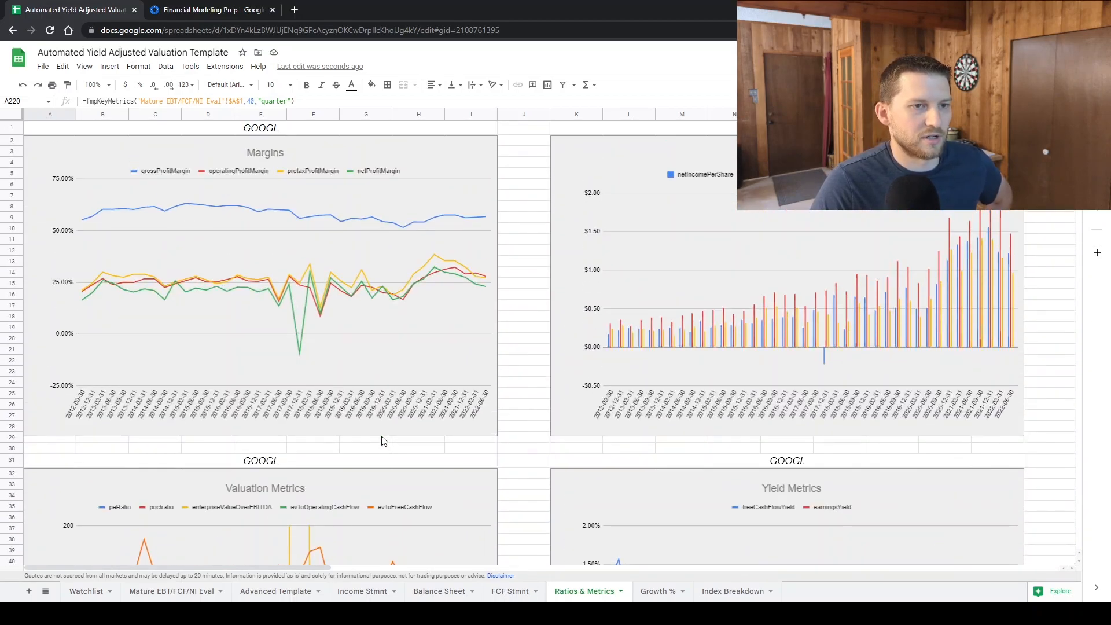
{"action": "mouse_move", "coordinate": [500, 246]}
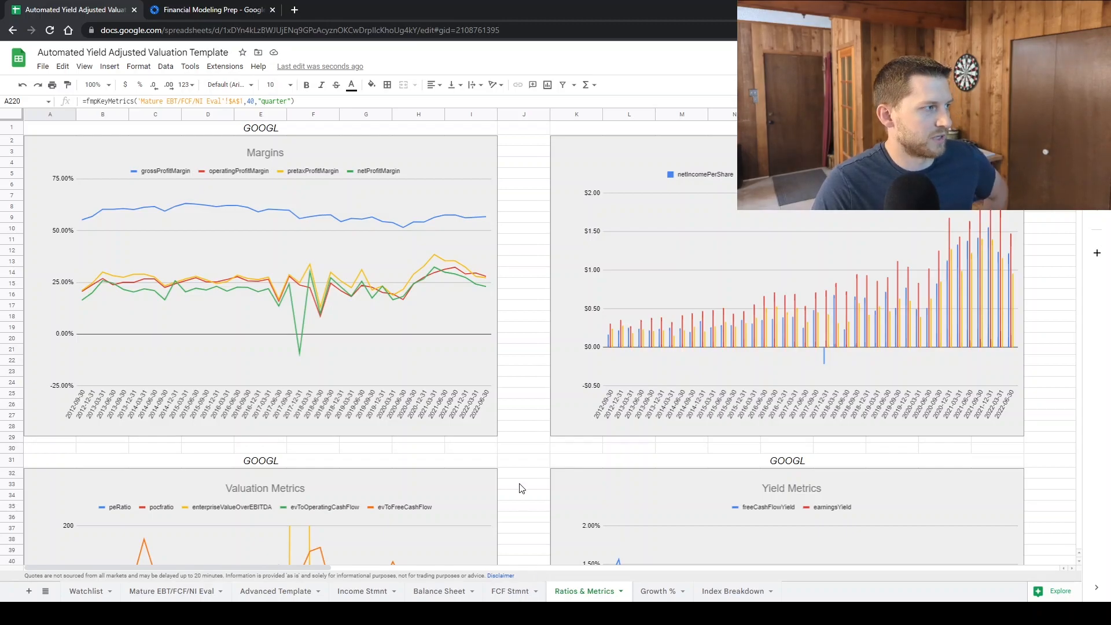
- Show the FCF Stmnt cash flow tables through to the link and finalLink SEC filing columns
{"action": "left_click", "coordinate": [509, 592]}
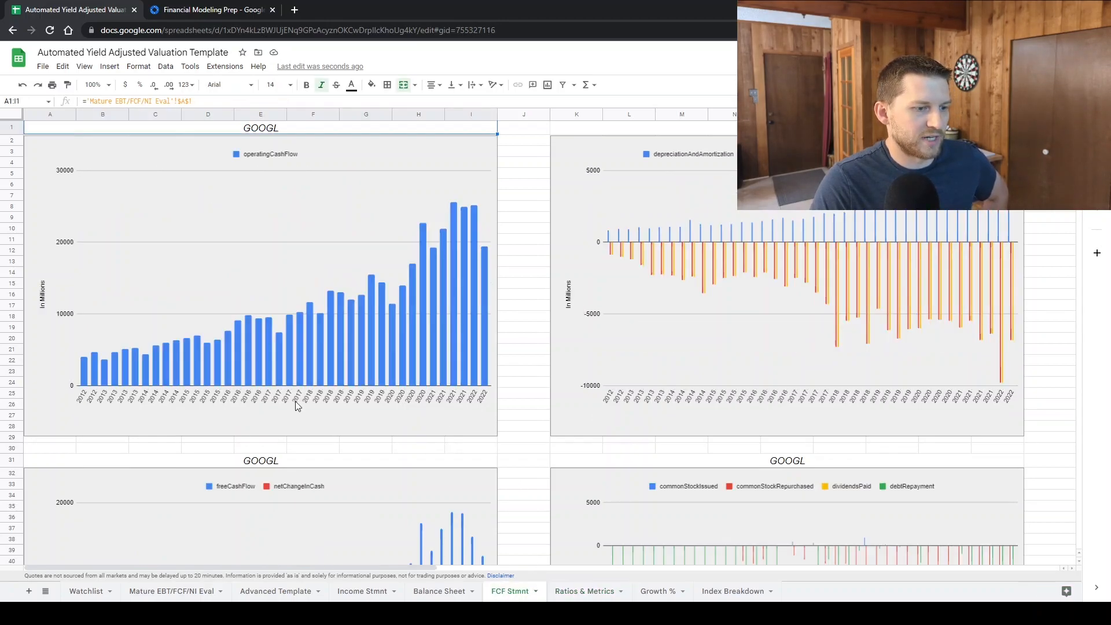
{"action": "scroll", "scroll_direction": "down", "scroll_amount": 3}
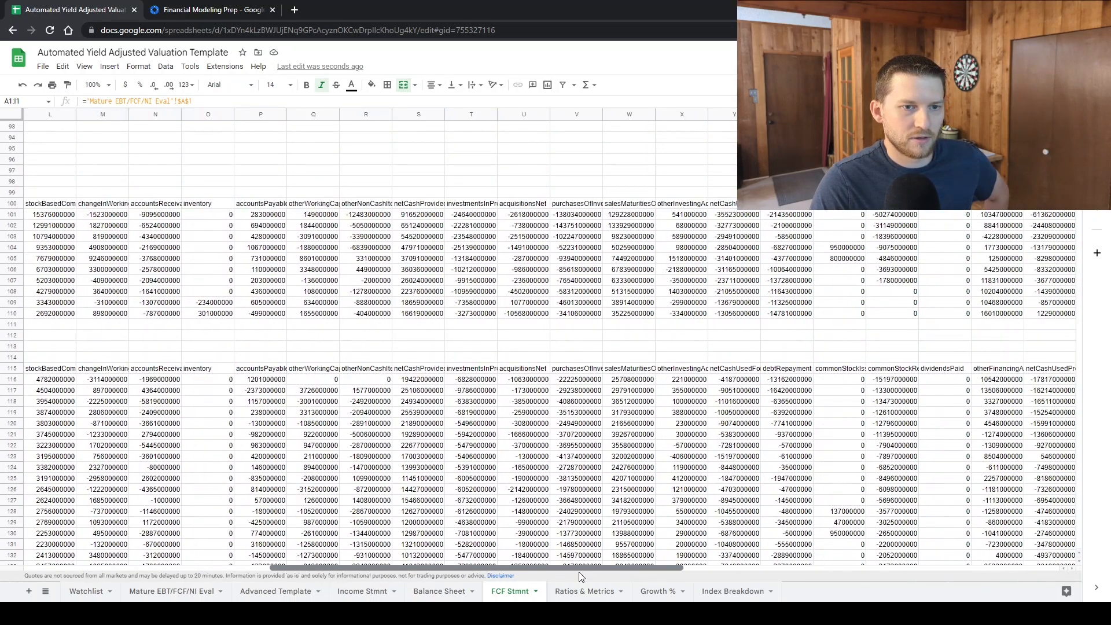
{"action": "scroll", "scroll_direction": "right", "scroll_amount": 3}
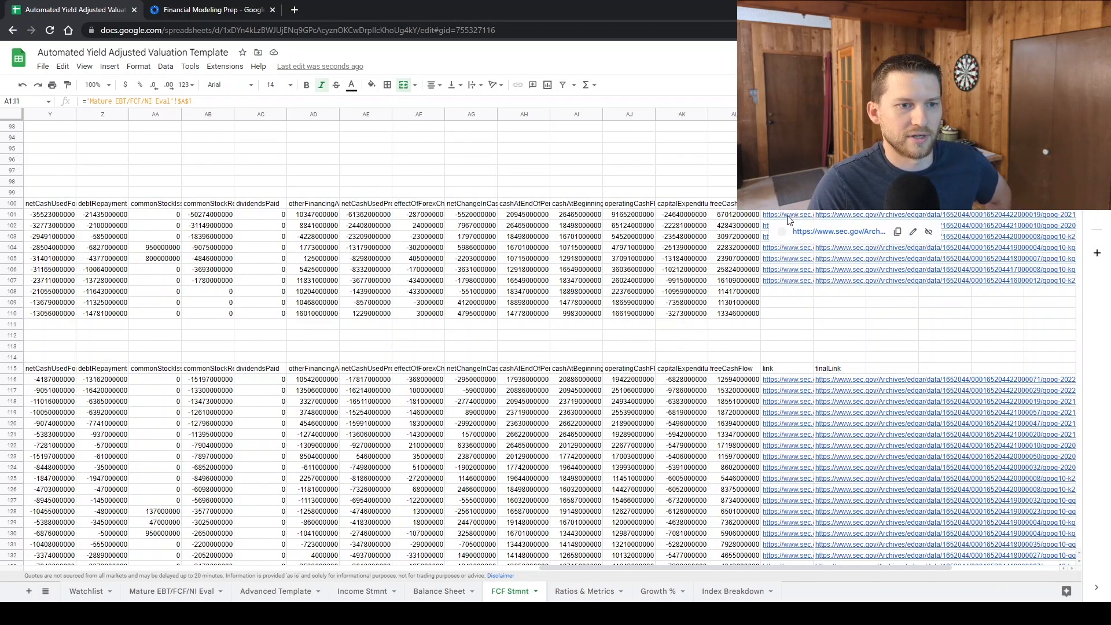
- Follow the sheet's SEC filing link to Alphabet's goog-20211231 Form 10-K on EDGAR
{"action": "left_click", "coordinate": [785, 215]}
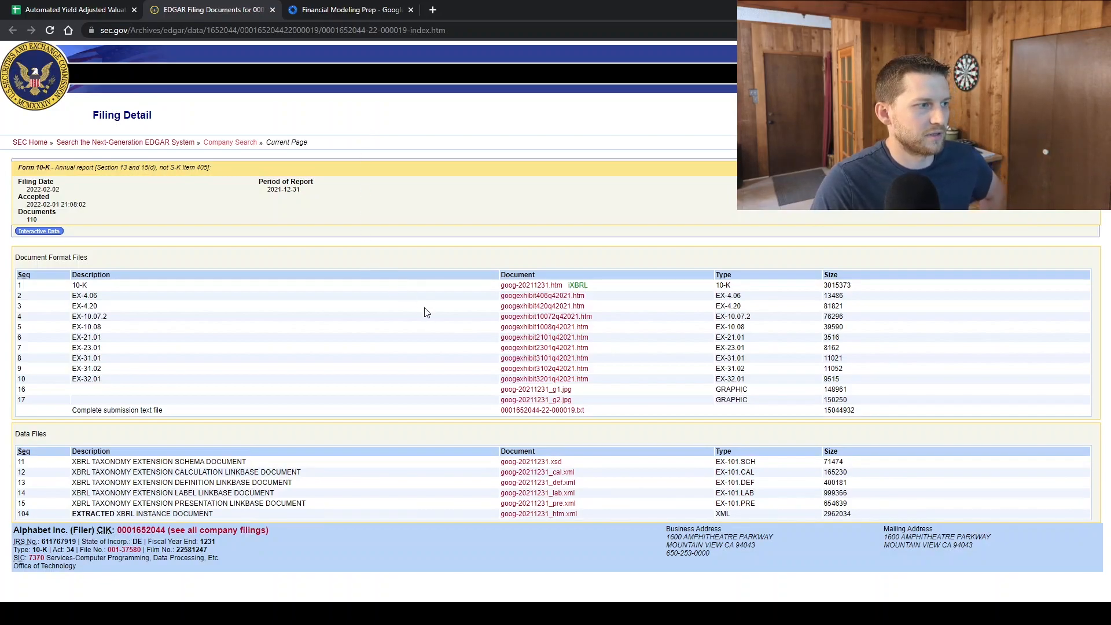
{"action": "mouse_move", "coordinate": [193, 145]}
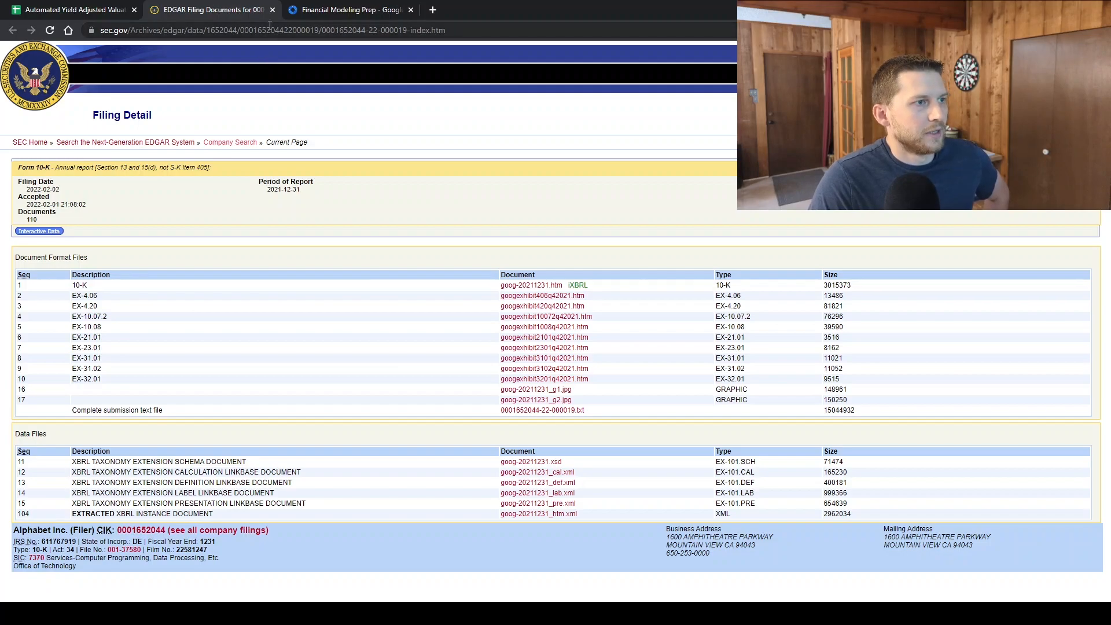
{"action": "left_click", "coordinate": [271, 9]}
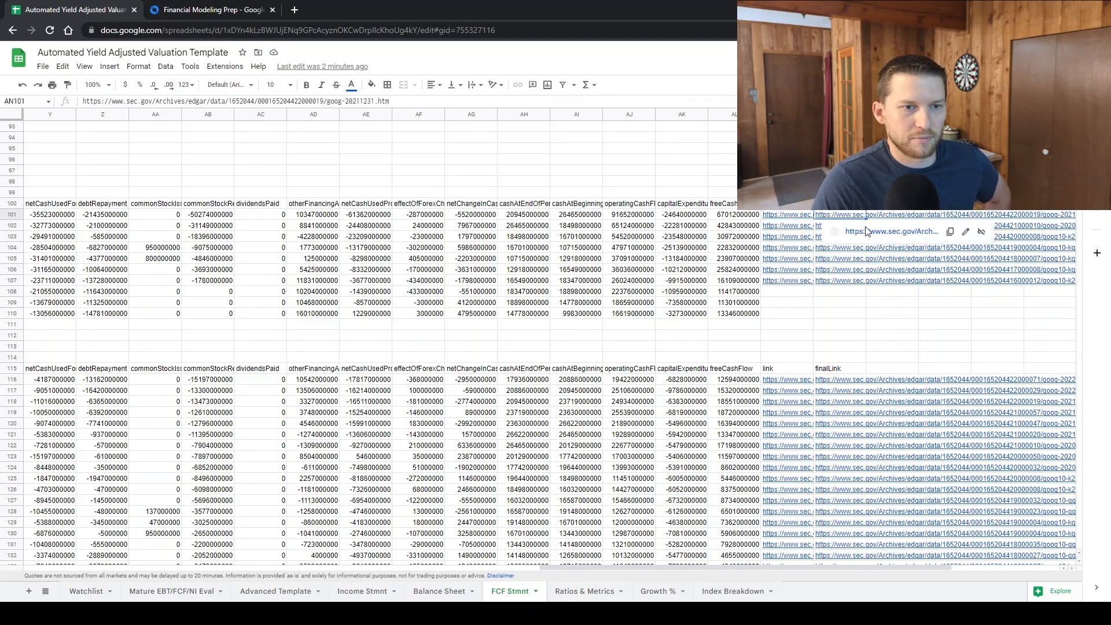
{"action": "left_click", "coordinate": [888, 231]}
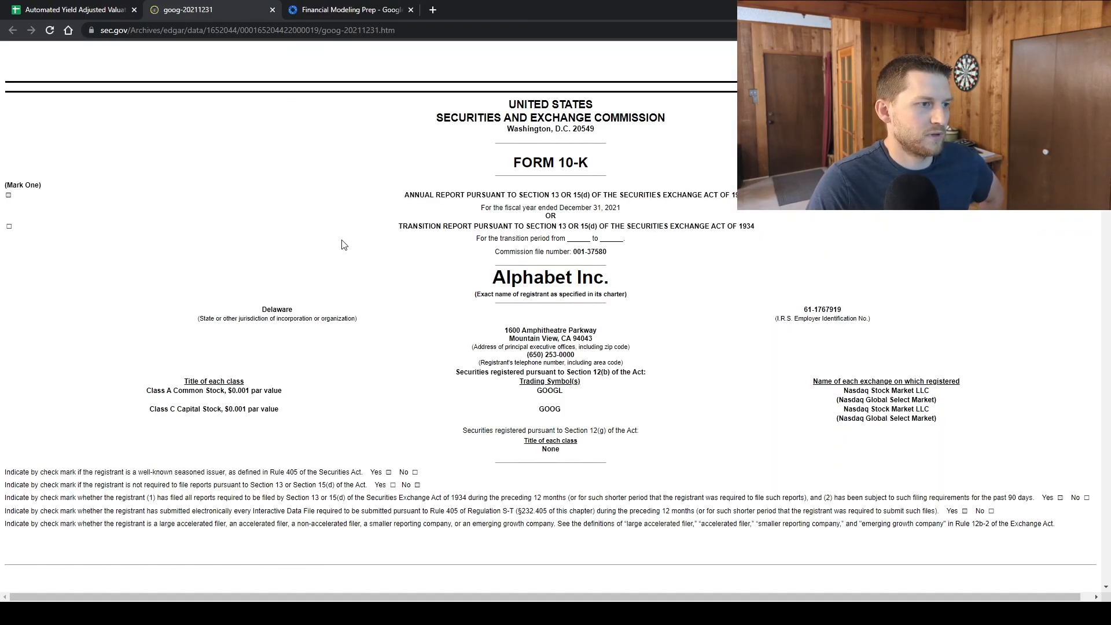
{"action": "mouse_move", "coordinate": [415, 363]}
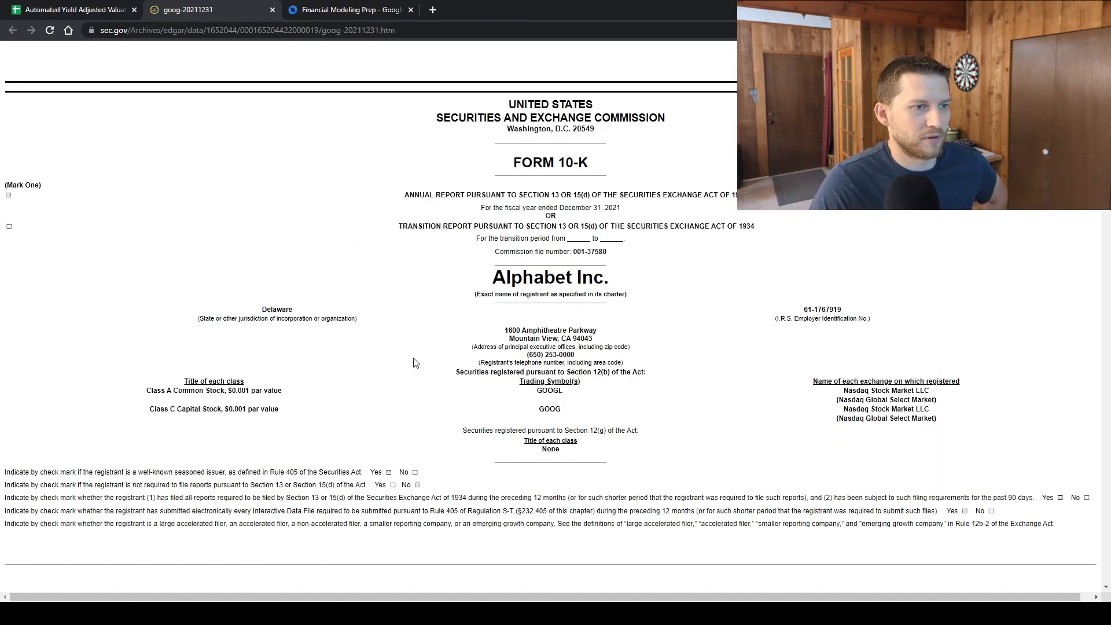
{"action": "scroll", "scroll_direction": "down", "scroll_amount": 3}
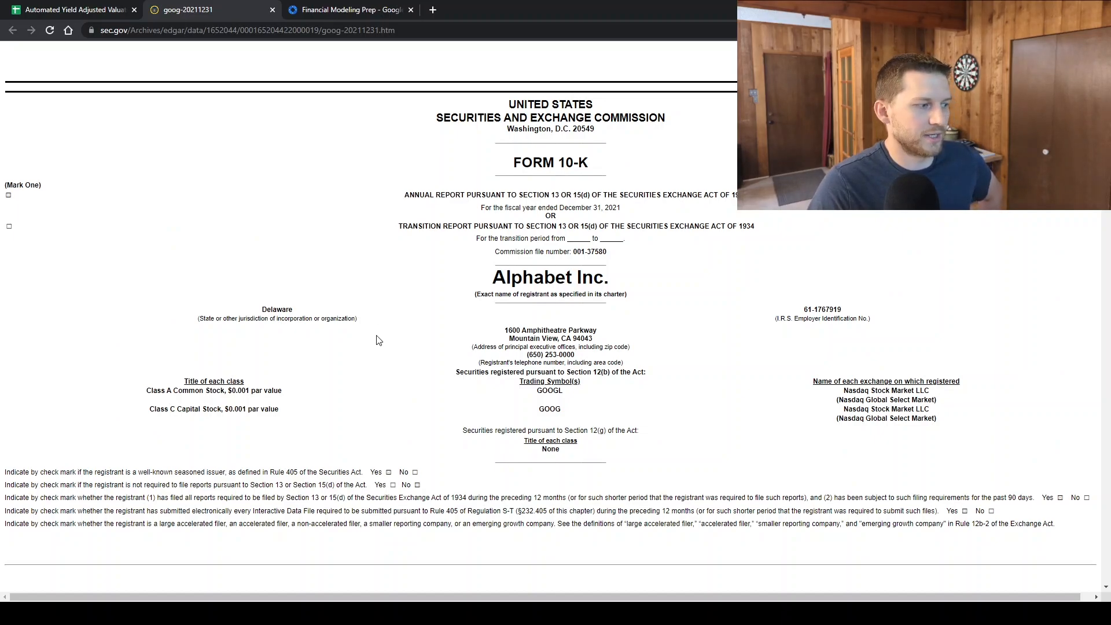
{"action": "mouse_move", "coordinate": [147, 44]}
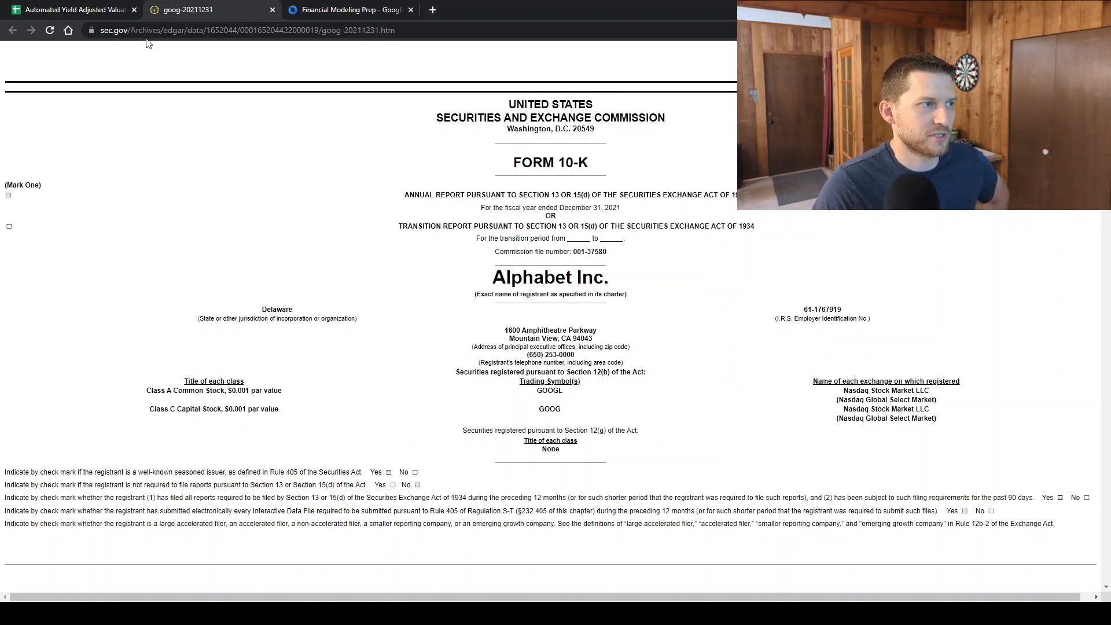
- Return to the FCF Stmnt charts, then switch to the Mature EBT/FCF/NI Eval sheet
{"action": "left_click", "coordinate": [70, 9]}
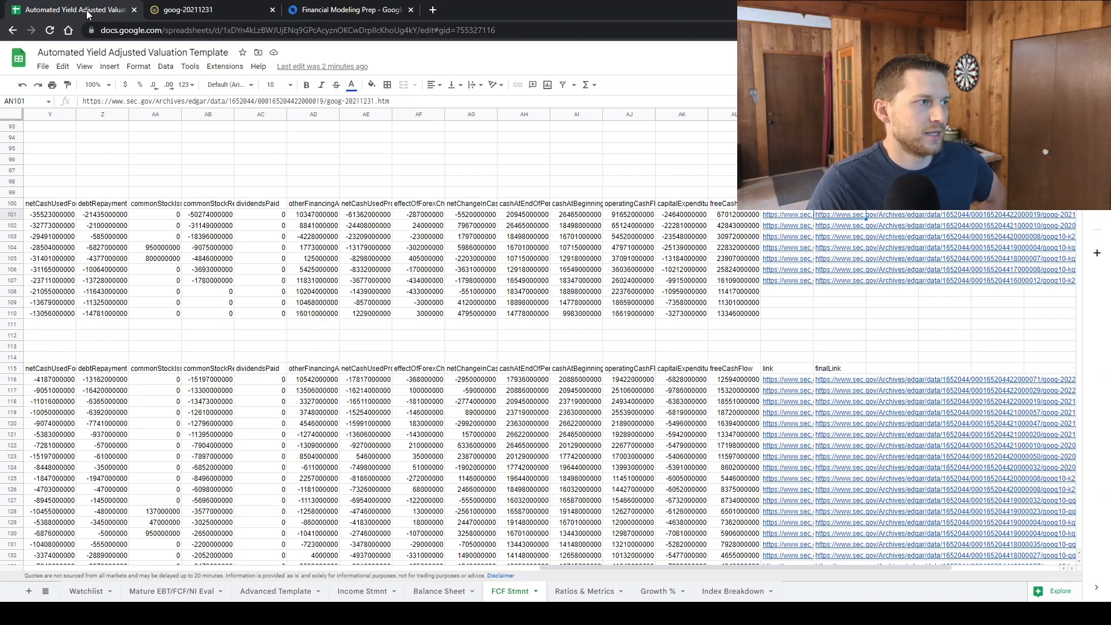
{"action": "scroll", "scroll_direction": "up", "scroll_amount": 3}
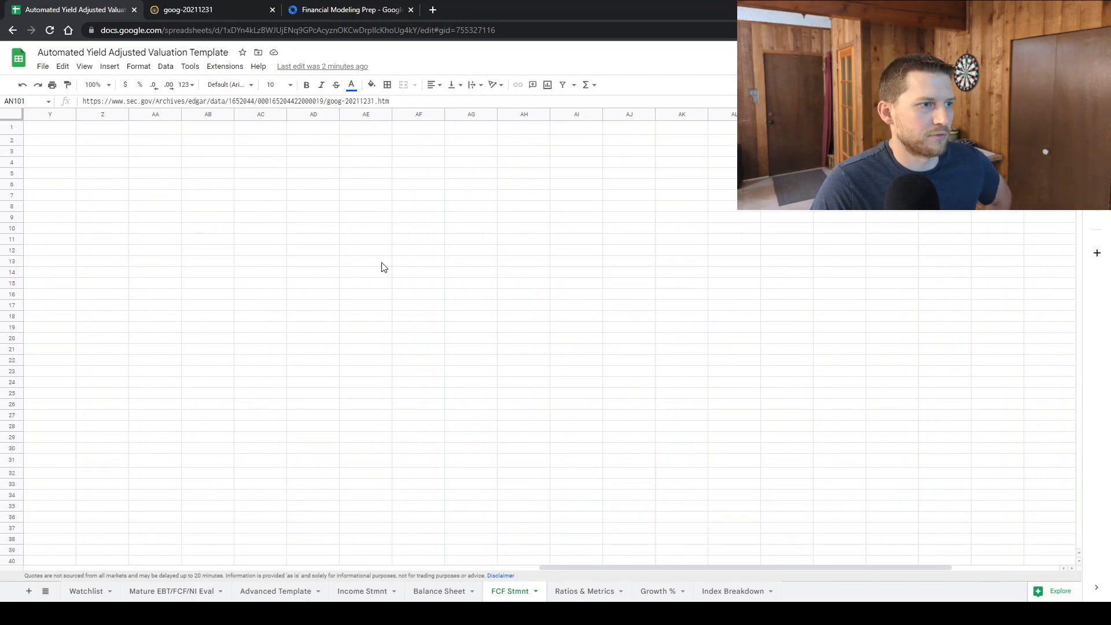
{"action": "scroll", "scroll_direction": "left", "scroll_amount": 3}
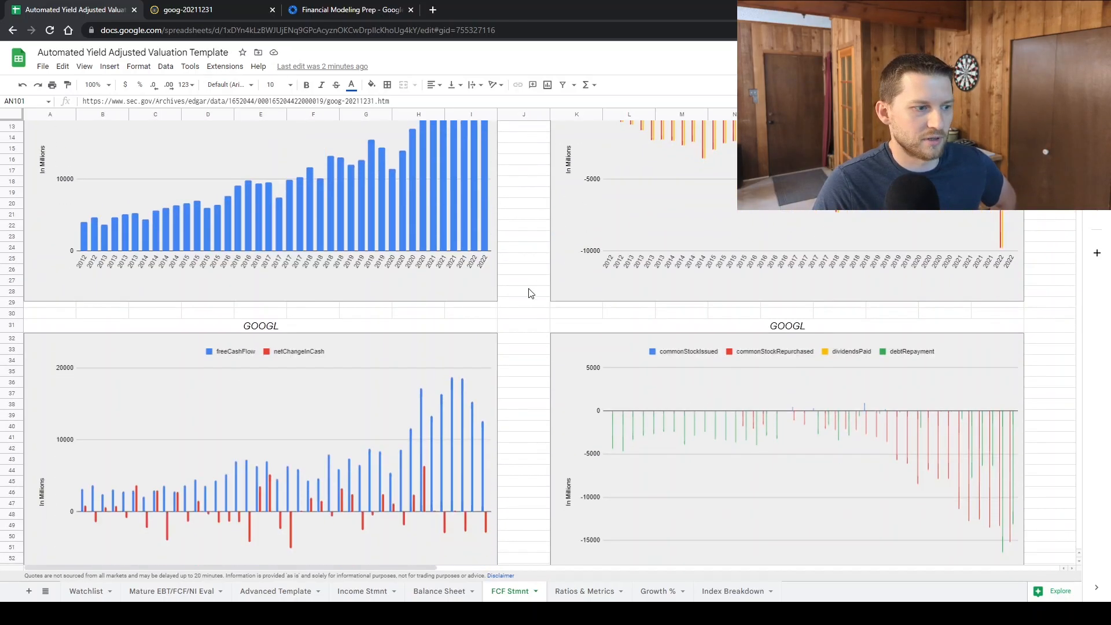
{"action": "left_click", "coordinate": [171, 592]}
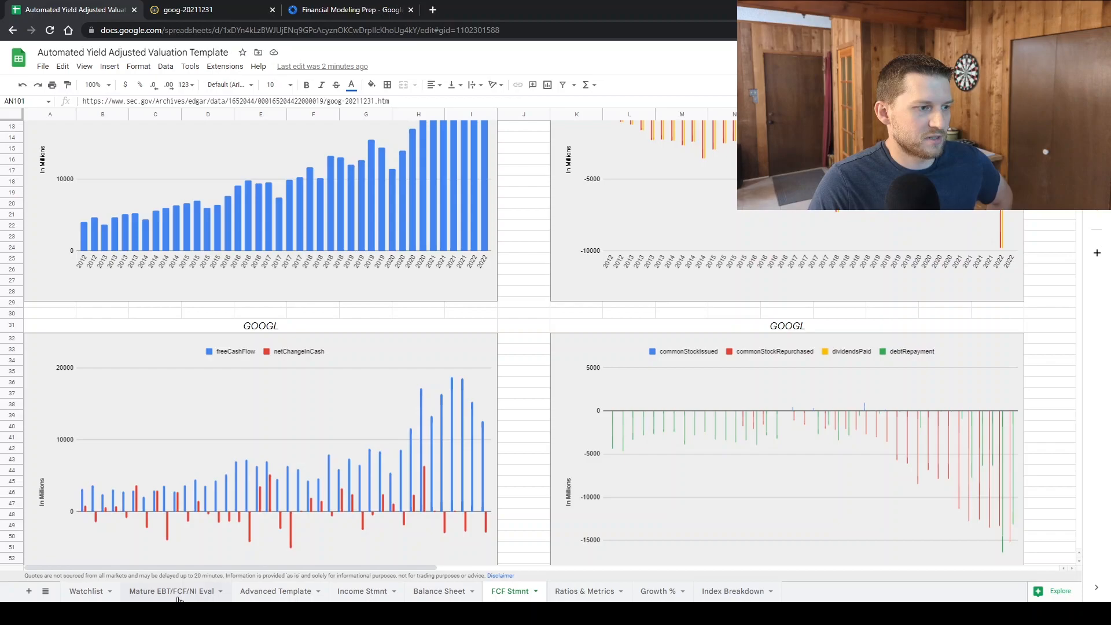
{"action": "left_click", "coordinate": [171, 591]}
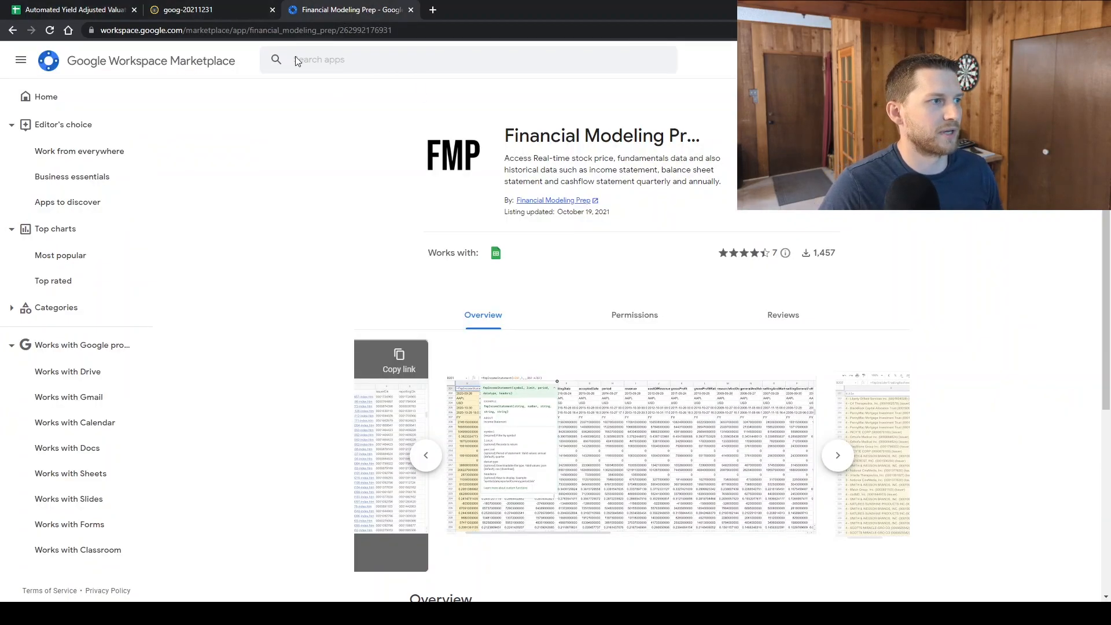
- Go from the Marketplace listing to the Financial Modeling Prep developer API site
{"action": "left_click", "coordinate": [554, 200]}
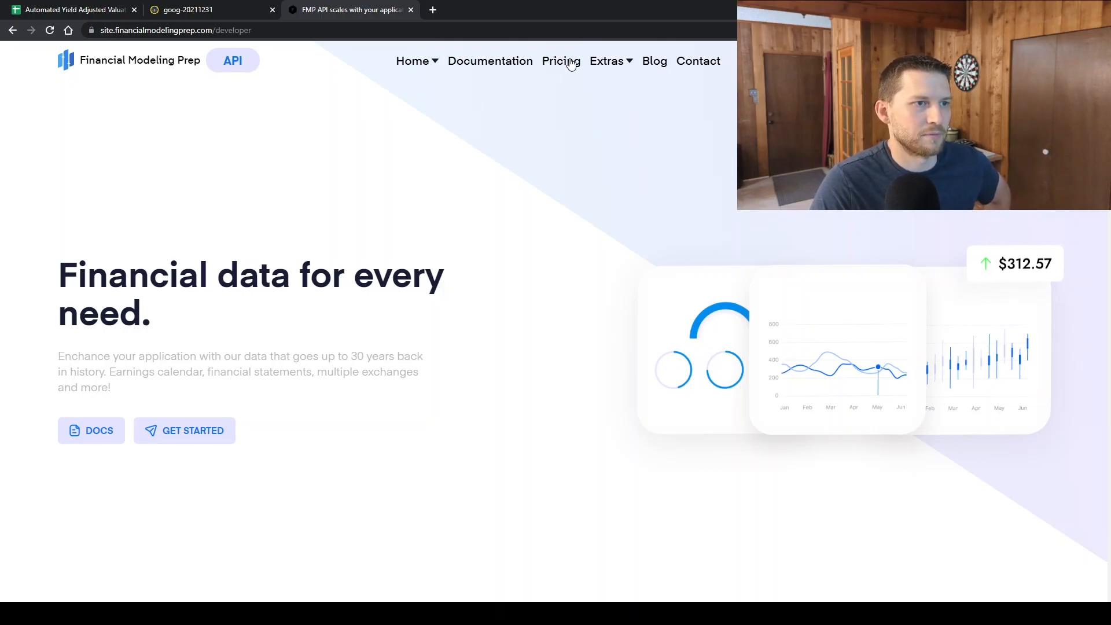
- Bring up FMP's pricing page with the Starter, Professional, Enterprise and Free plans
{"action": "left_click", "coordinate": [560, 61]}
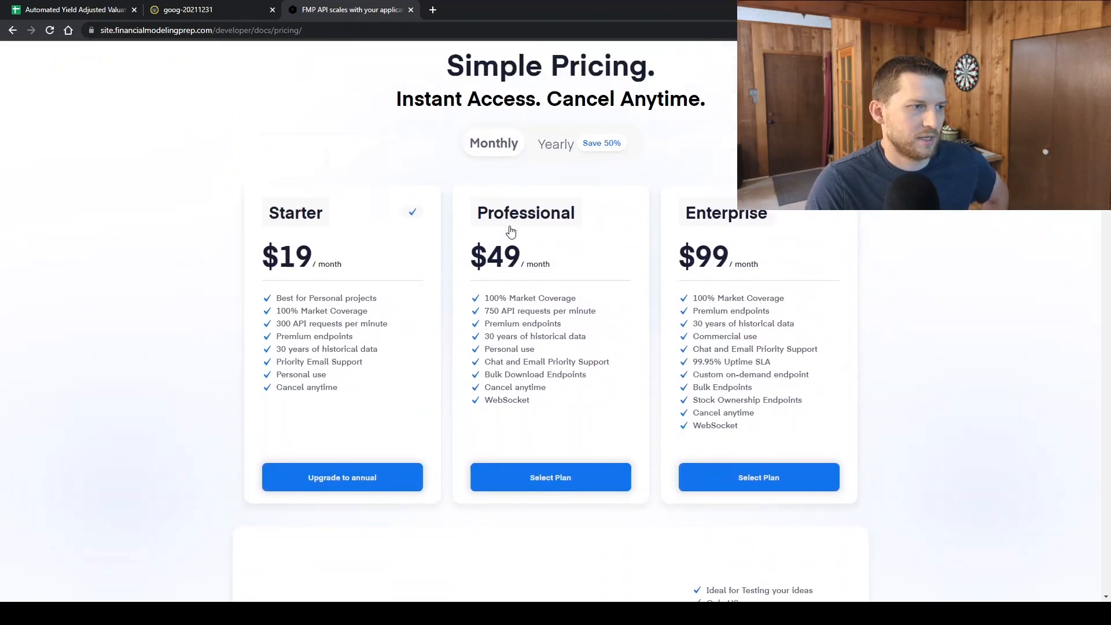
{"action": "scroll", "scroll_direction": "down", "scroll_amount": 3}
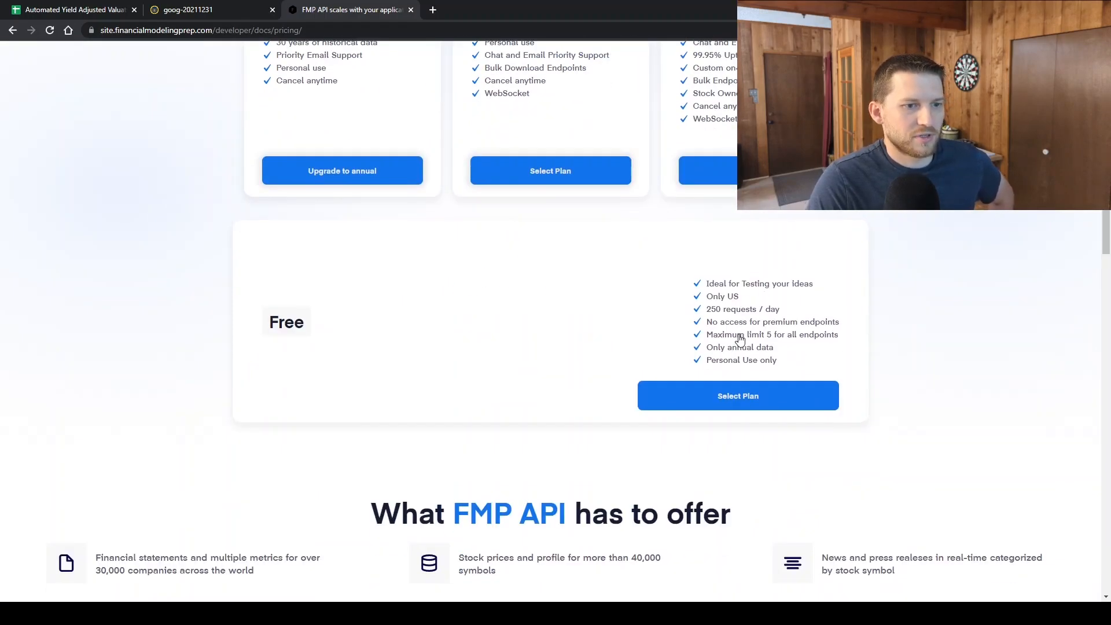
{"action": "mouse_move", "coordinate": [735, 333]}
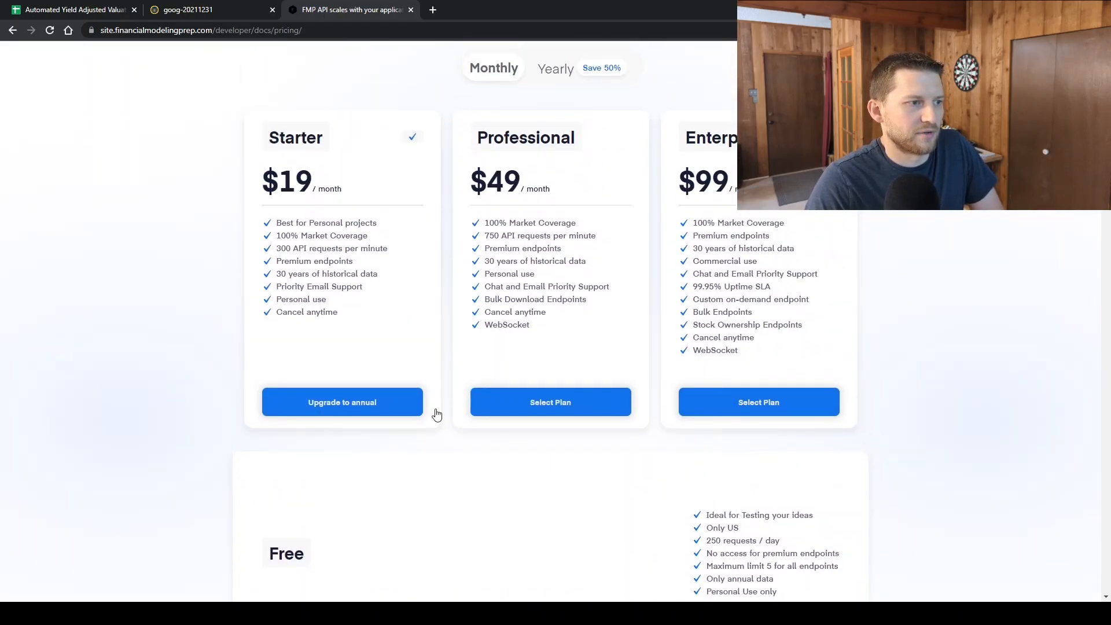
{"action": "mouse_move", "coordinate": [322, 153]}
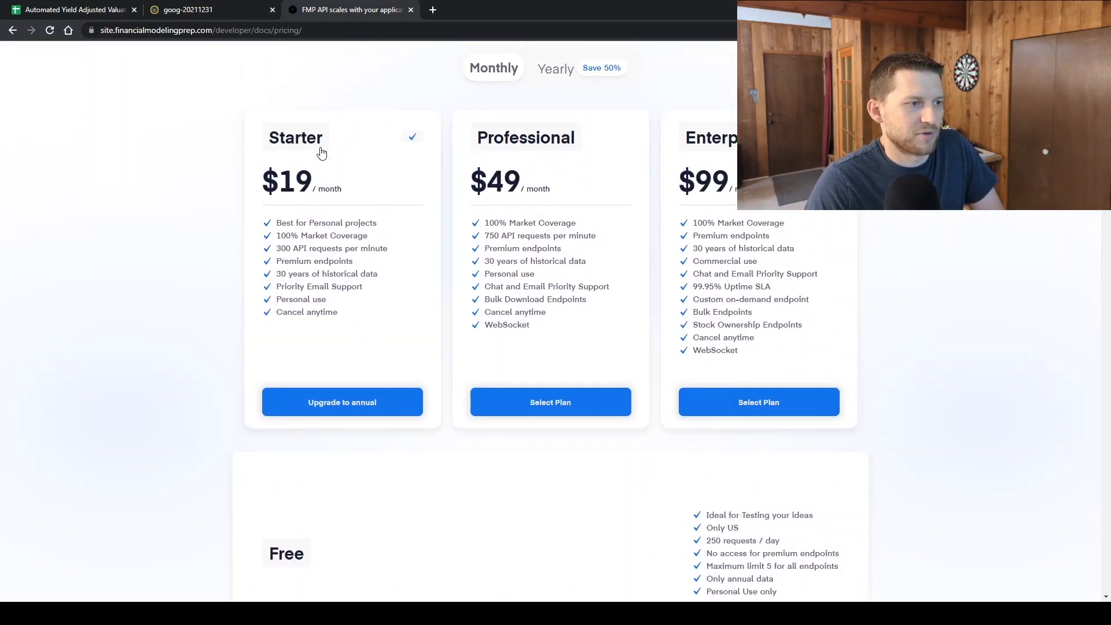
{"action": "scroll", "scroll_direction": "down", "scroll_amount": 3}
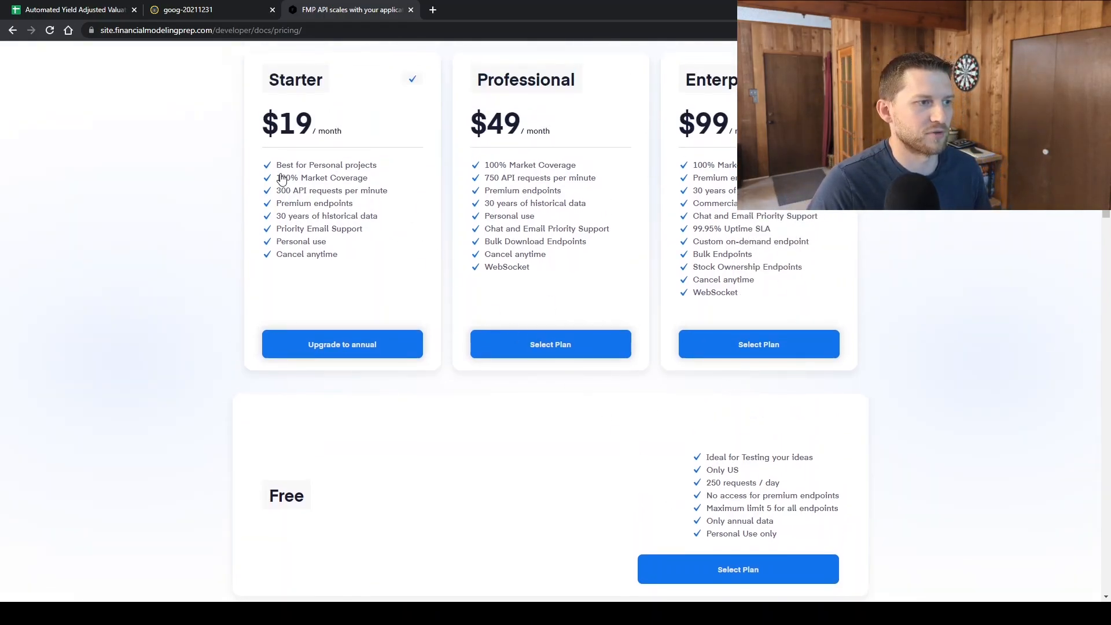
{"action": "mouse_move", "coordinate": [347, 254]}
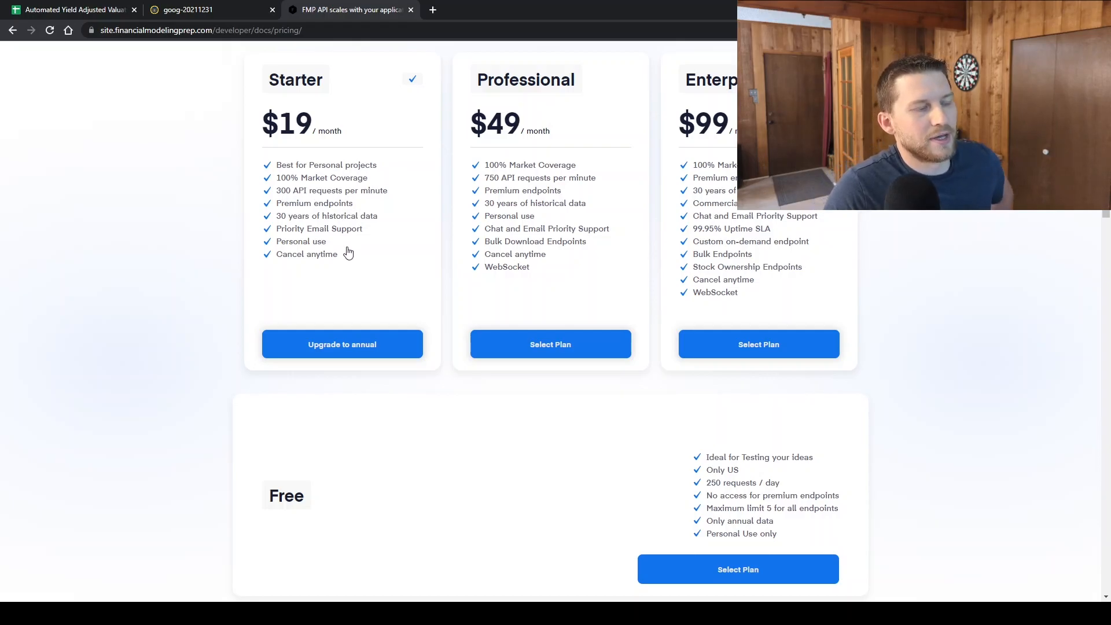
{"action": "mouse_move", "coordinate": [394, 232]}
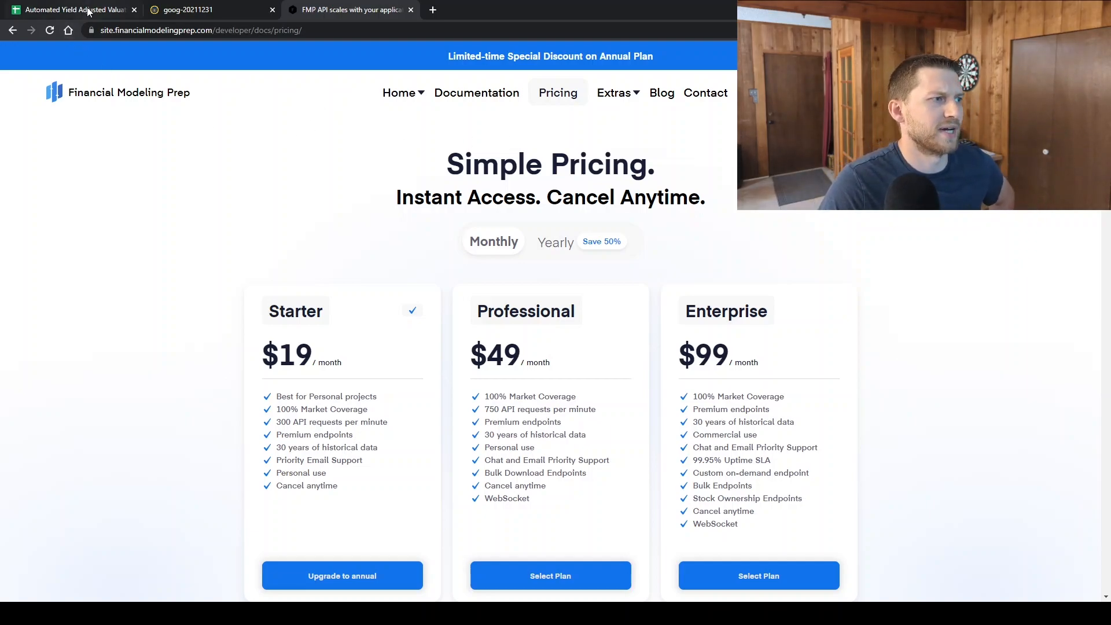
- Search the add-ons store for FINAN and pick Financial Modeling Prep
{"action": "left_click", "coordinate": [71, 10]}
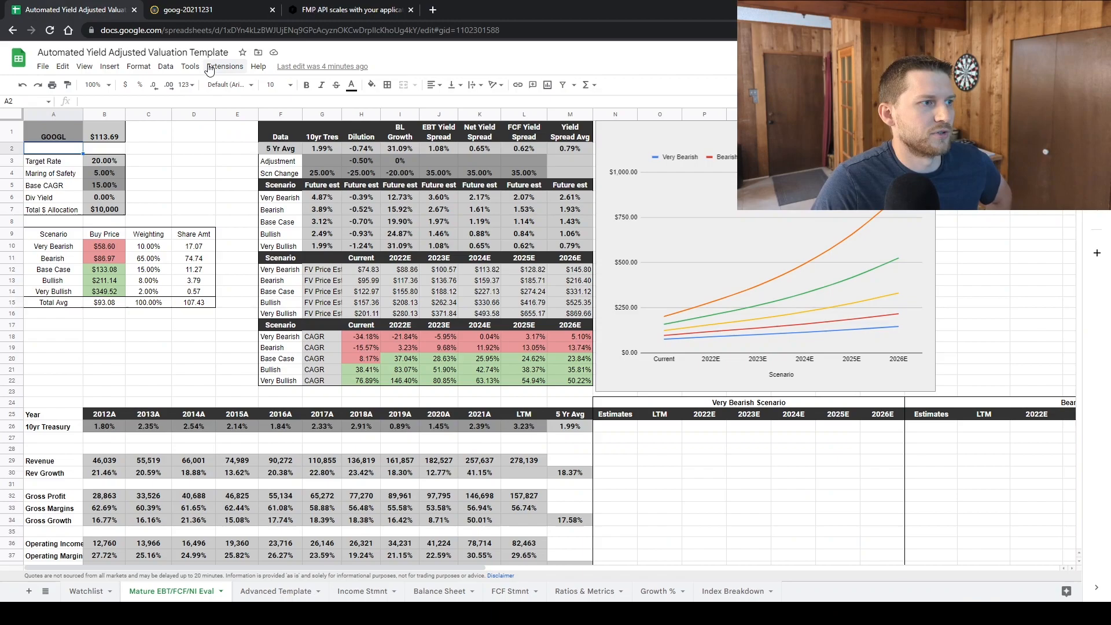
{"action": "left_click", "coordinate": [224, 66]}
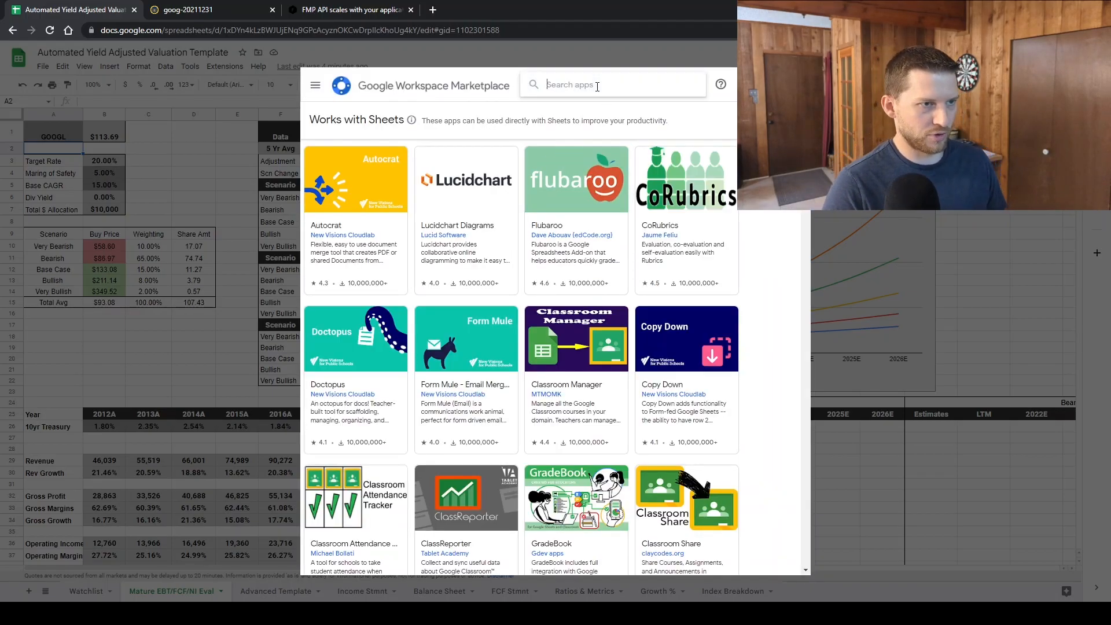
{"action": "type", "text": "FINANCIA"}
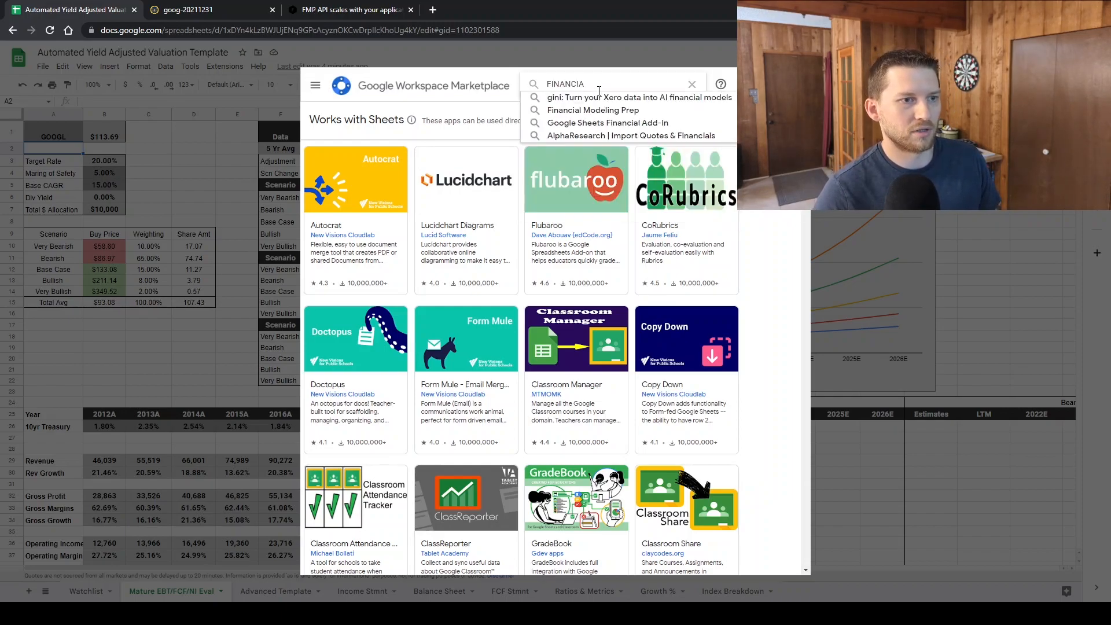
{"action": "left_click", "coordinate": [593, 110]}
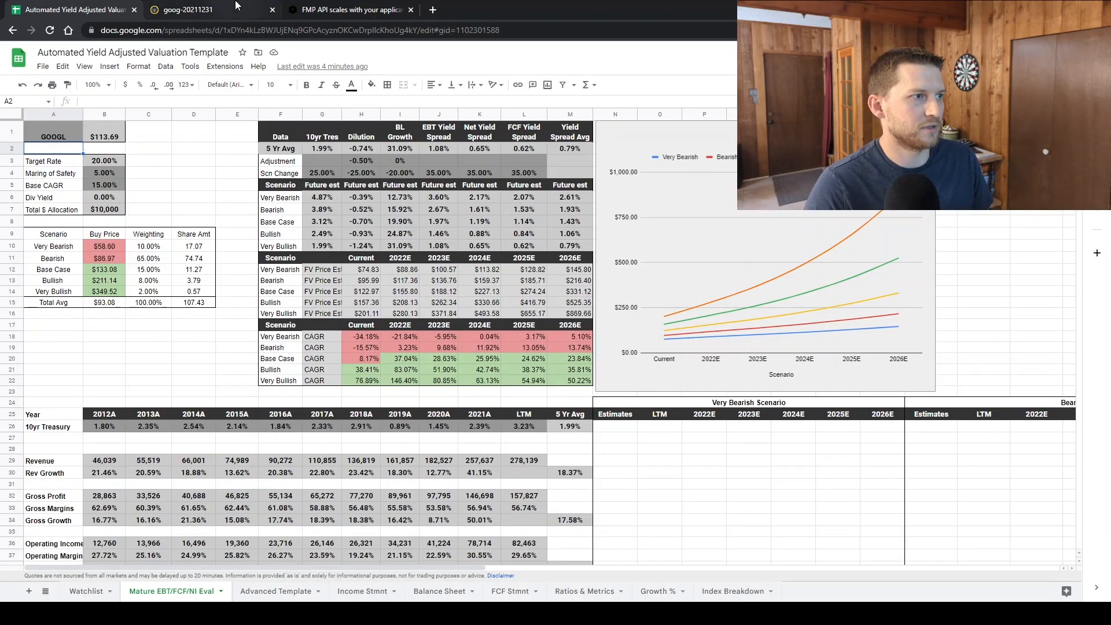
- Confirm Financial Modeling Prep under Extensions and add a new blank Sheet8
{"action": "left_click", "coordinate": [224, 66]}
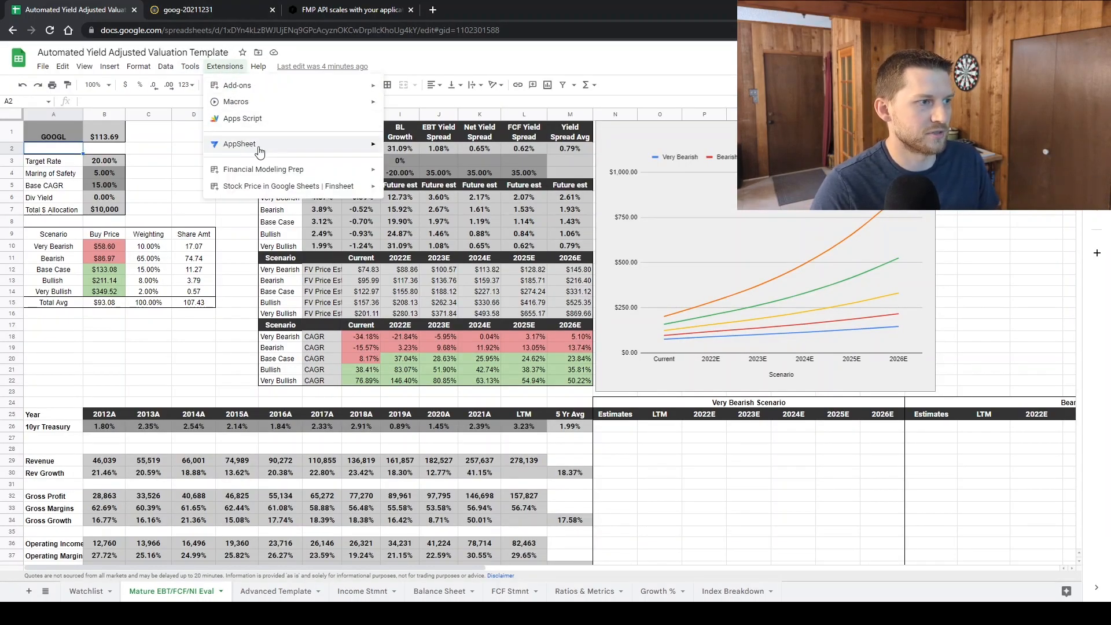
{"action": "left_click", "coordinate": [263, 169]}
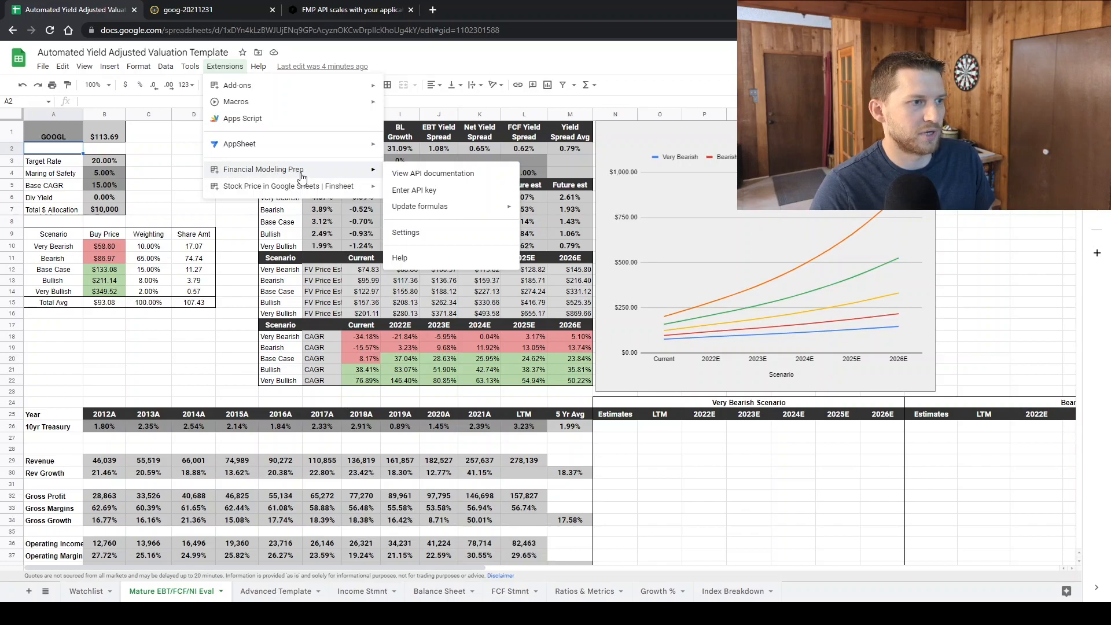
{"action": "mouse_move", "coordinate": [432, 190]}
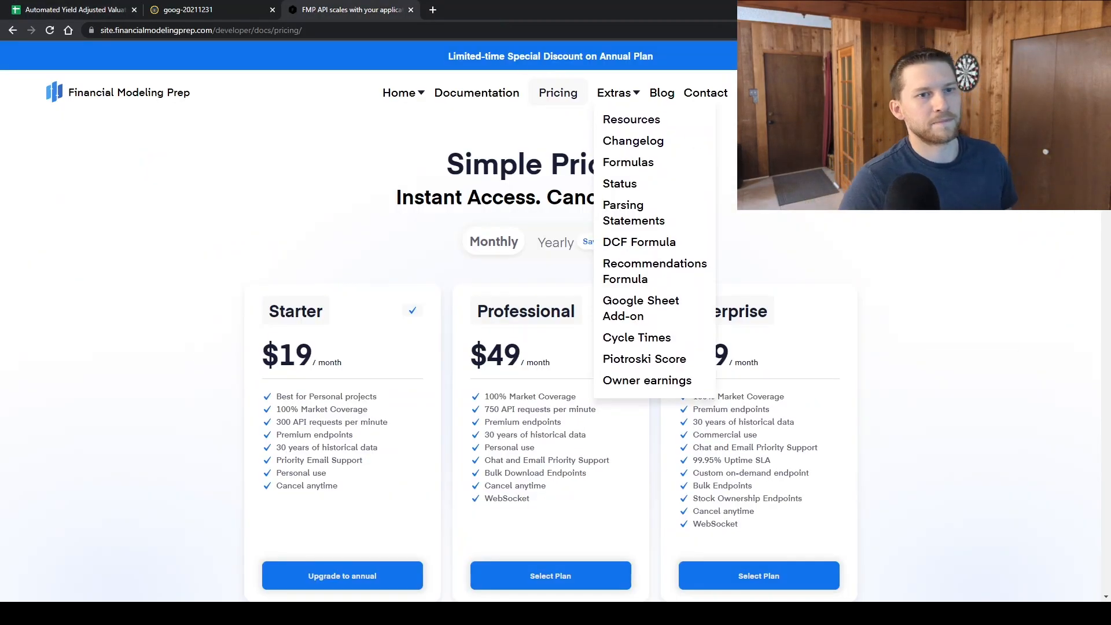
{"action": "left_click", "coordinate": [71, 9]}
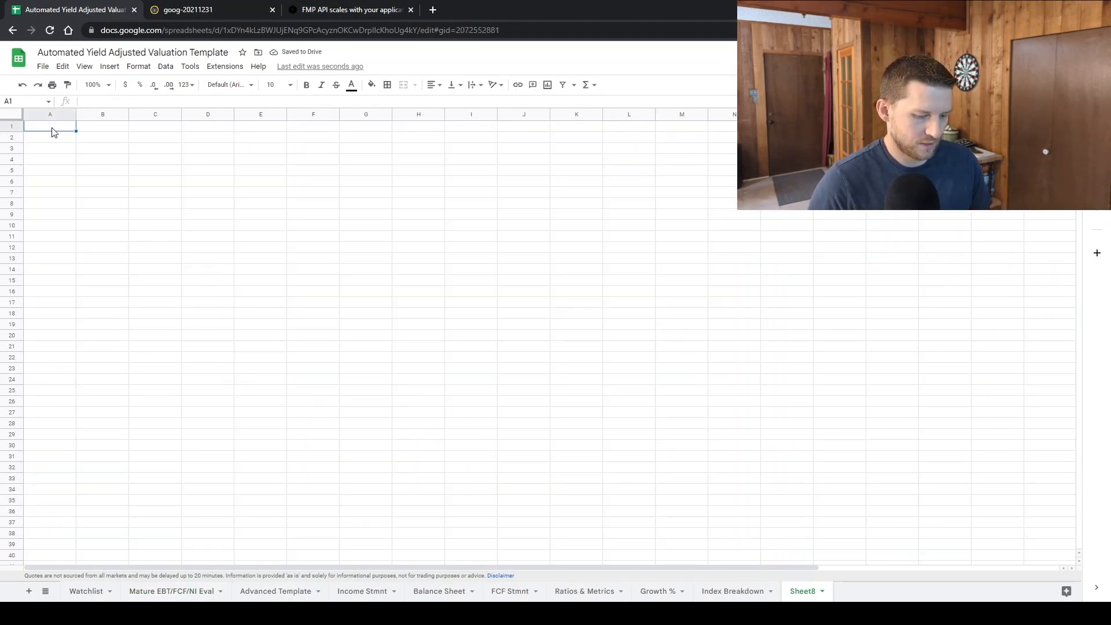
{"action": "type", "text": "="}
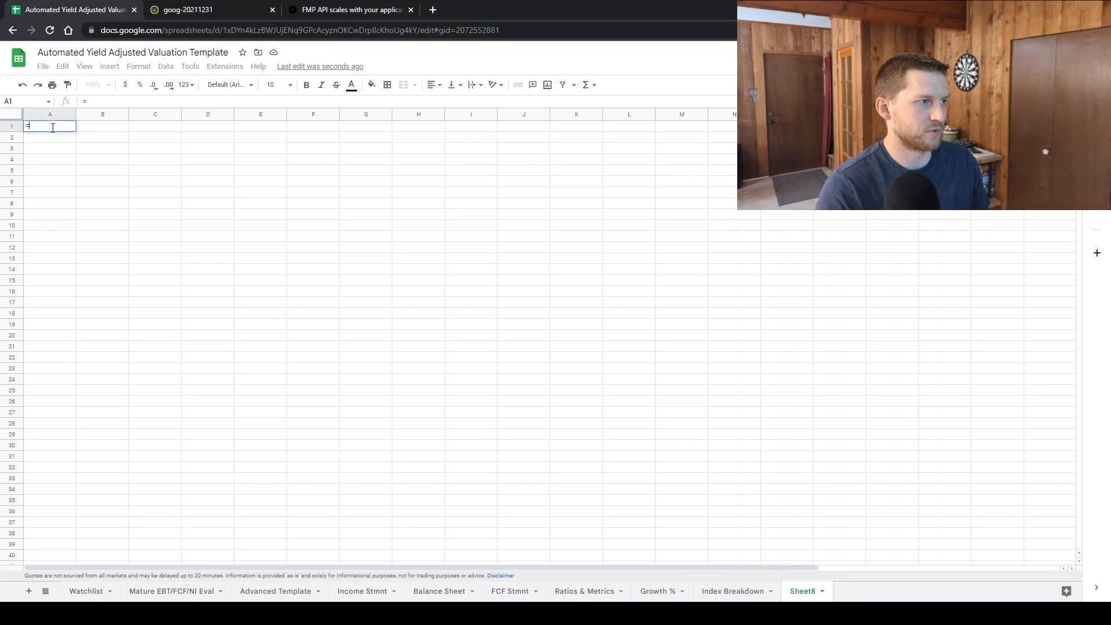
{"action": "type", "text": "FMP"}
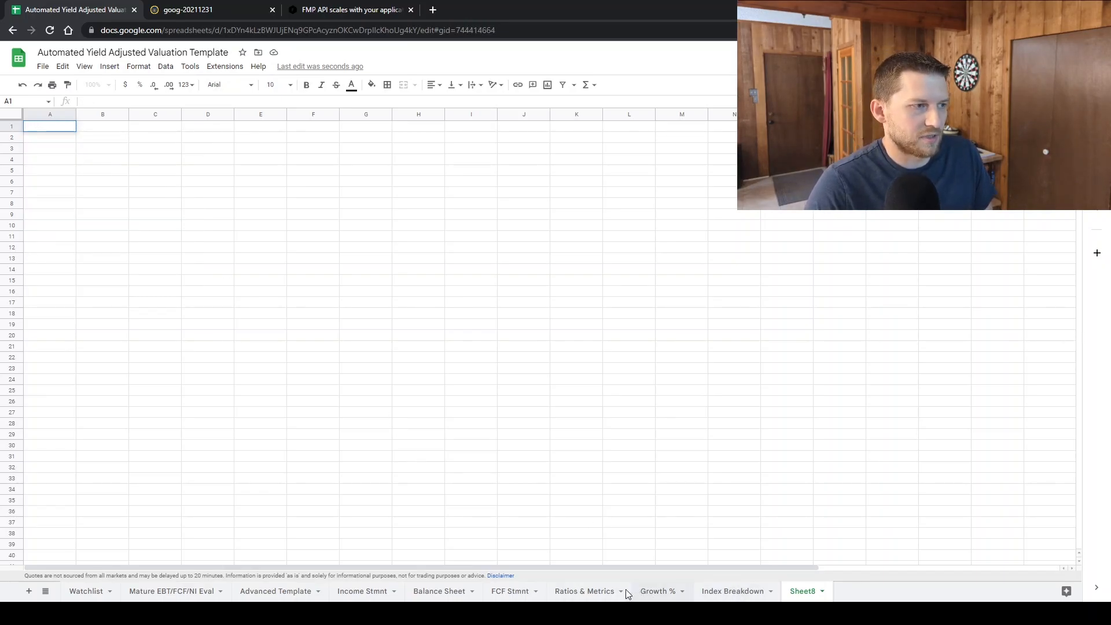
- Review the Income Stmnt GOOGL annual and quarterly tables and their FMP formulas
{"action": "left_click", "coordinate": [363, 591]}
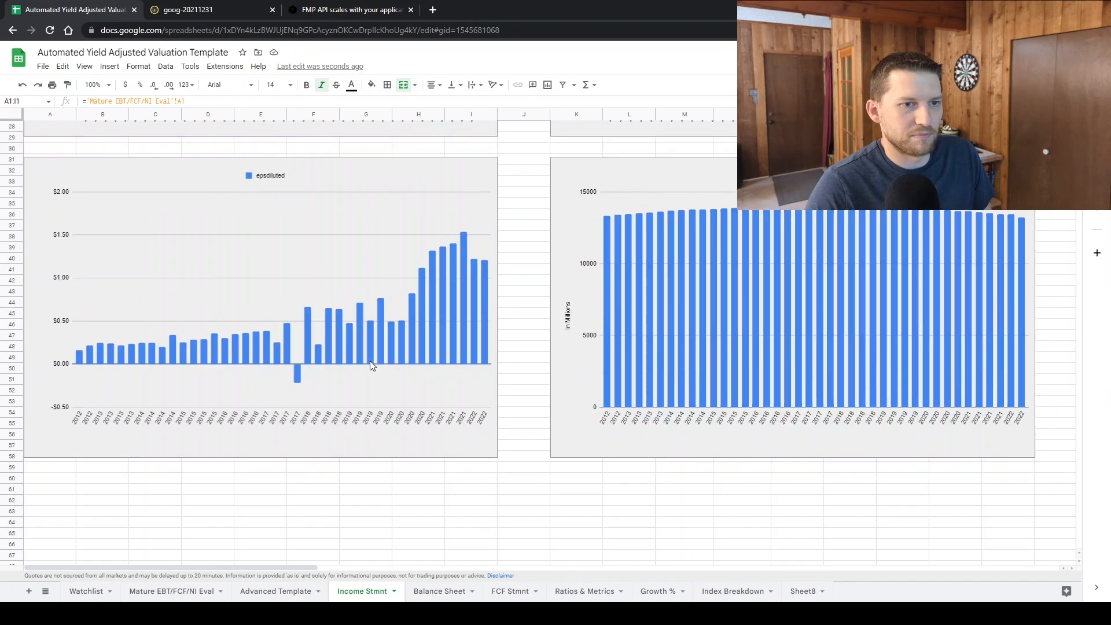
{"action": "scroll", "scroll_direction": "down", "scroll_amount": 3}
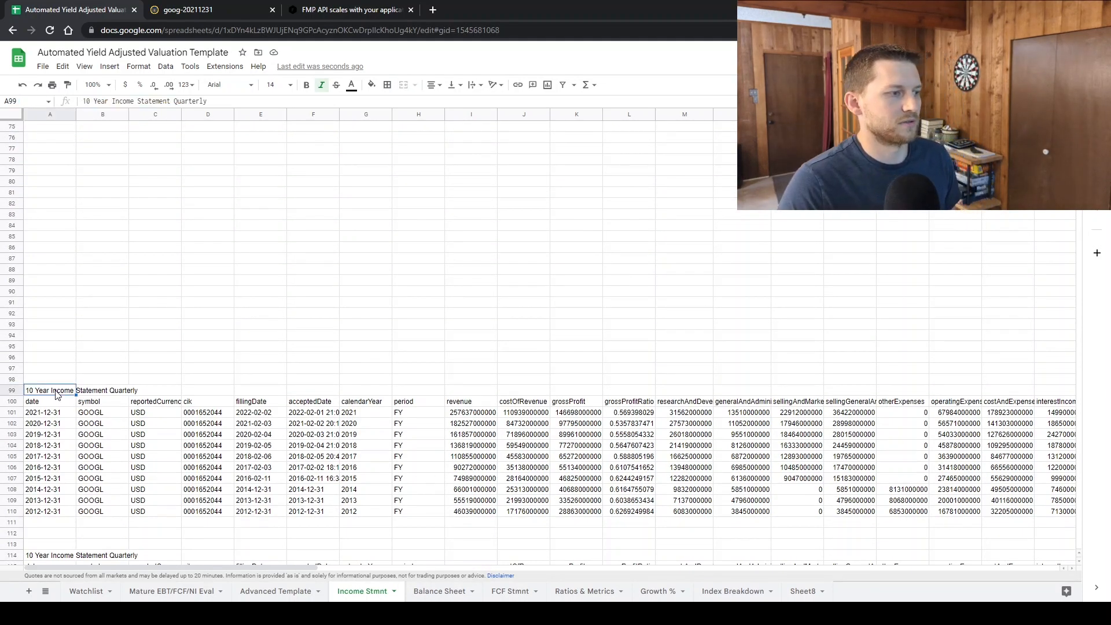
{"action": "left_click", "coordinate": [49, 377]}
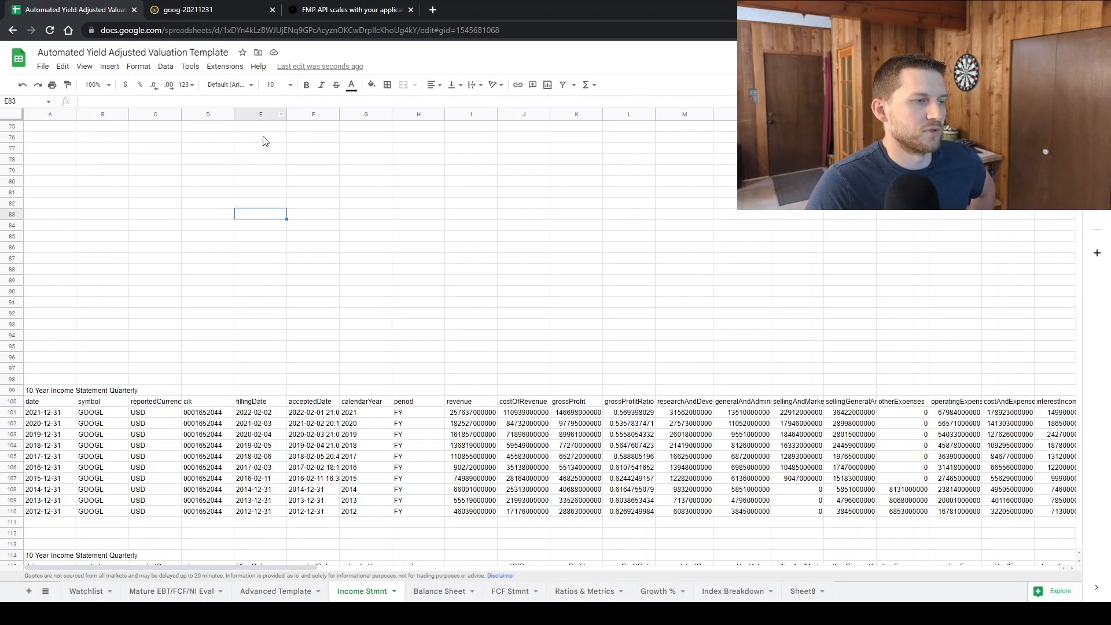
{"action": "scroll", "scroll_direction": "down", "scroll_amount": 3}
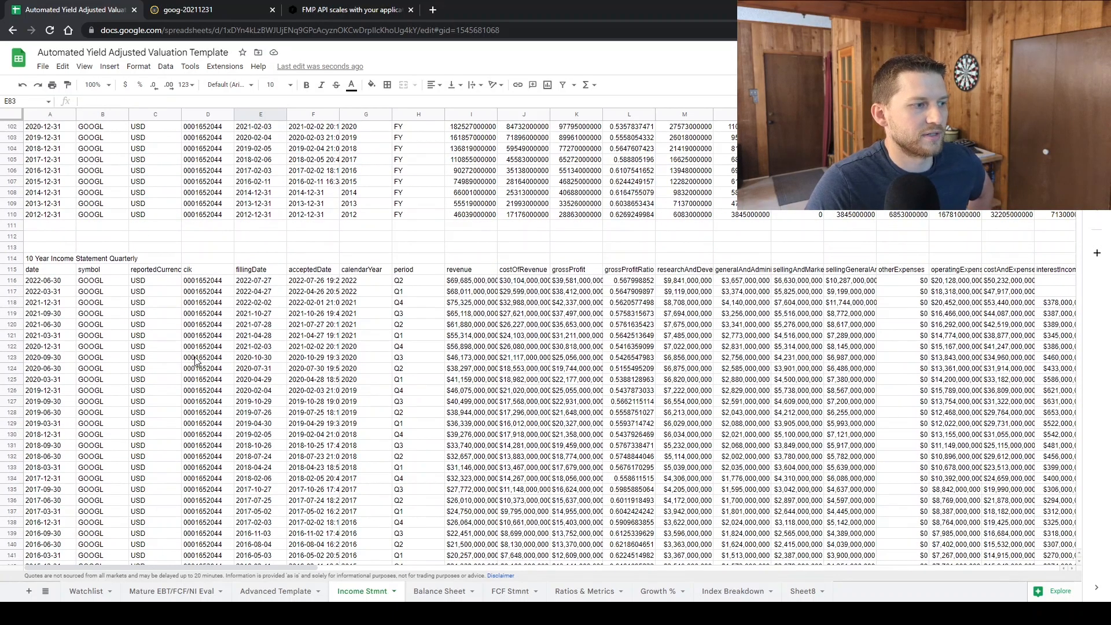
{"action": "scroll", "scroll_direction": "up", "scroll_amount": 3}
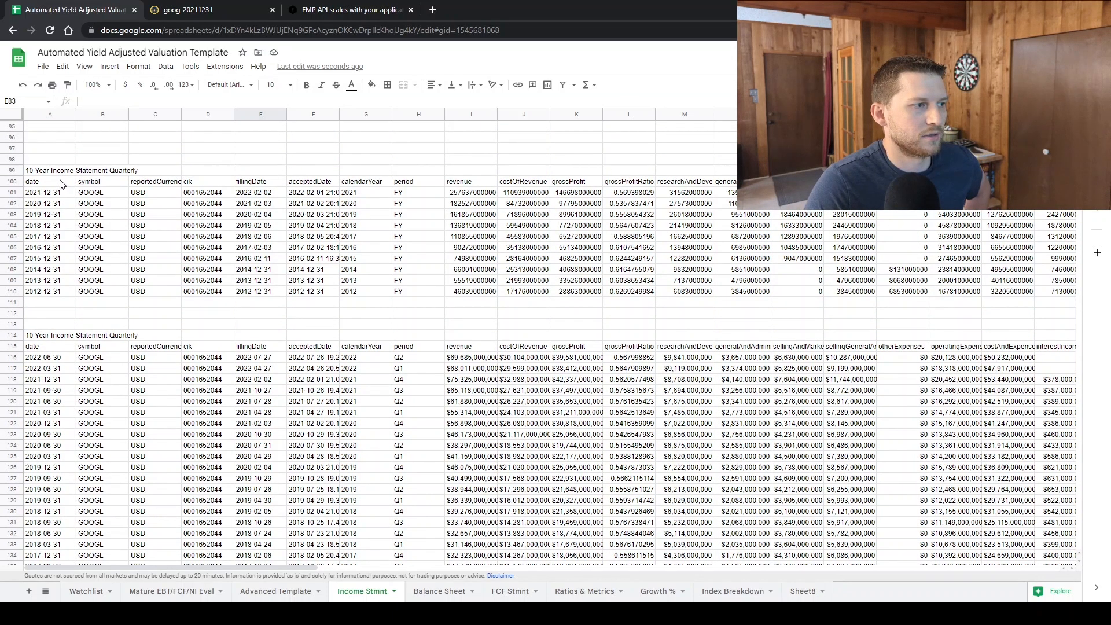
{"action": "left_click", "coordinate": [50, 356]}
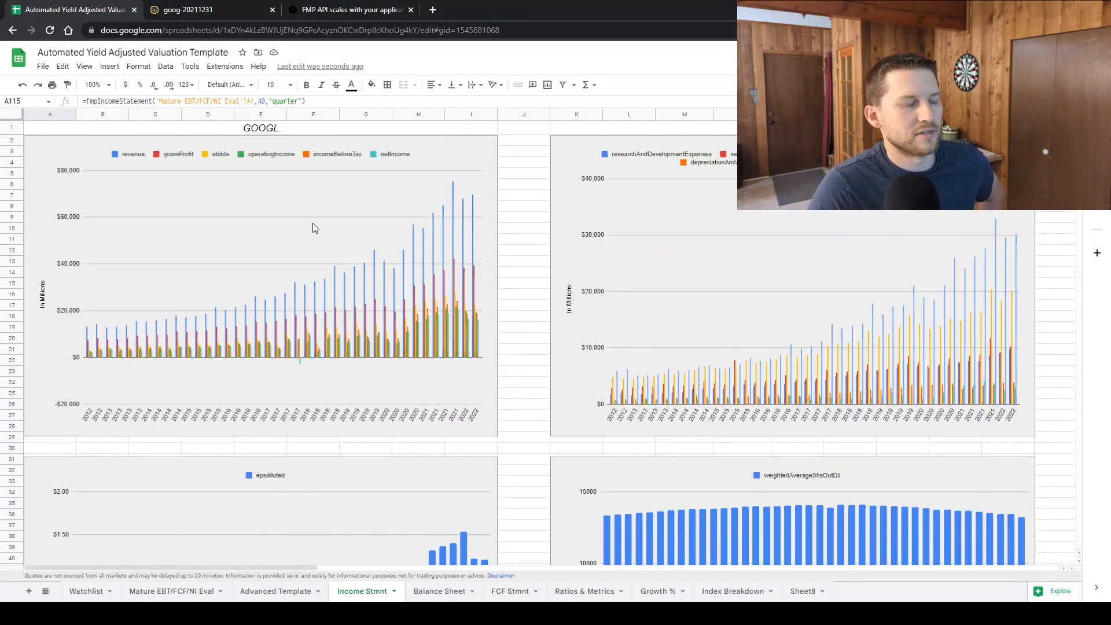
{"action": "scroll", "scroll_direction": "down", "scroll_amount": 3}
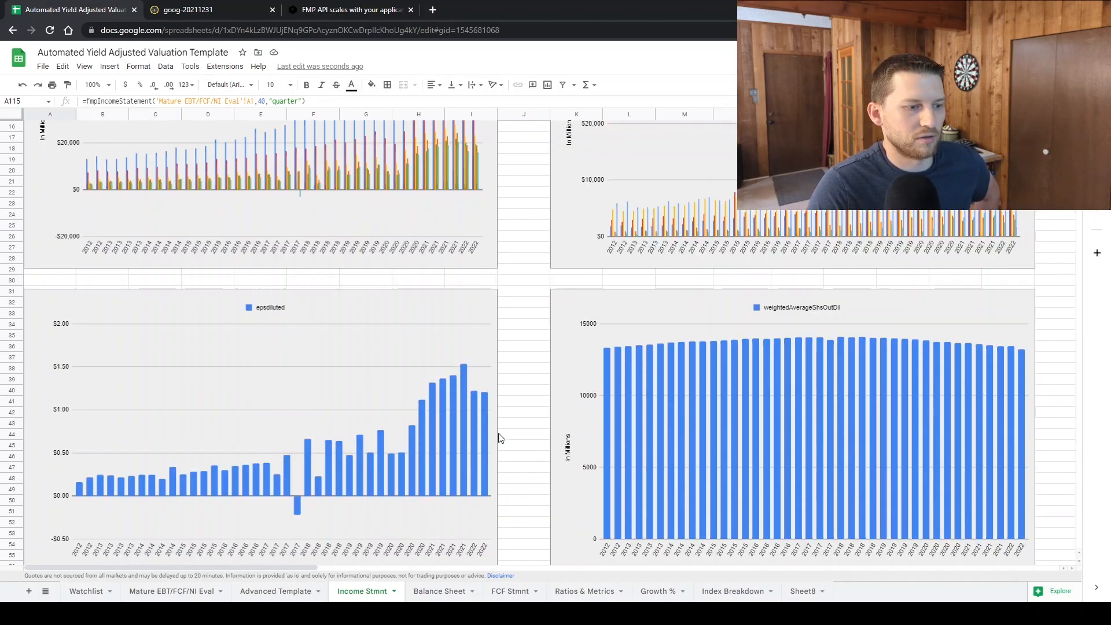
- Check the Balance Sheet charts and return to the Mature EBT/FCF/NI Eval sheet
{"action": "left_click", "coordinate": [439, 592]}
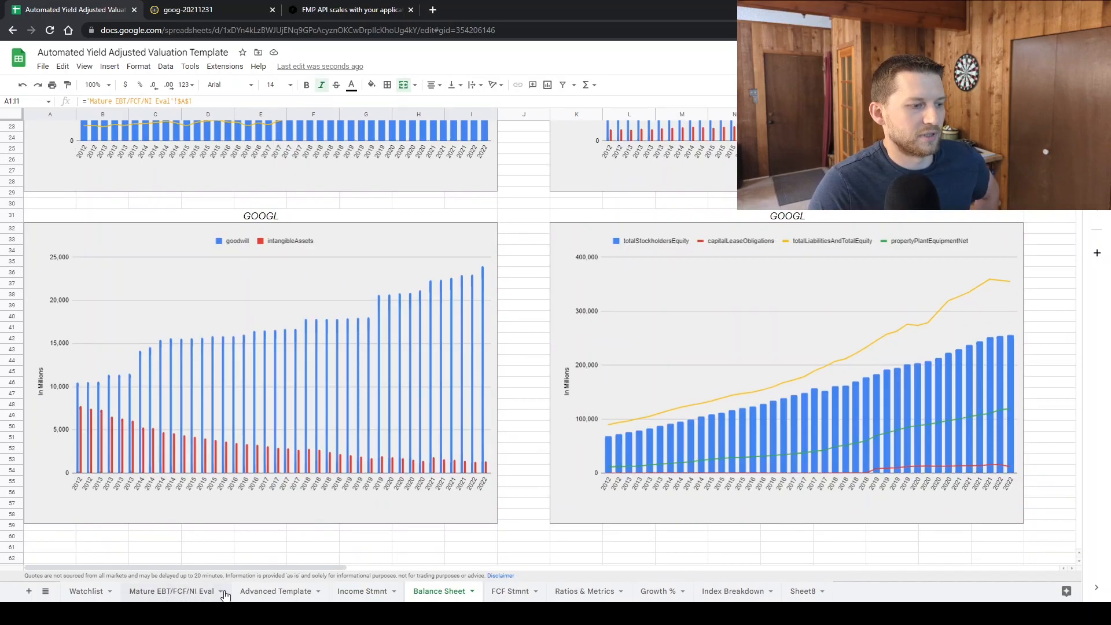
{"action": "left_click", "coordinate": [170, 592]}
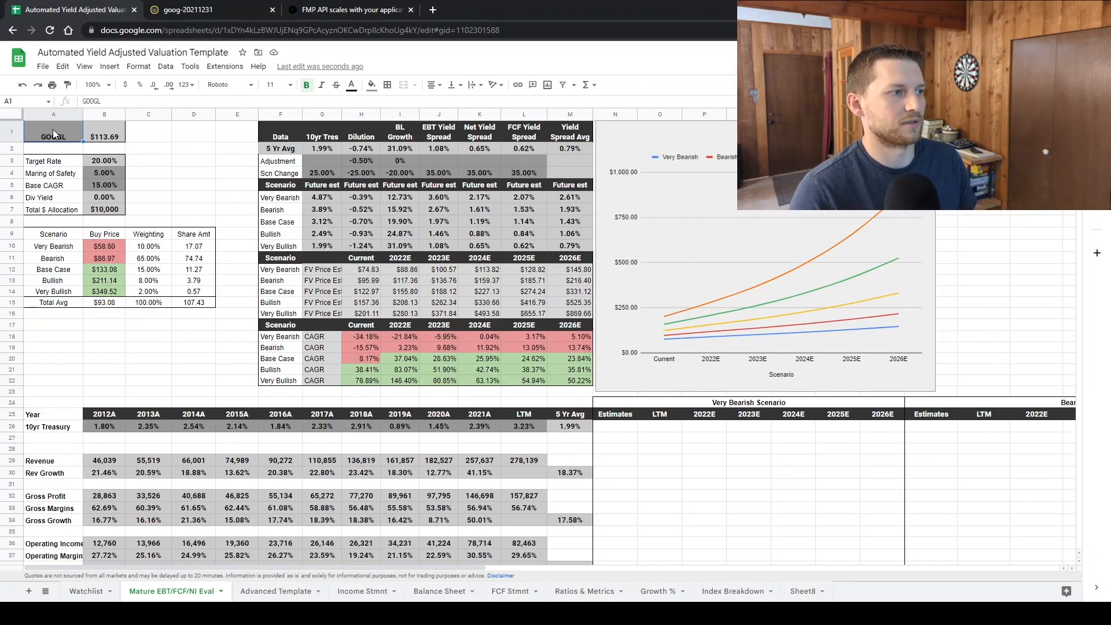
- Enter MSFT as the ticker, then review the Income Stmnt, Balance Sheet, FCF, Ratios and Growth % charts
{"action": "type", "text": "MSFT"}
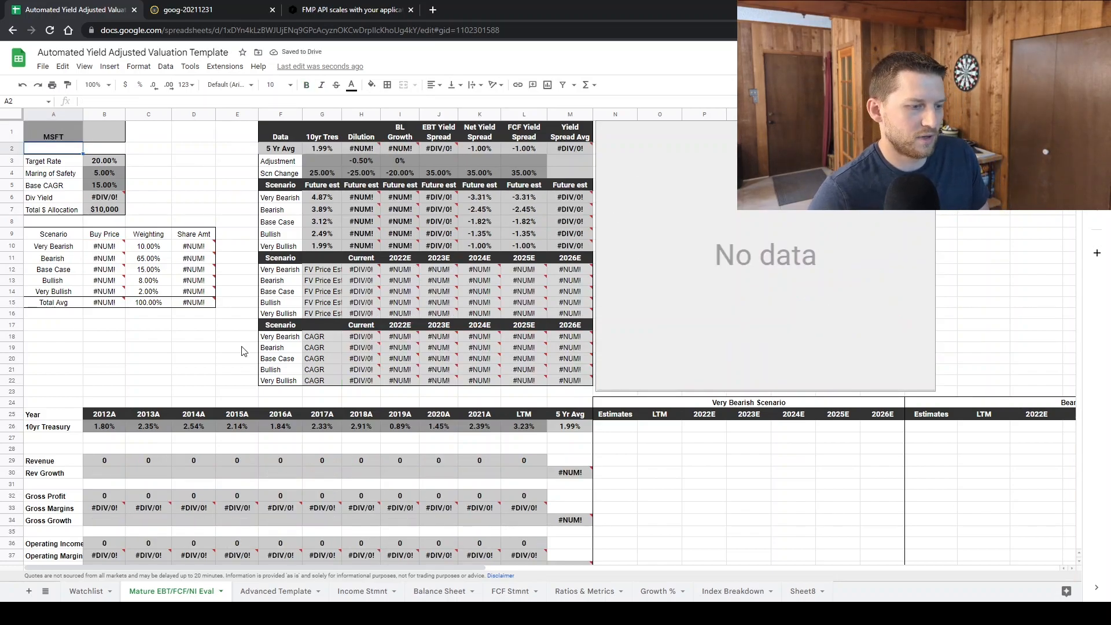
{"action": "left_click", "coordinate": [362, 592]}
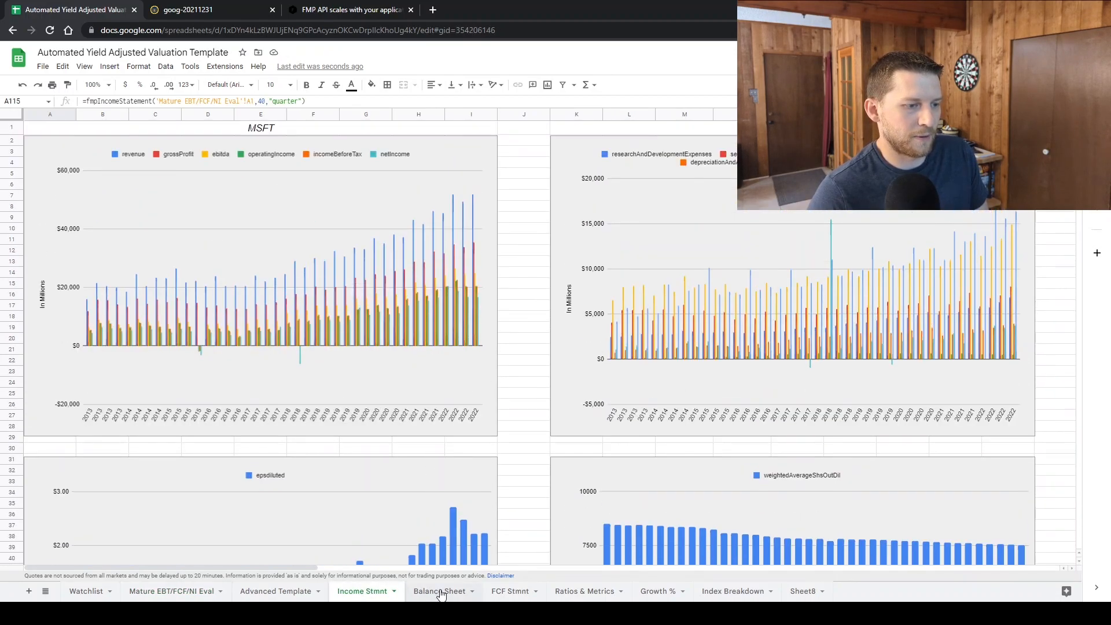
{"action": "left_click", "coordinate": [439, 592]}
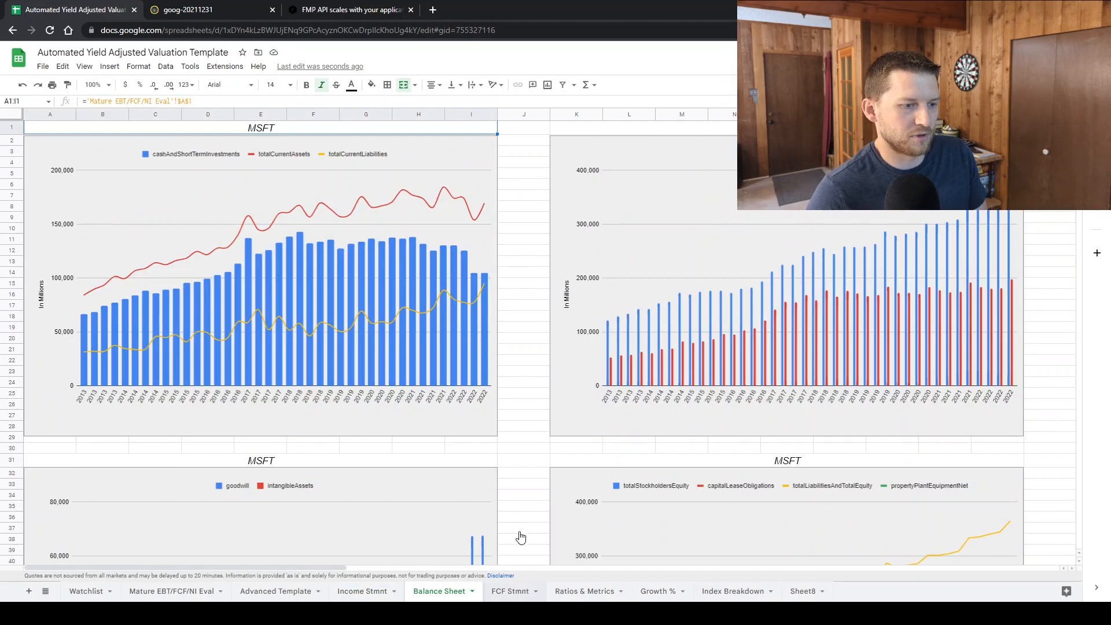
{"action": "left_click", "coordinate": [509, 591]}
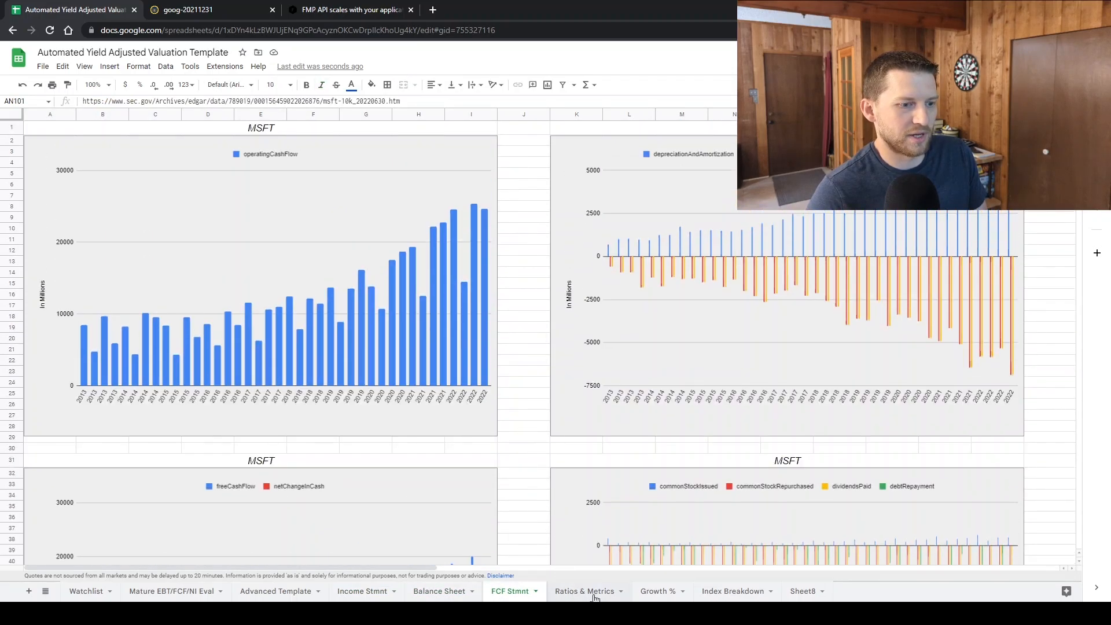
{"action": "left_click", "coordinate": [583, 591]}
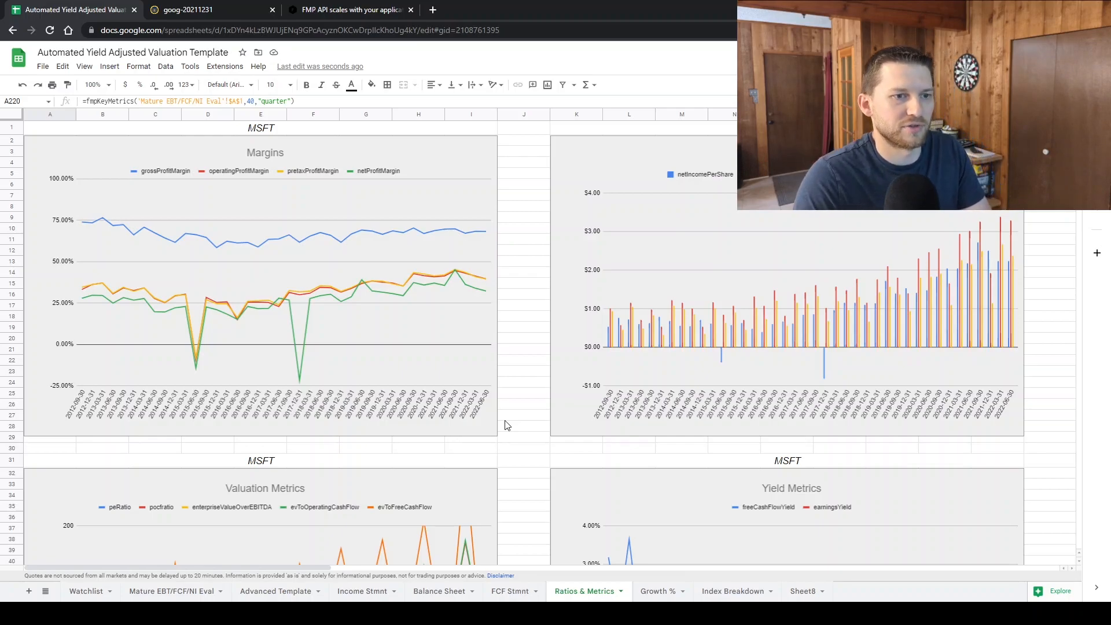
{"action": "left_click", "coordinate": [658, 591]}
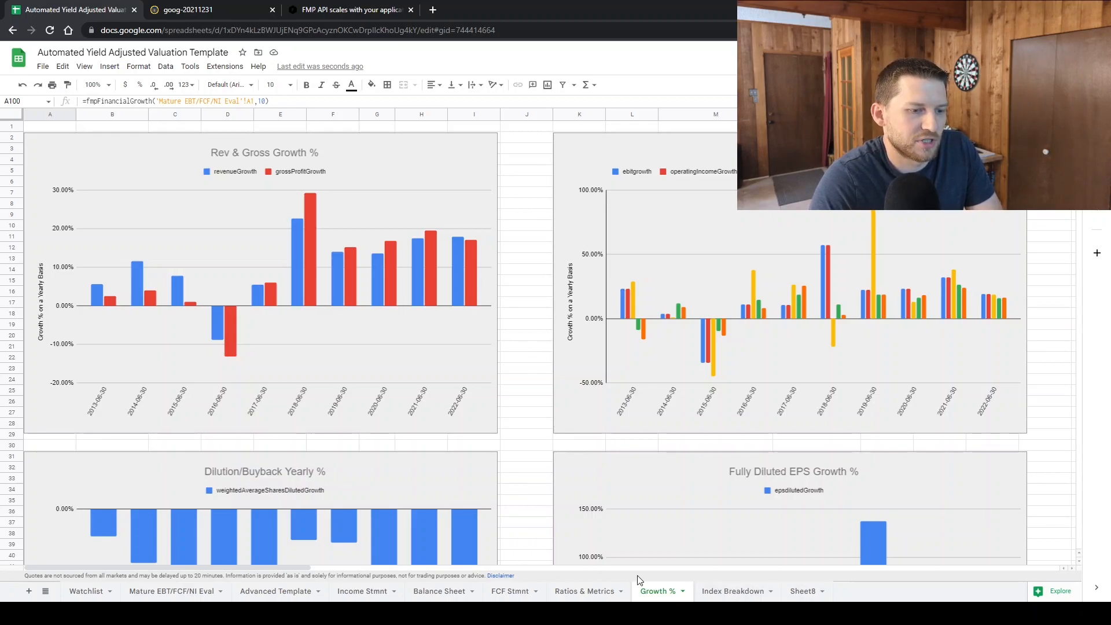
{"action": "mouse_move", "coordinate": [818, 536]}
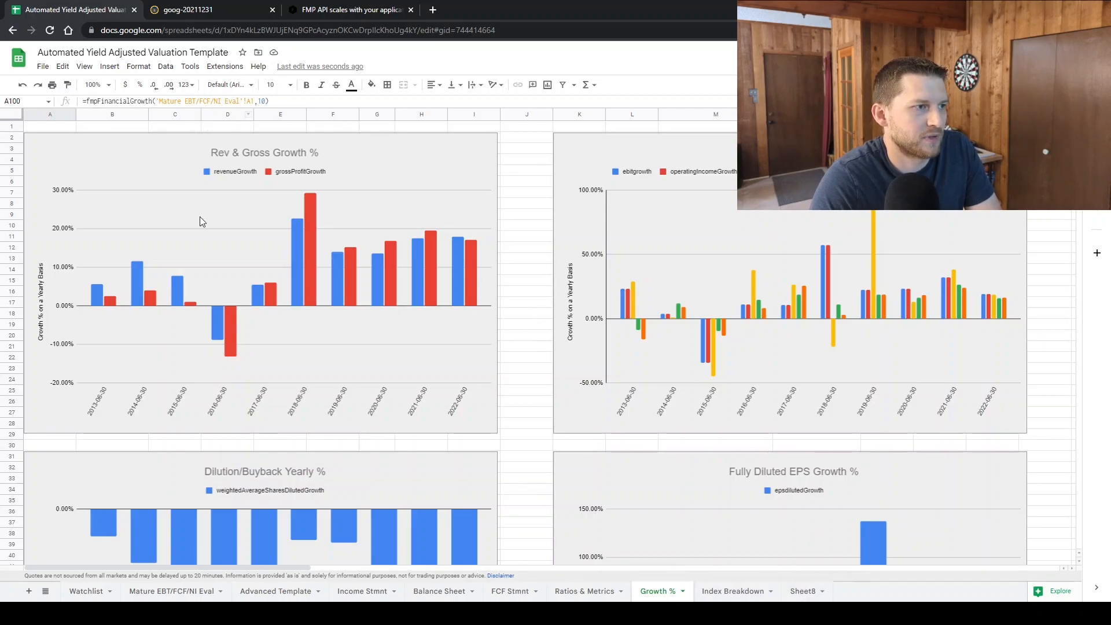
{"action": "scroll", "scroll_direction": "down", "scroll_amount": 3}
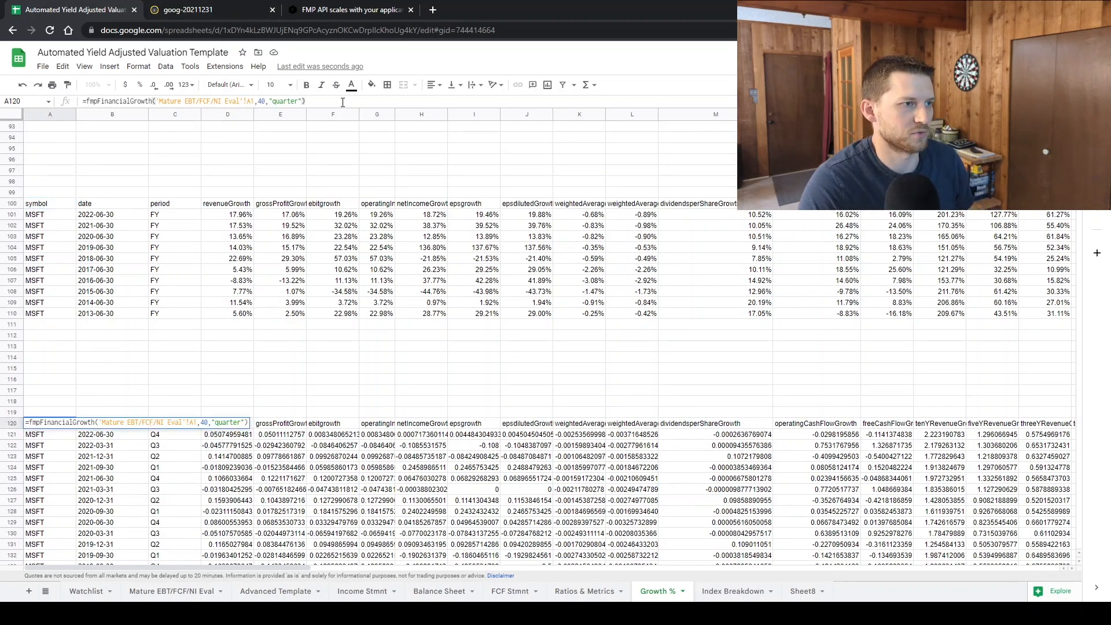
- Copy the fmpIncomeStatement formula from Income Stmnt A115 into Sheet8 A34
{"action": "left_click", "coordinate": [364, 592]}
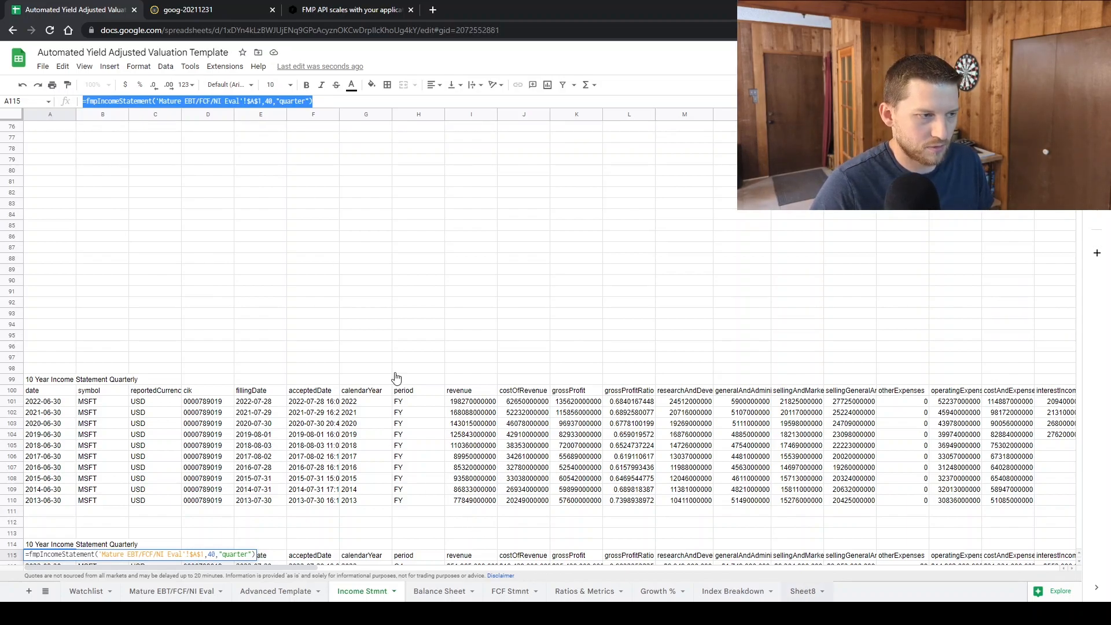
{"action": "left_click", "coordinate": [805, 591]}
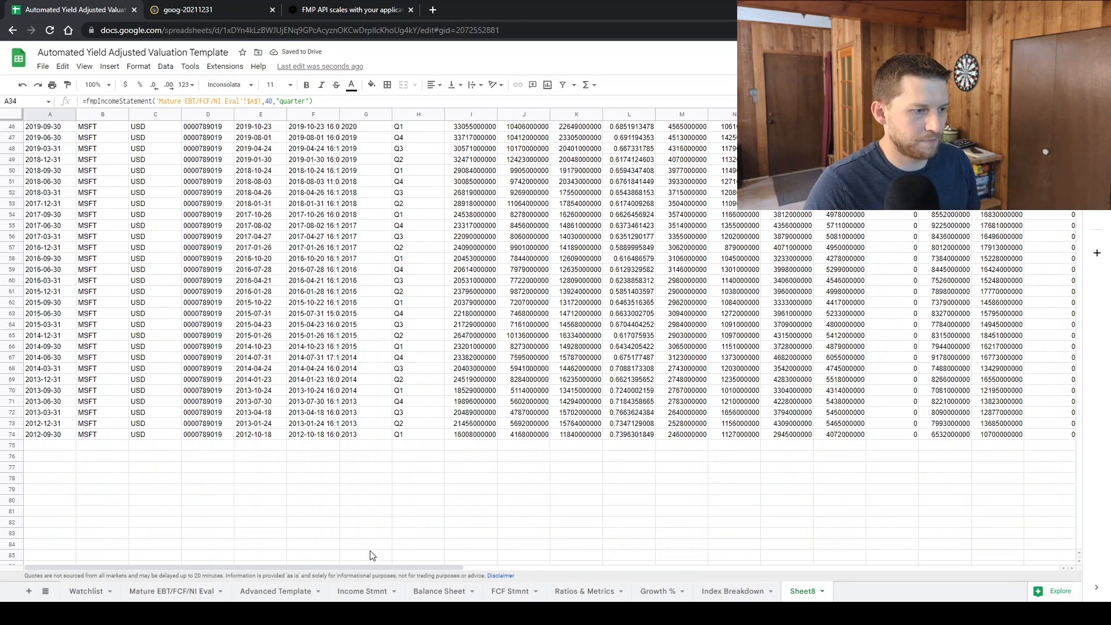
- Select the MSFT quarterly income table A34:AJ74 on Sheet8 as chart data
{"action": "scroll", "scroll_direction": "right", "scroll_amount": 3}
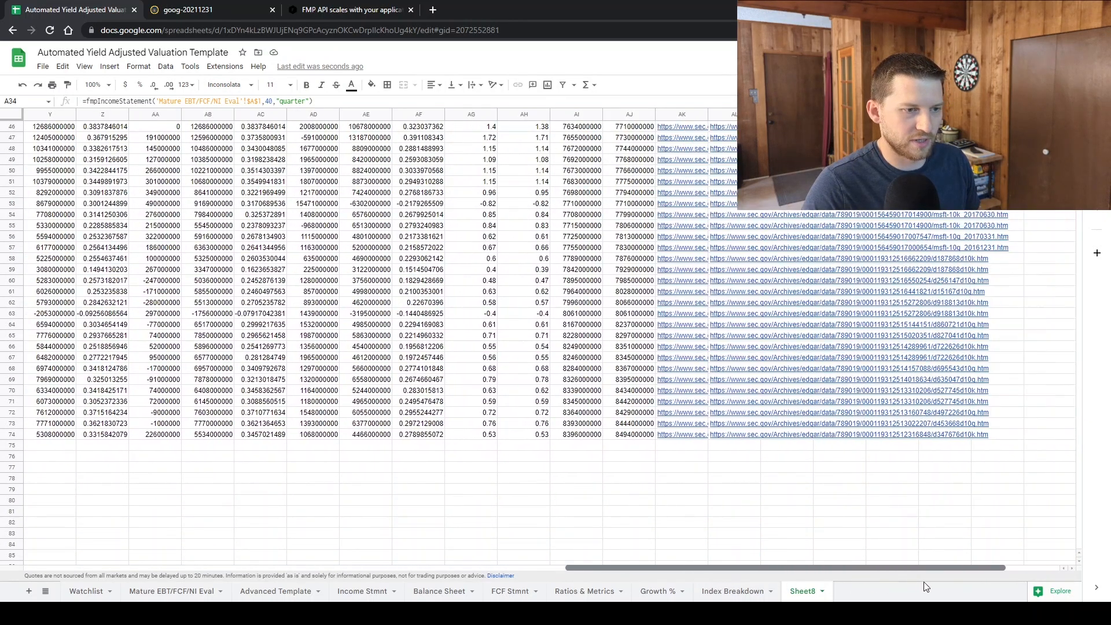
{"action": "left_click_drag", "start_coordinate": [50, 126], "coordinate": [652, 434]}
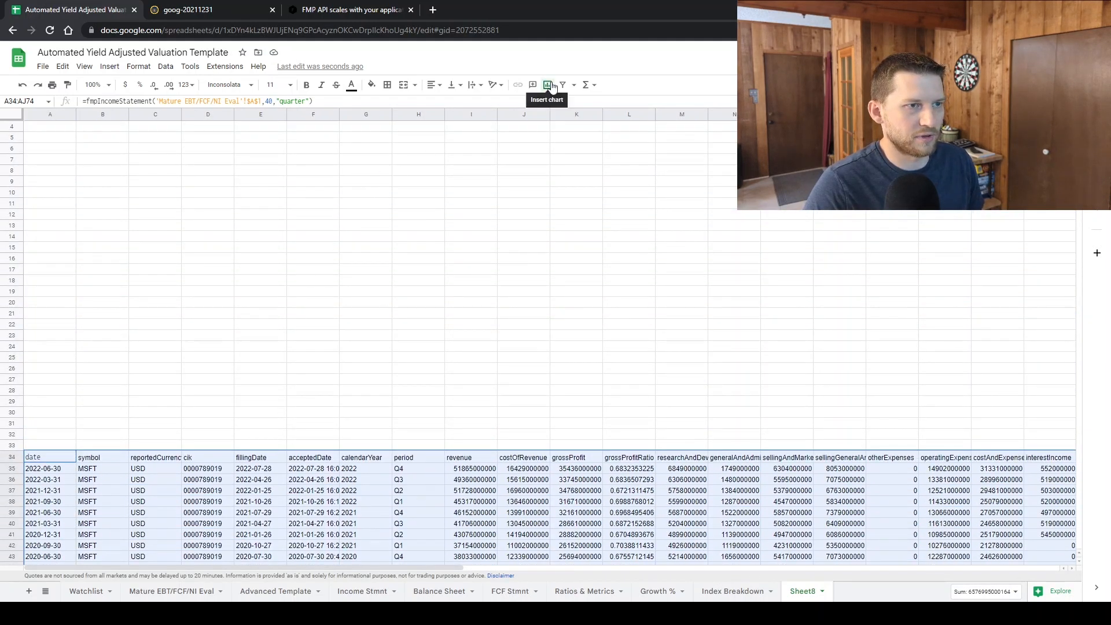
{"action": "mouse_move", "coordinate": [562, 329]}
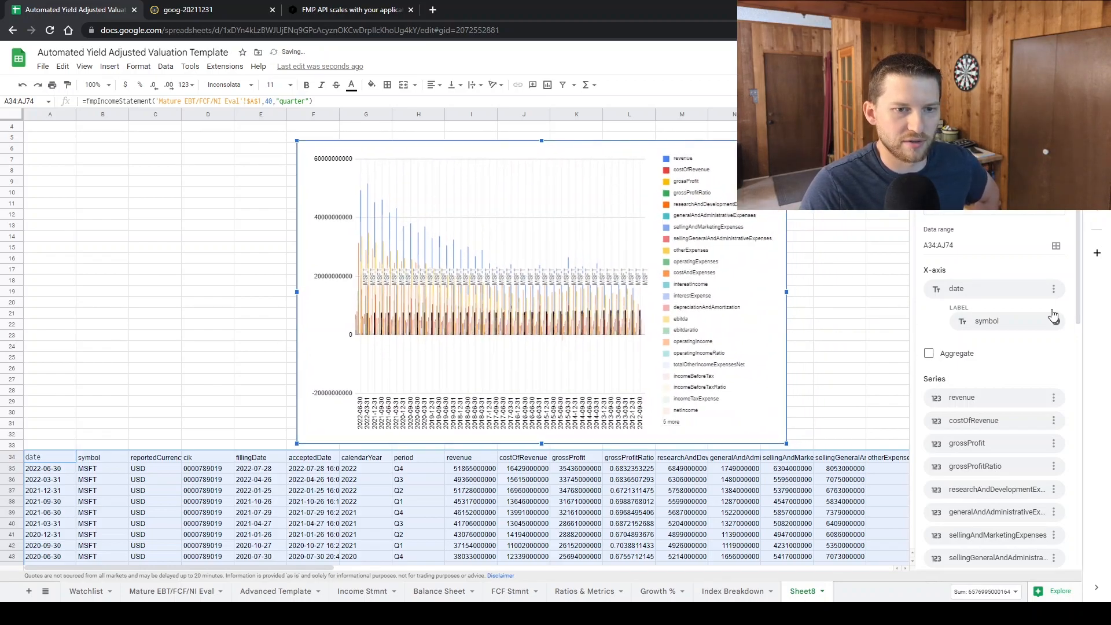
- Set the new chart's x-axis to column G (G34:G74), dropping the symbol label
{"action": "left_click", "coordinate": [1000, 321]}
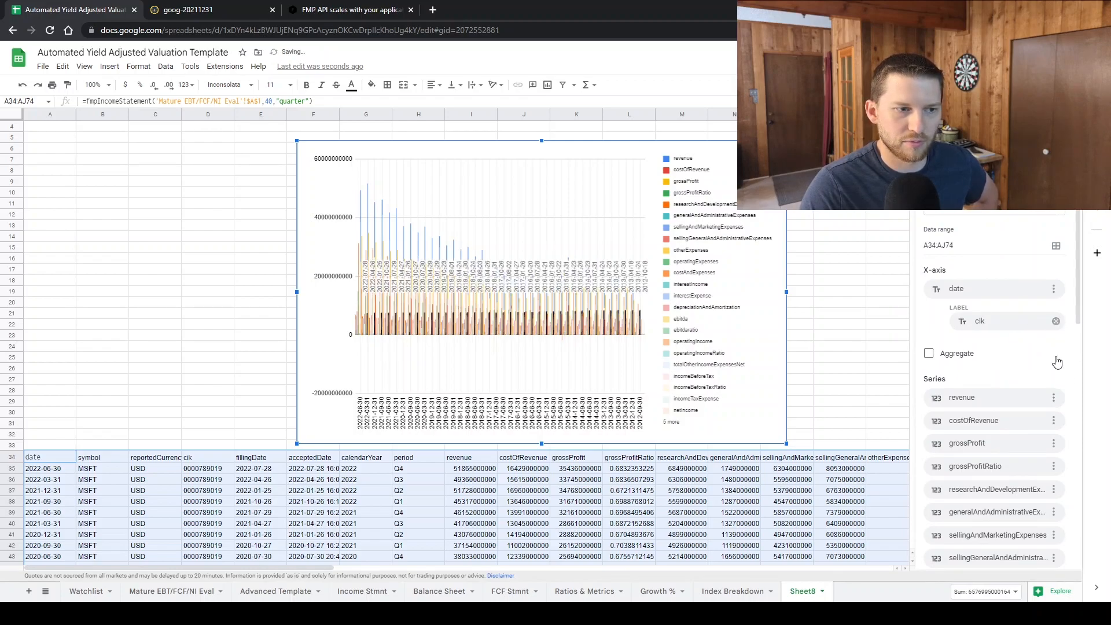
{"action": "left_click", "coordinate": [999, 321]}
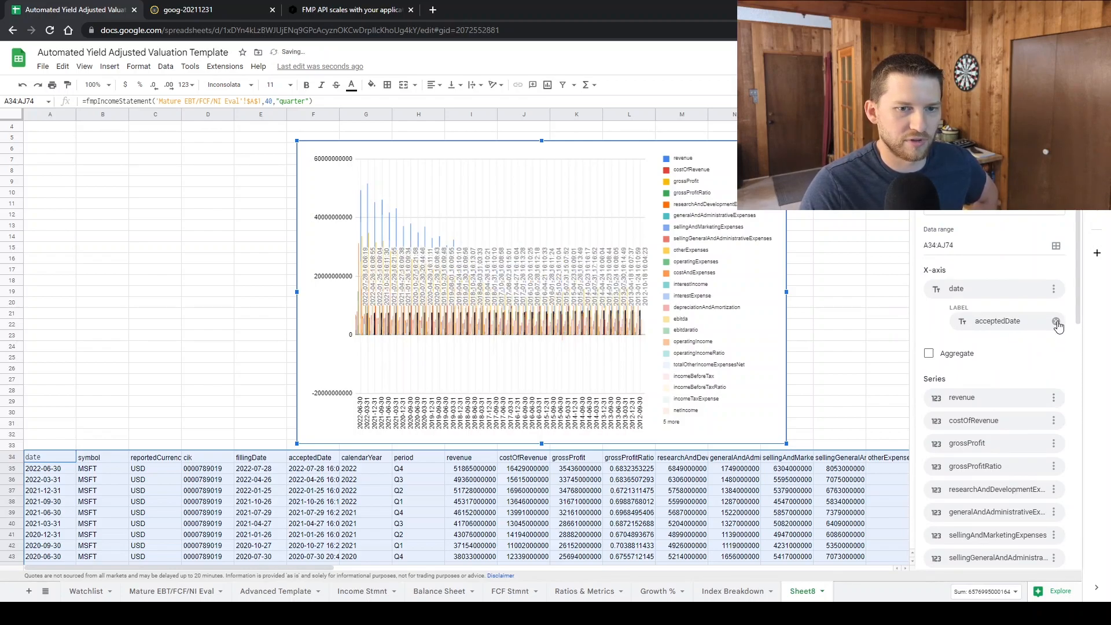
{"action": "left_click", "coordinate": [996, 320]}
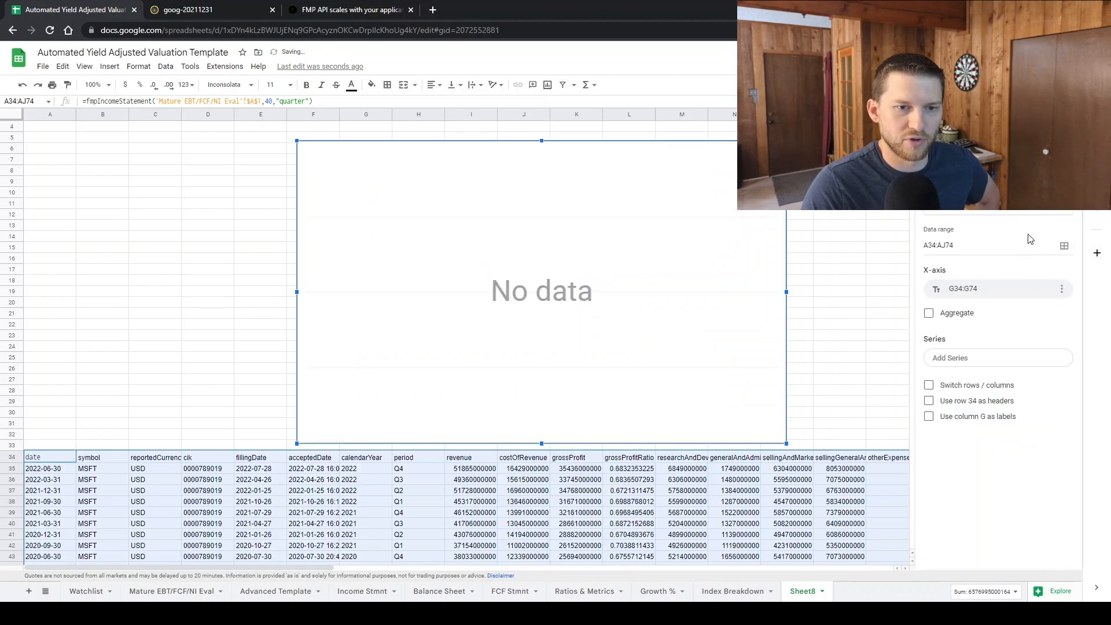
{"action": "left_click", "coordinate": [997, 358]}
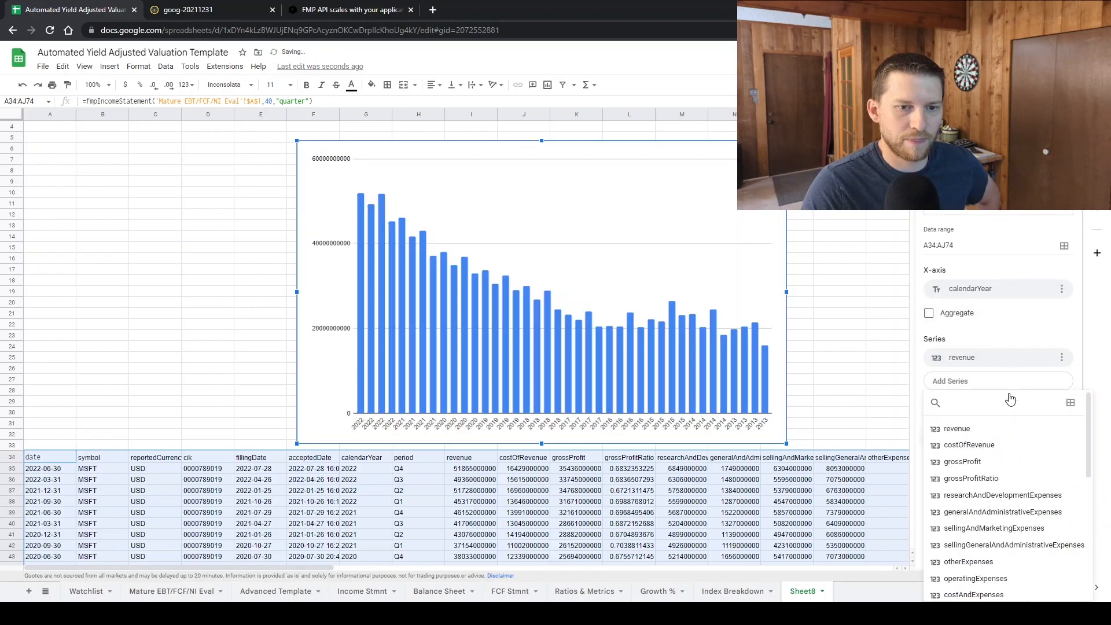
- Add grossProfit and ebitda series beside revenue, plotted against calendarYear
{"action": "left_click", "coordinate": [966, 462]}
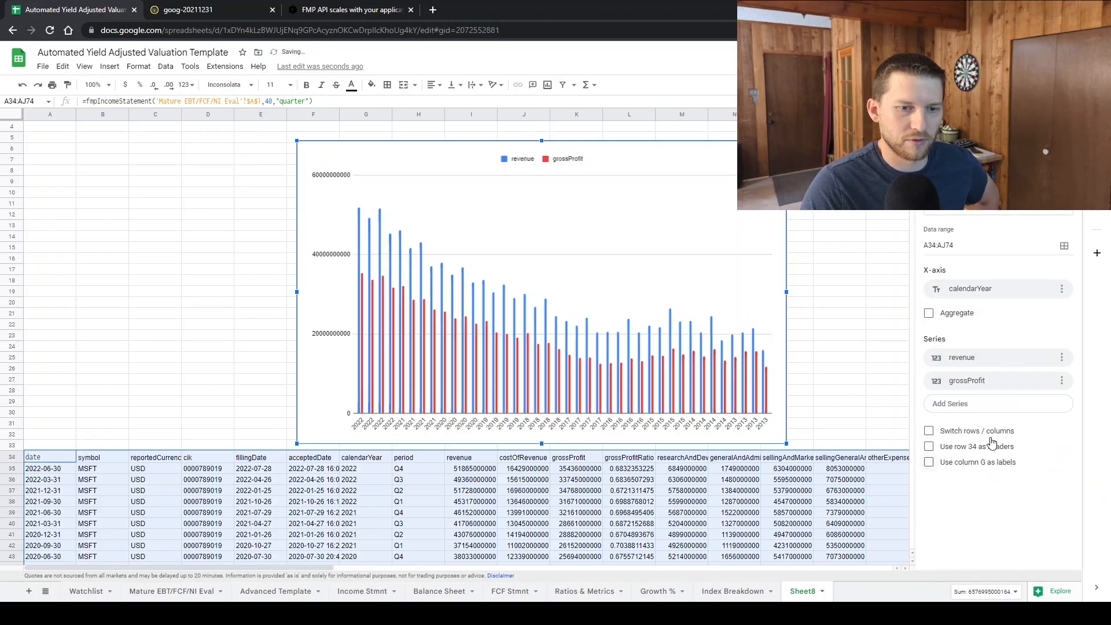
{"action": "left_click", "coordinate": [997, 403]}
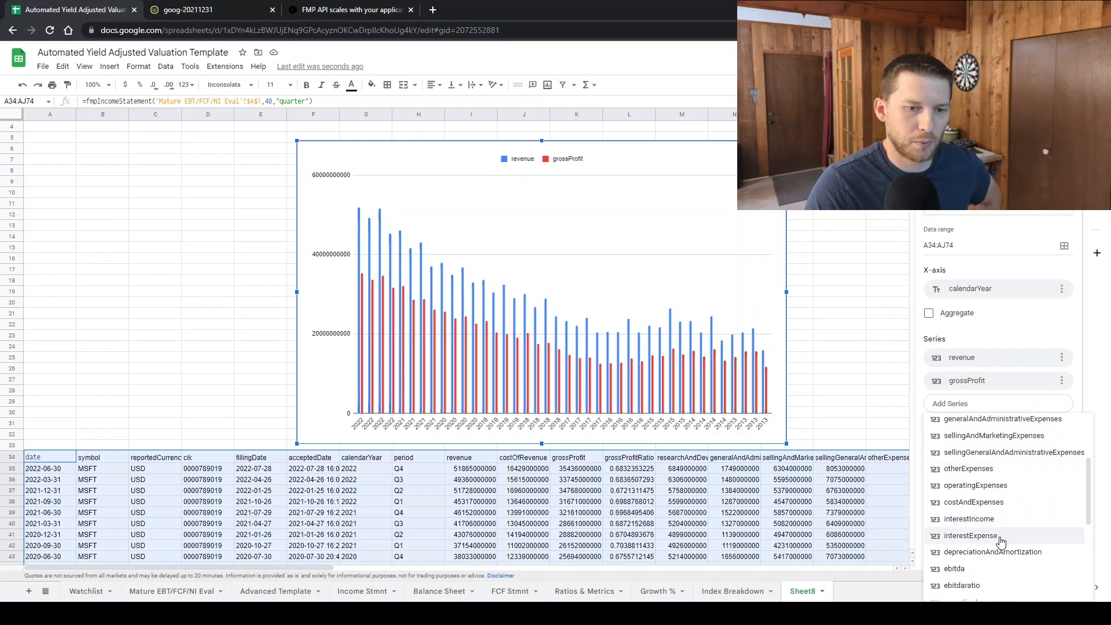
{"action": "left_click", "coordinate": [954, 568]}
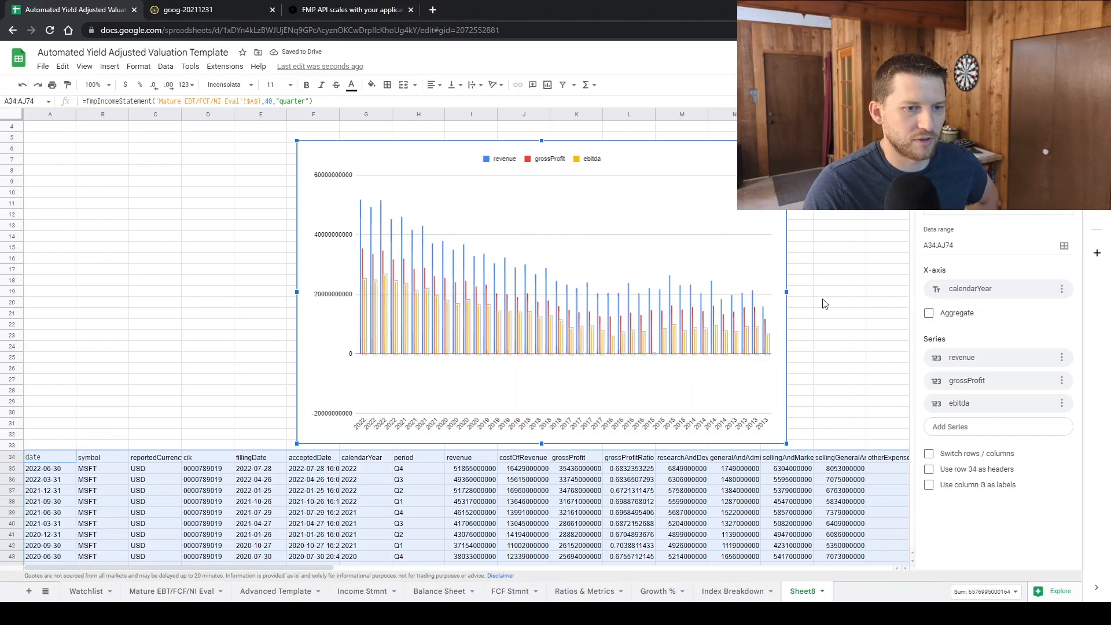
{"action": "mouse_move", "coordinate": [994, 394]}
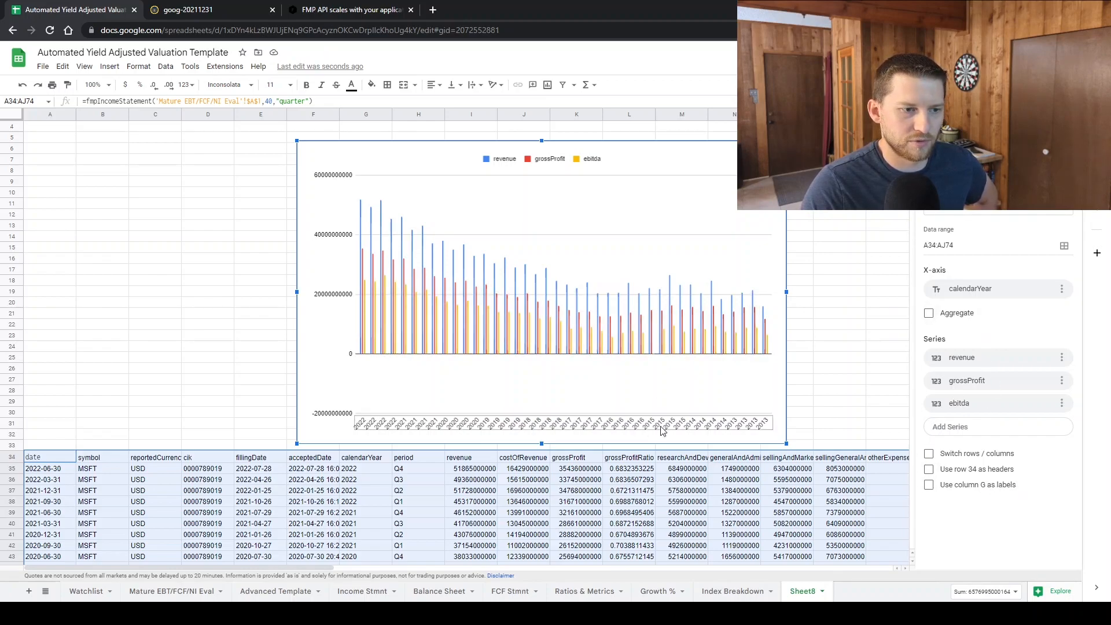
{"action": "left_click", "coordinate": [964, 271]}
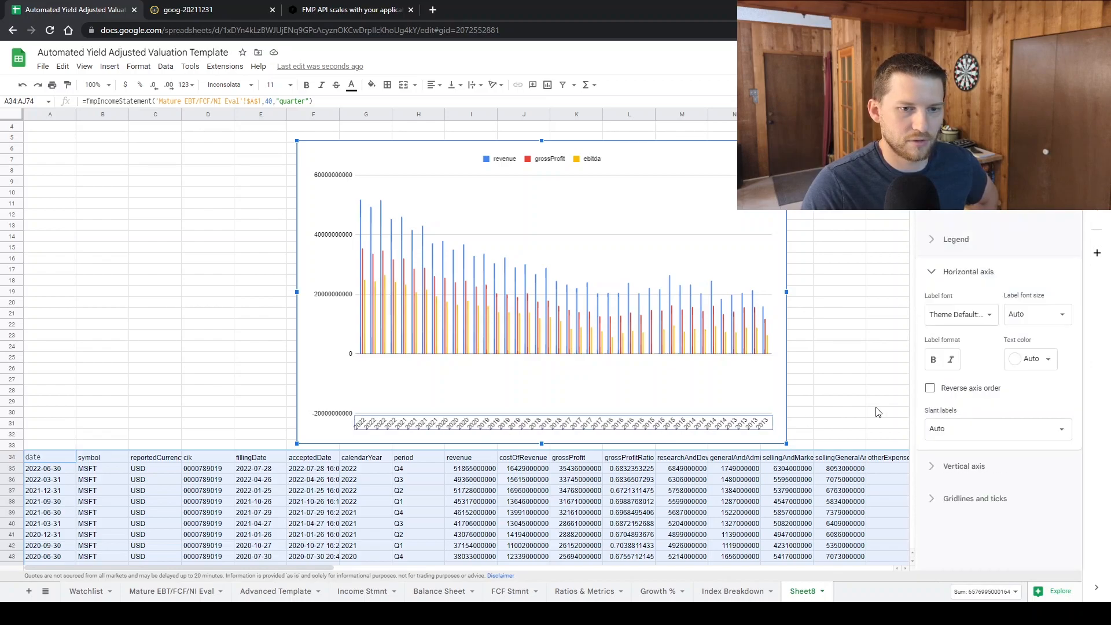
- Reverse the horizontal axis so years run oldest to newest, then return to Income Stmnt
{"action": "left_click", "coordinate": [930, 388]}
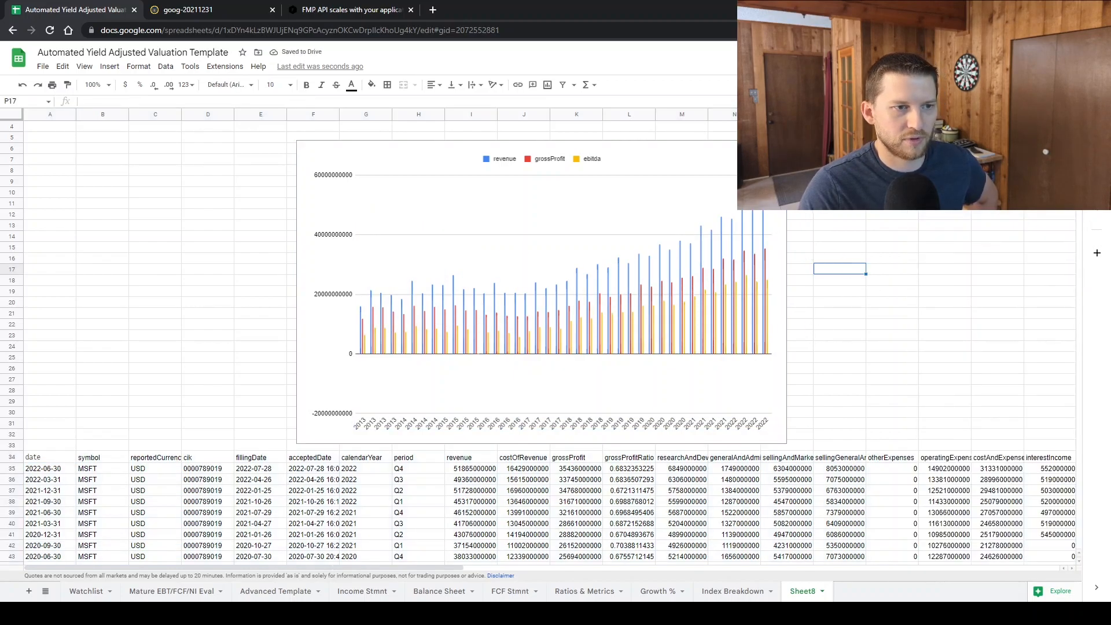
{"action": "left_click", "coordinate": [538, 294]}
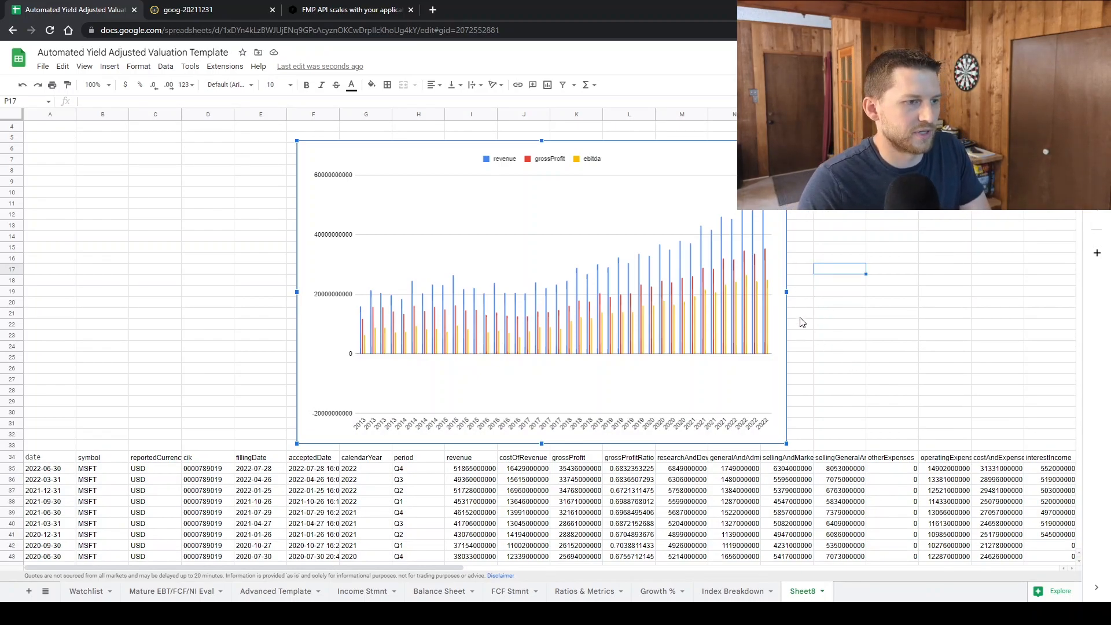
{"action": "mouse_move", "coordinate": [705, 180]}
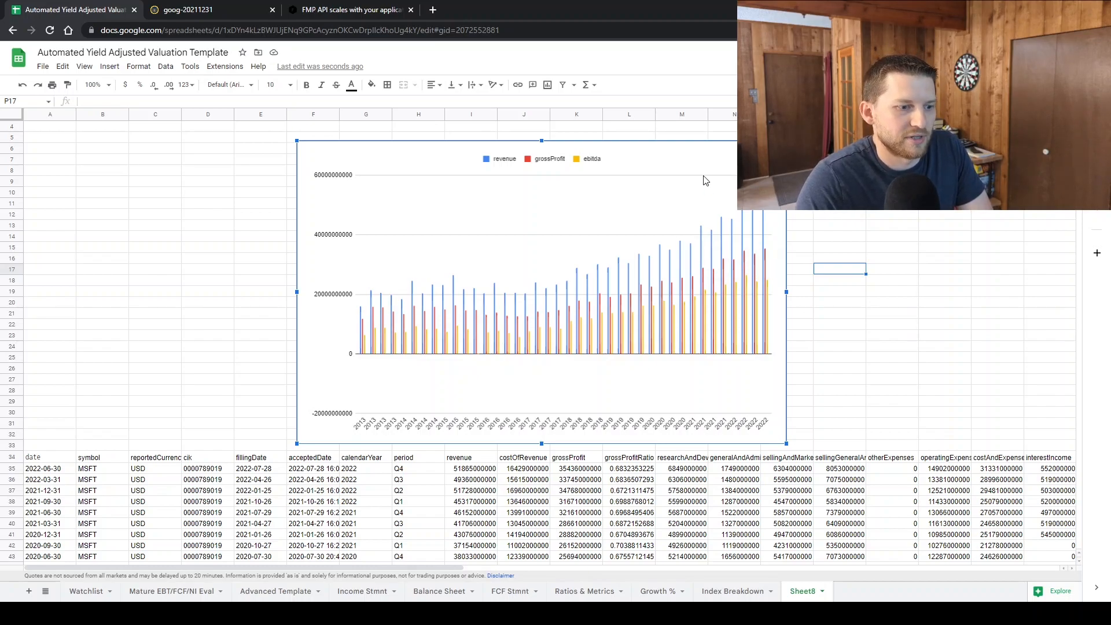
{"action": "left_click", "coordinate": [363, 591]}
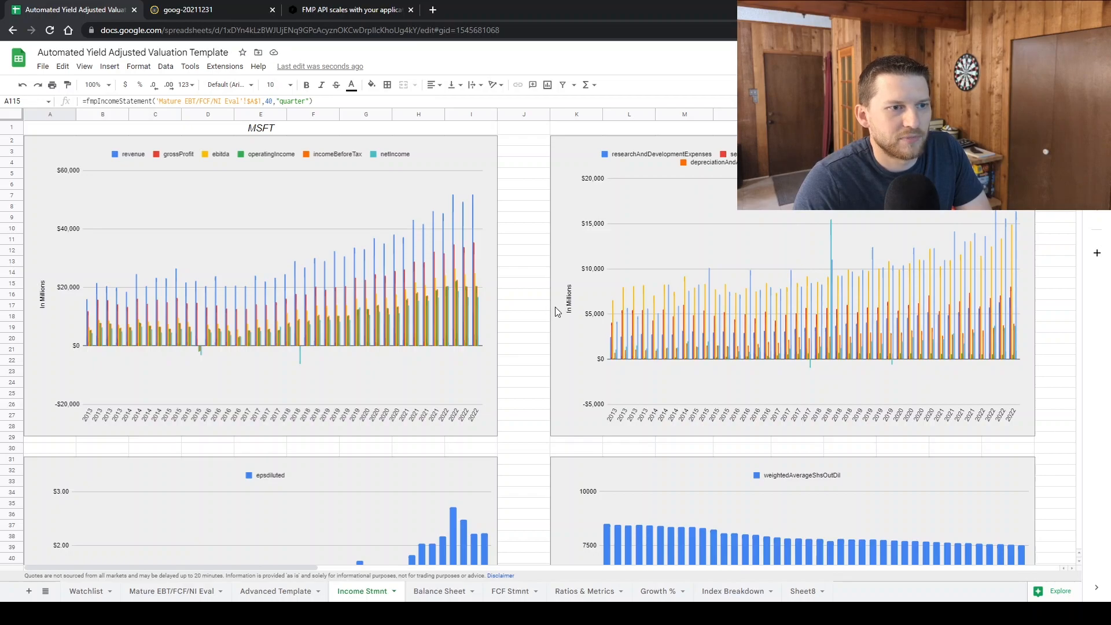
- Review Balance Sheet, FCF Stmnt and Ratios & Metrics charts, then return to Mature EBT/FCF/NI Eval
{"action": "left_click", "coordinate": [440, 591]}
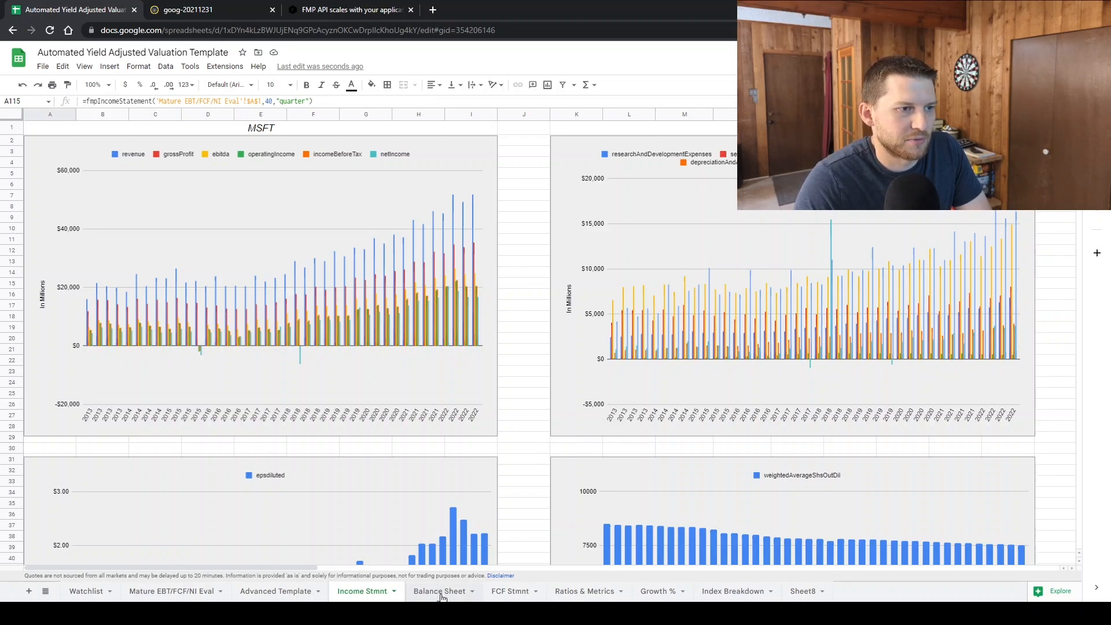
{"action": "left_click", "coordinate": [439, 591]}
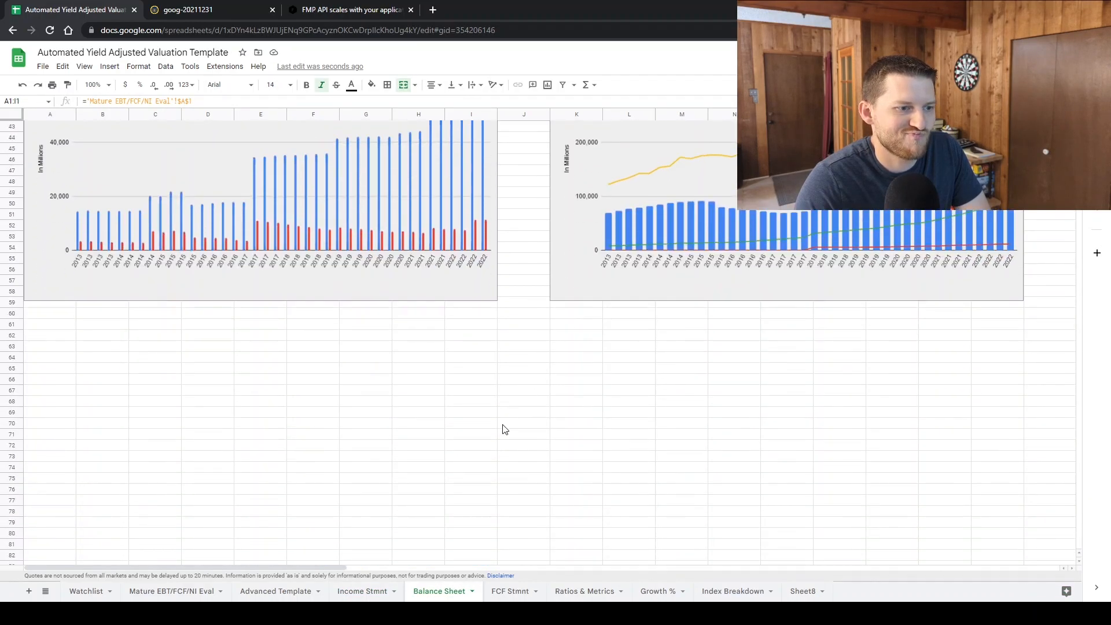
{"action": "left_click", "coordinate": [510, 592]}
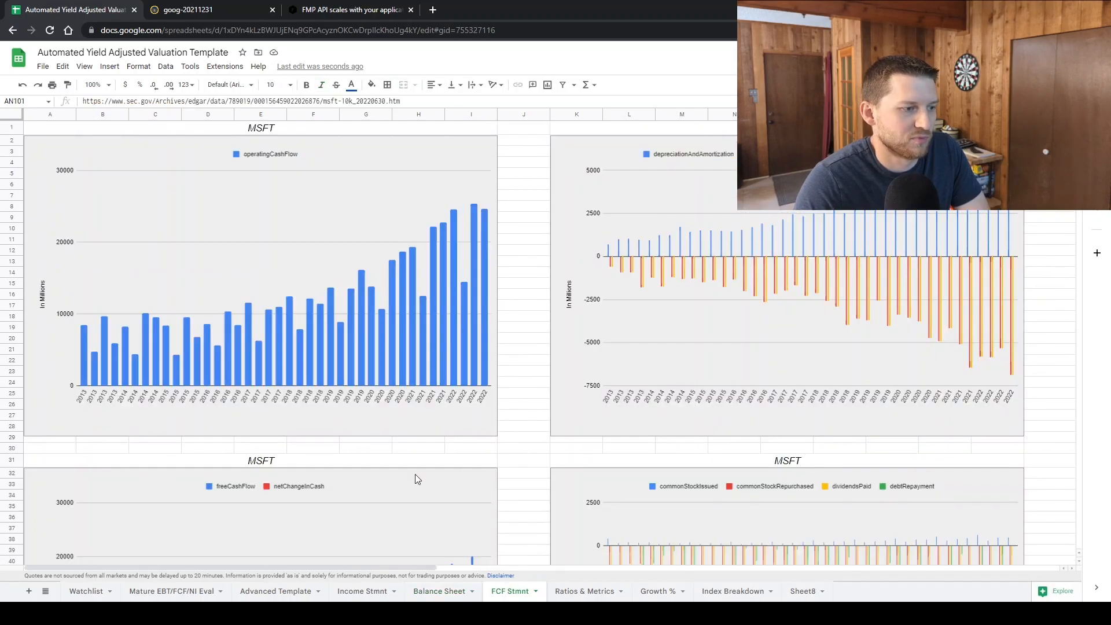
{"action": "left_click", "coordinate": [584, 590]}
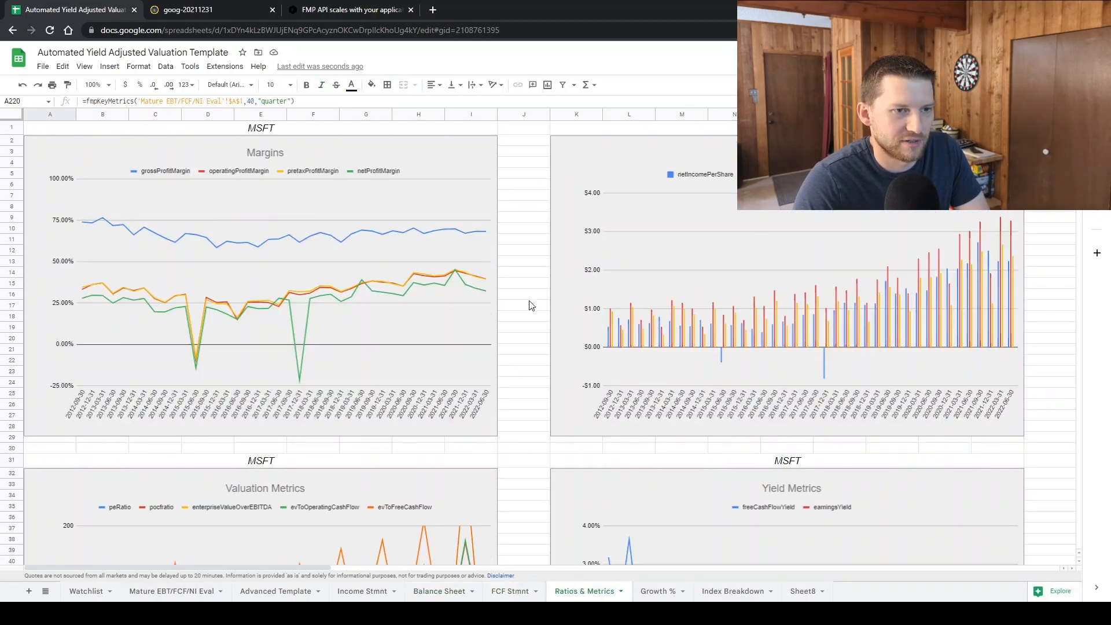
{"action": "scroll", "scroll_direction": "down", "scroll_amount": 3}
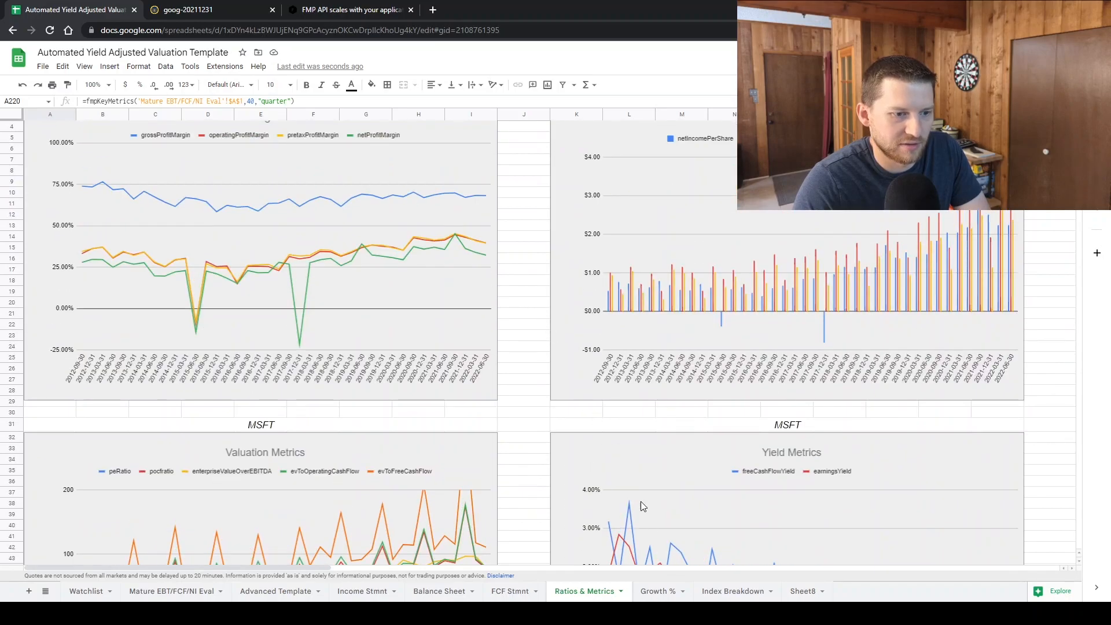
{"action": "left_click", "coordinate": [172, 591]}
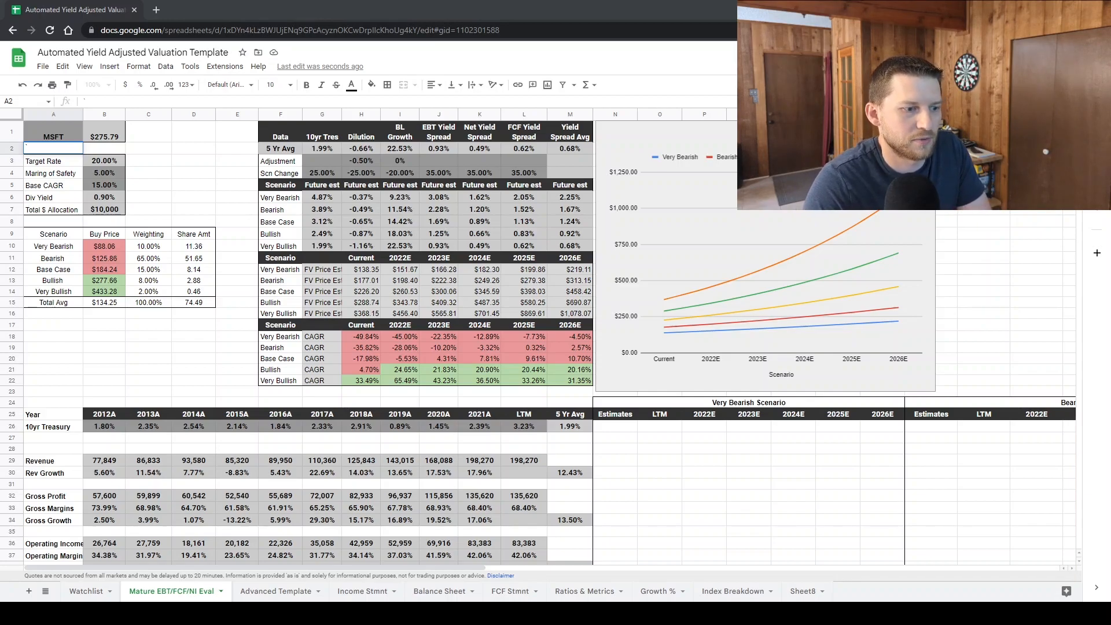
{"action": "left_click", "coordinate": [361, 592]}
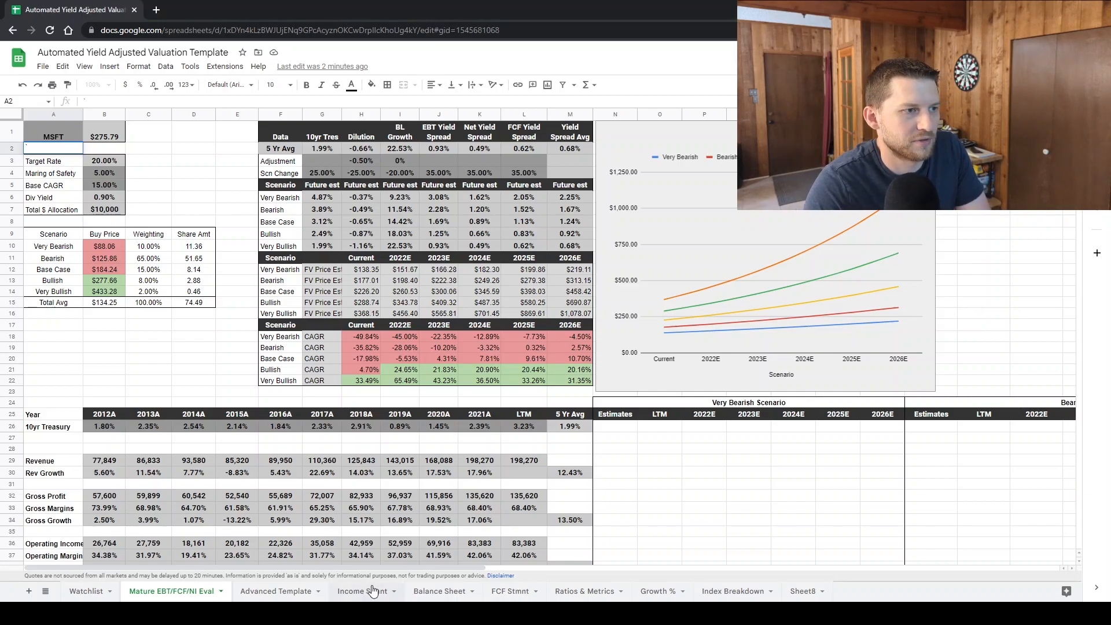
{"action": "left_click", "coordinate": [363, 591]}
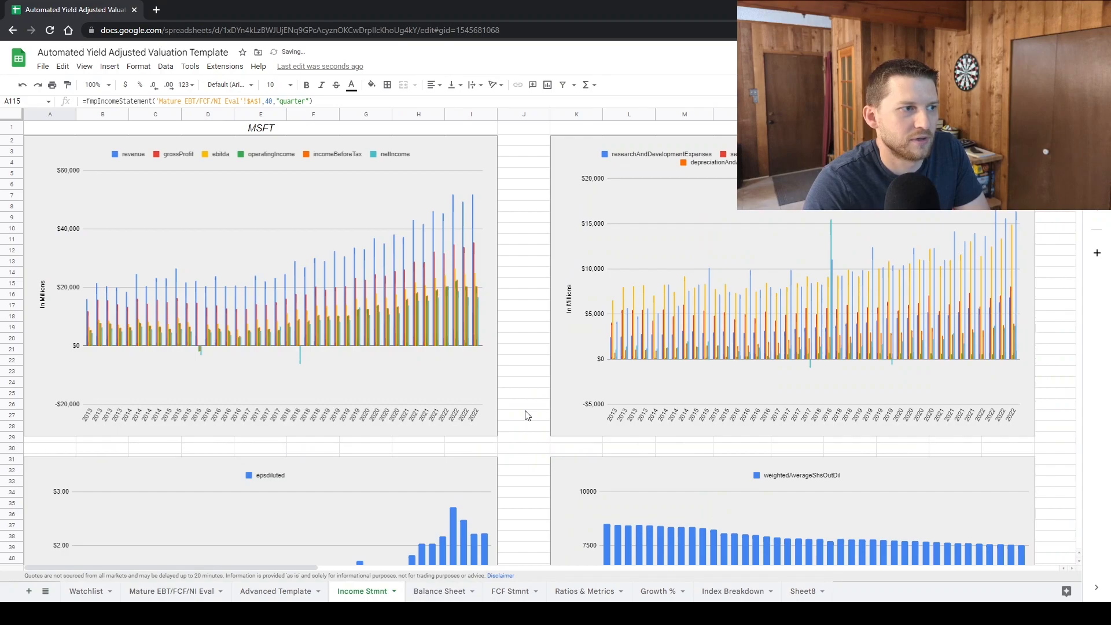
{"action": "scroll", "scroll_direction": "down", "scroll_amount": 3}
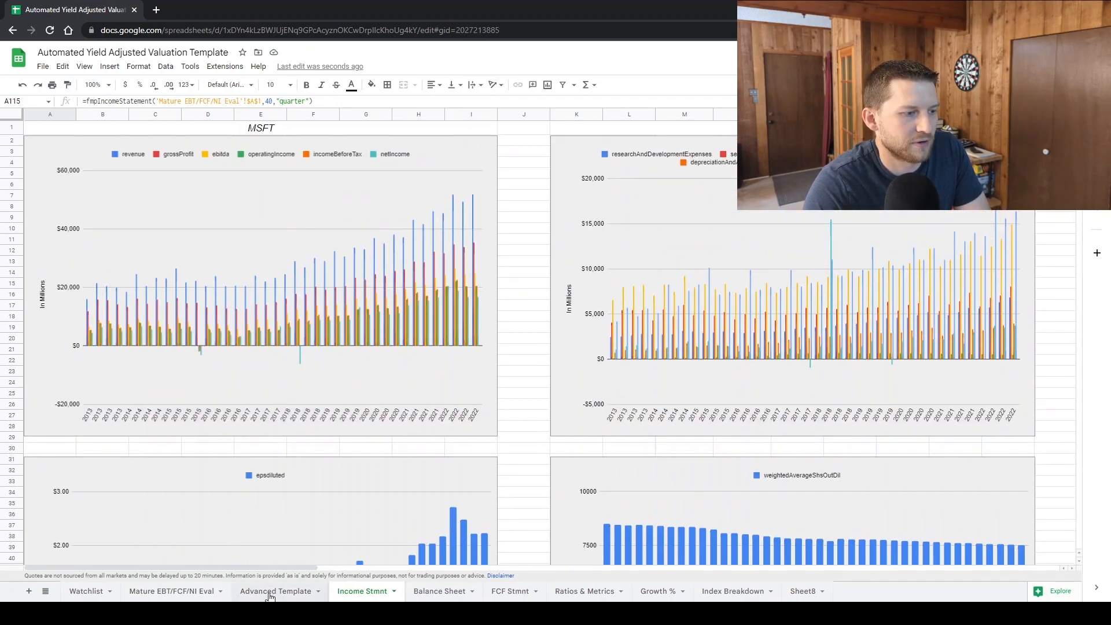
{"action": "left_click", "coordinate": [175, 591]}
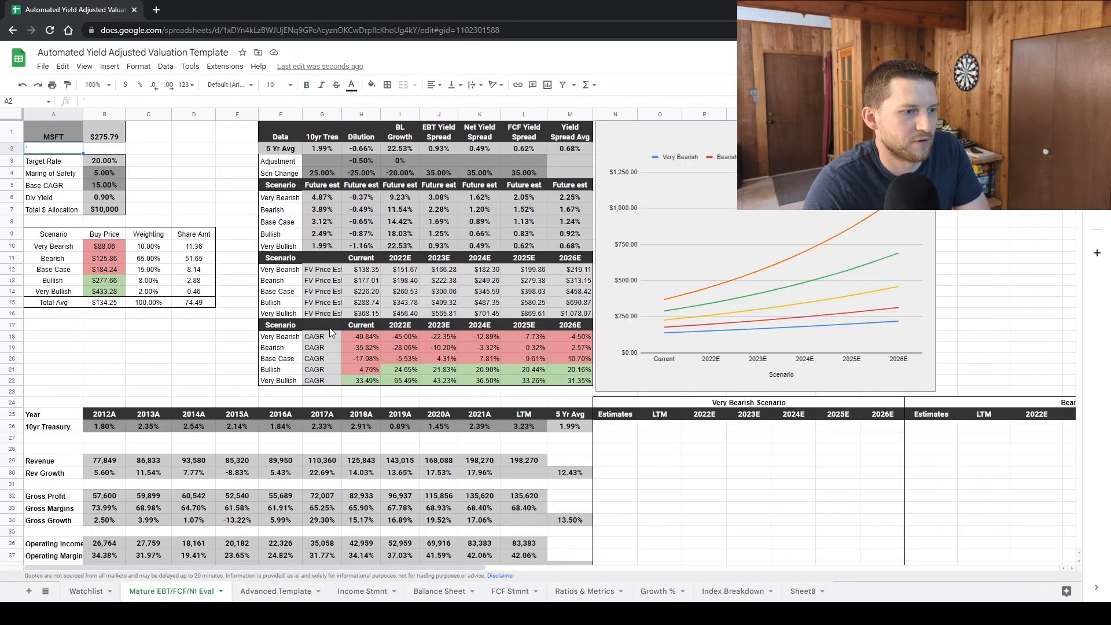
{"action": "left_click", "coordinate": [363, 592]}
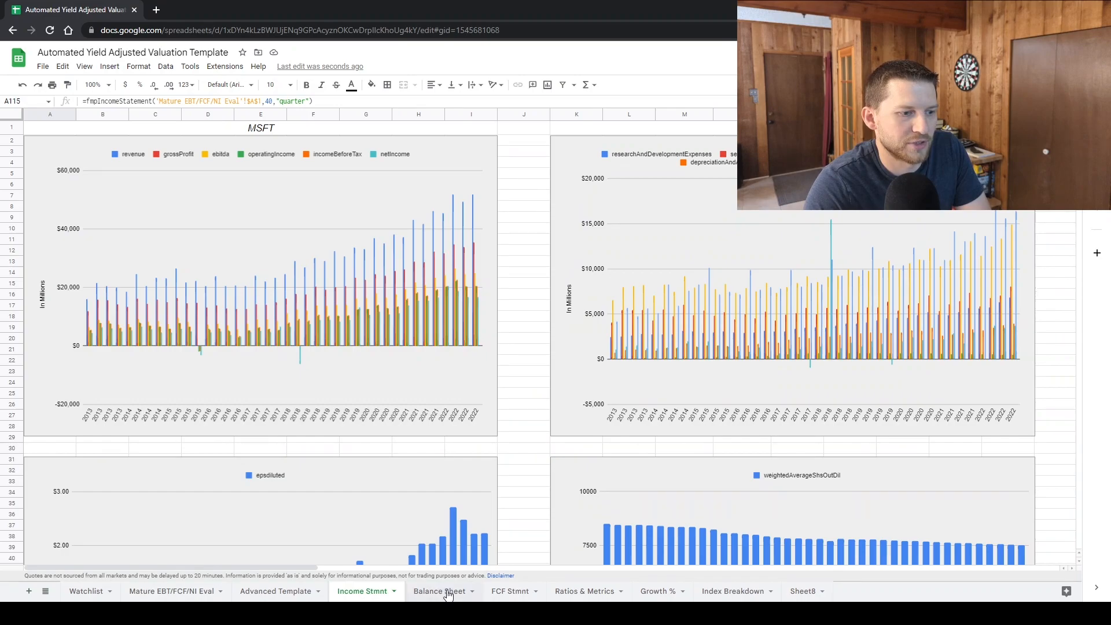
{"action": "left_click", "coordinate": [440, 591]}
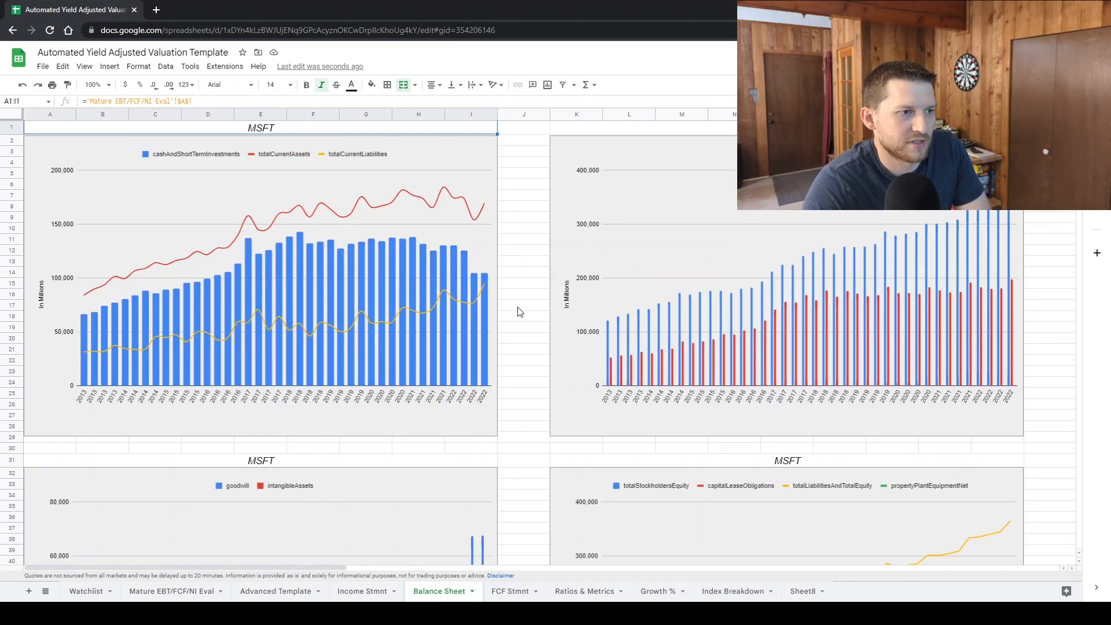
{"action": "scroll", "scroll_direction": "down", "scroll_amount": 3}
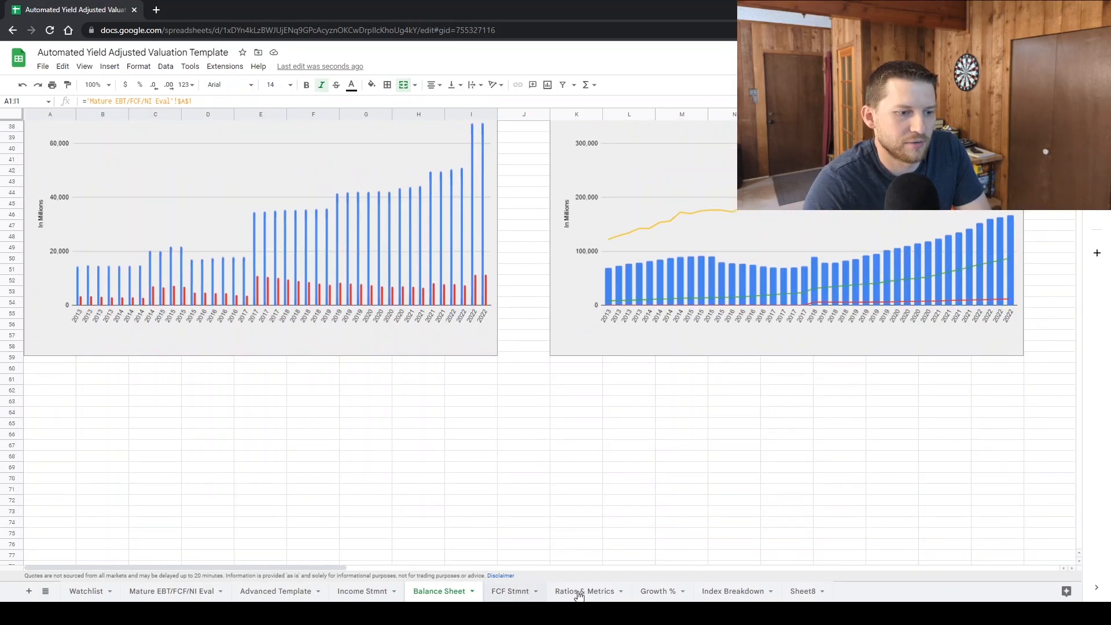
{"action": "left_click", "coordinate": [170, 591]}
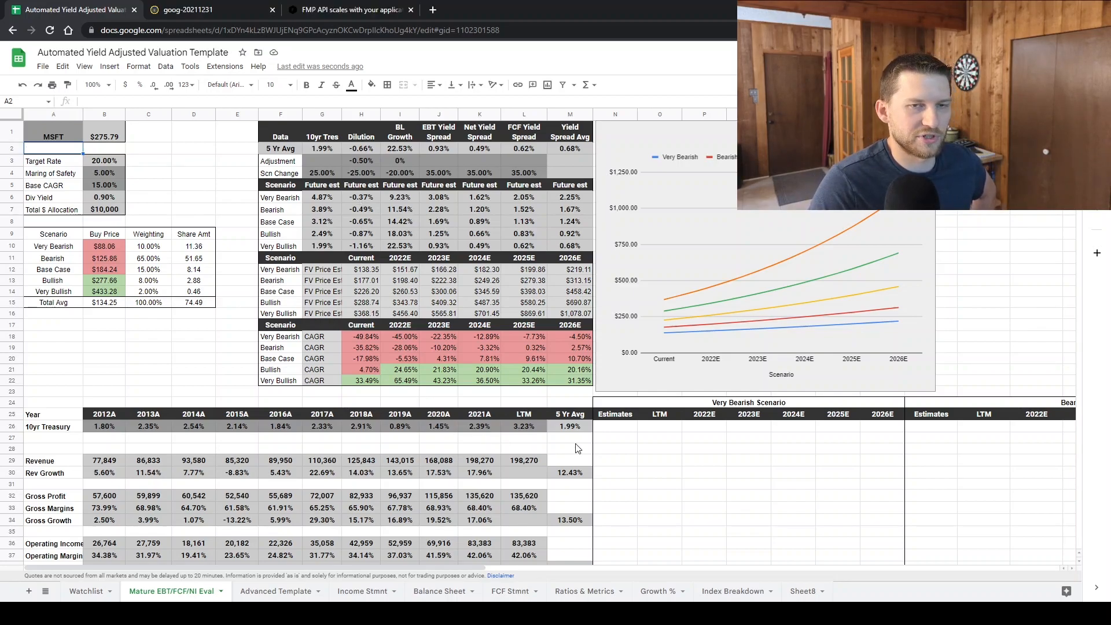
{"action": "mouse_move", "coordinate": [615, 431]}
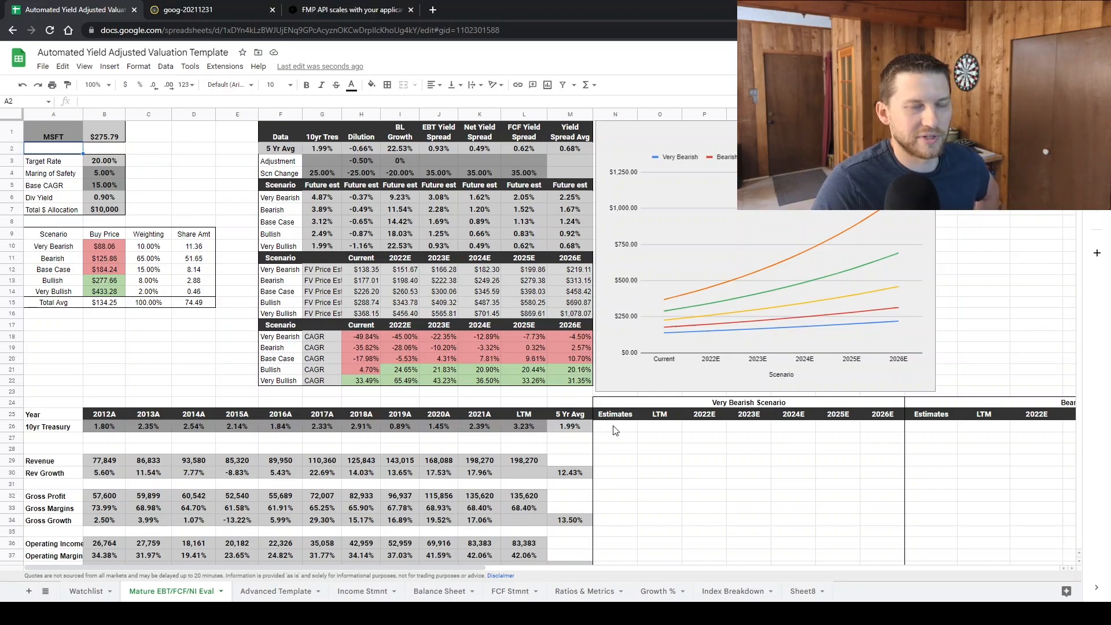